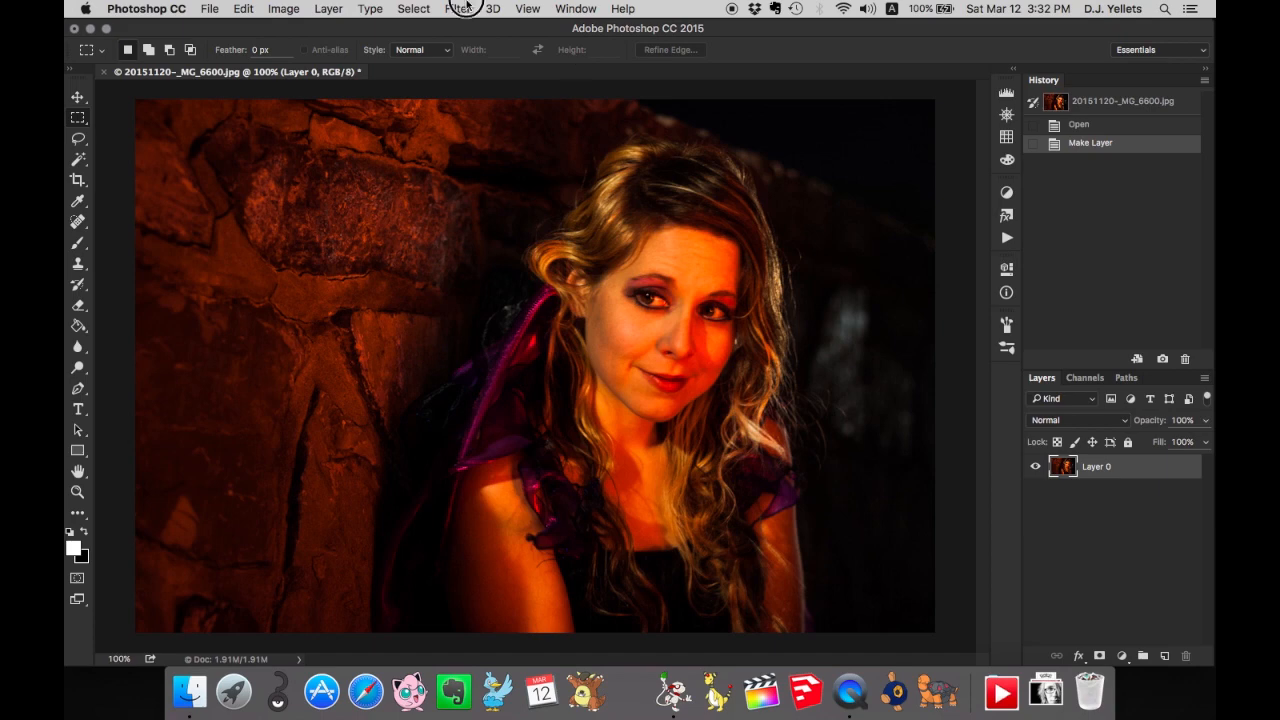
Apply a Camera Raw filter with Exposure +0.30, Clarity -77 and Saturation -77 to the portrait.
left_click(466, 8)
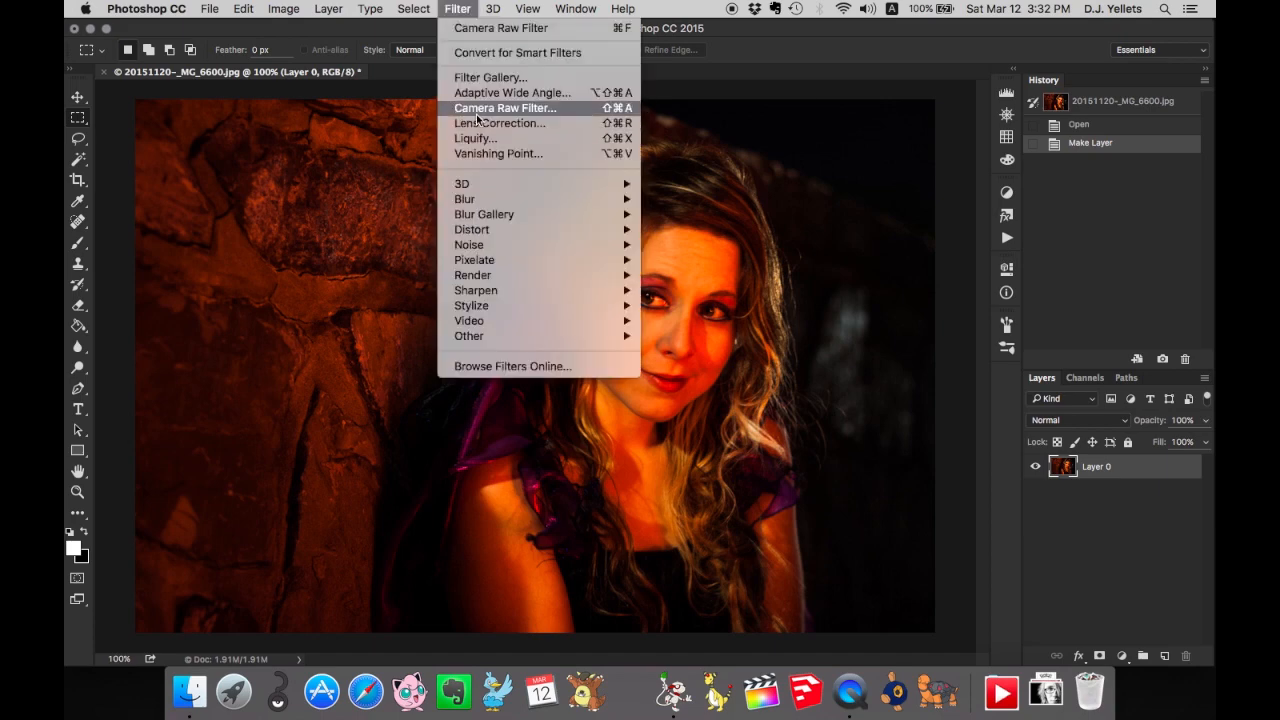
left_click(500, 108)
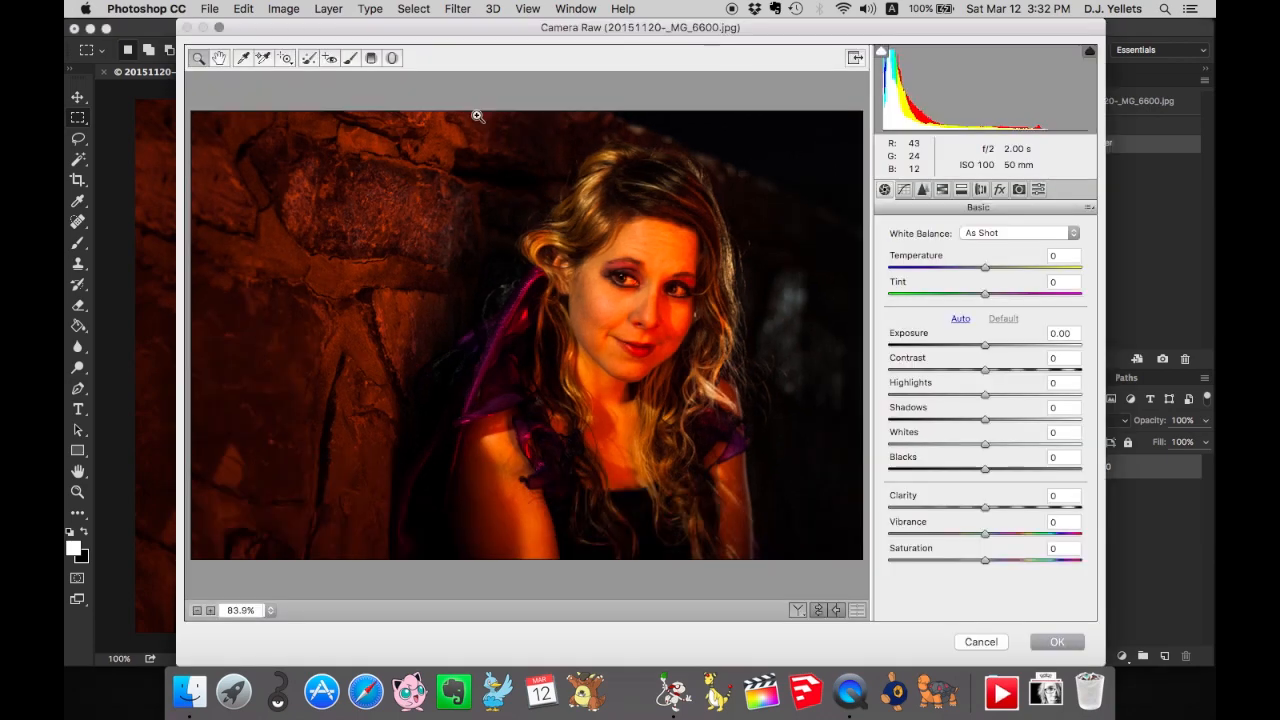
left_click_drag(984, 344, 990, 344)
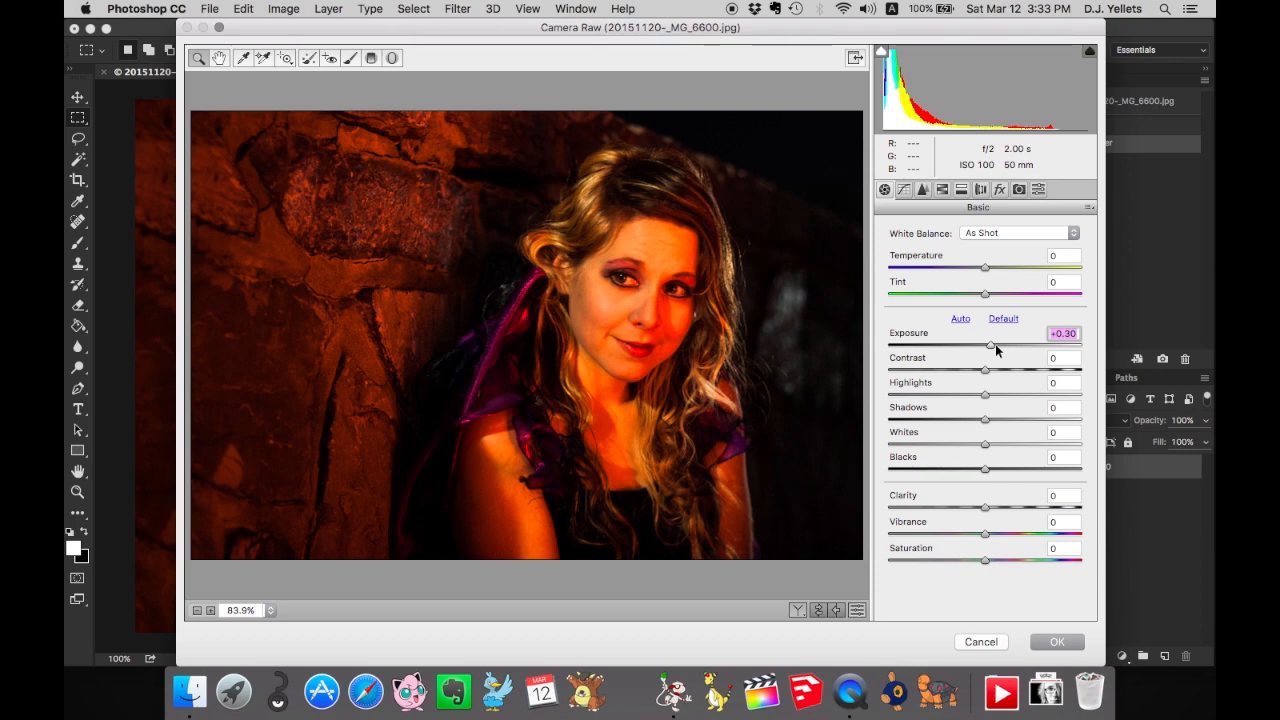
mouse_move(922, 512)
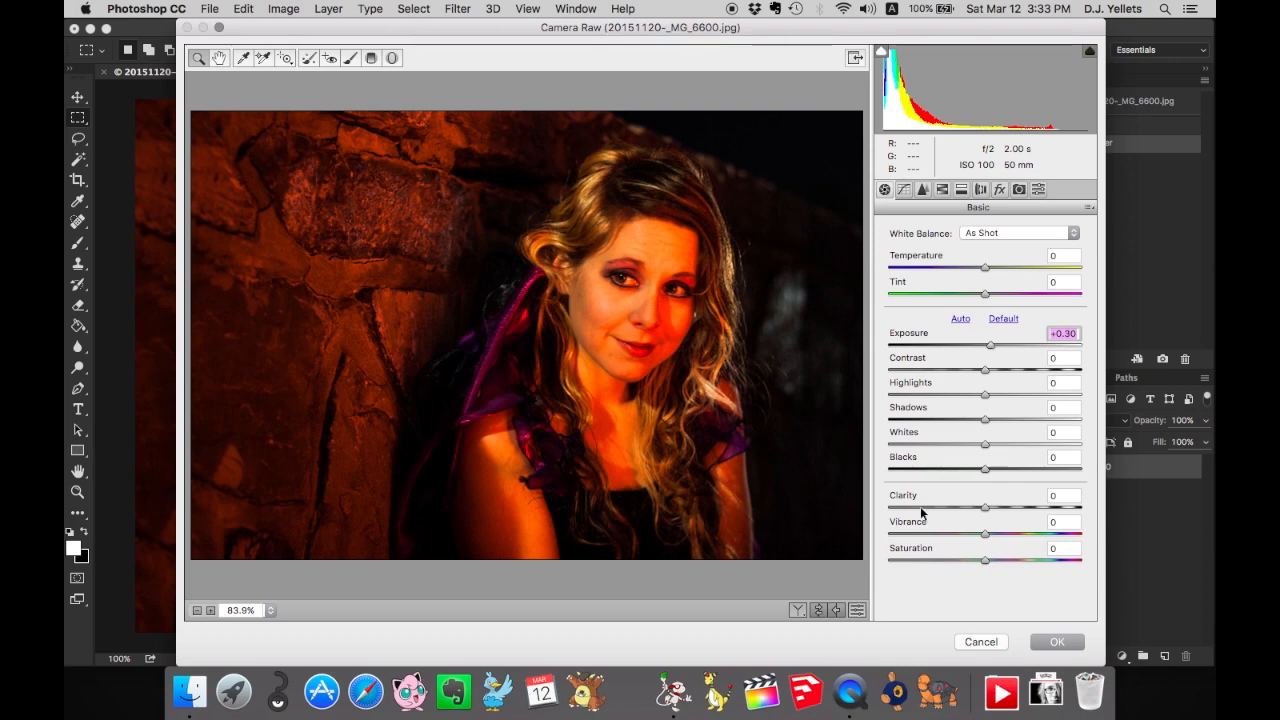
left_click_drag(984, 508, 910, 508)
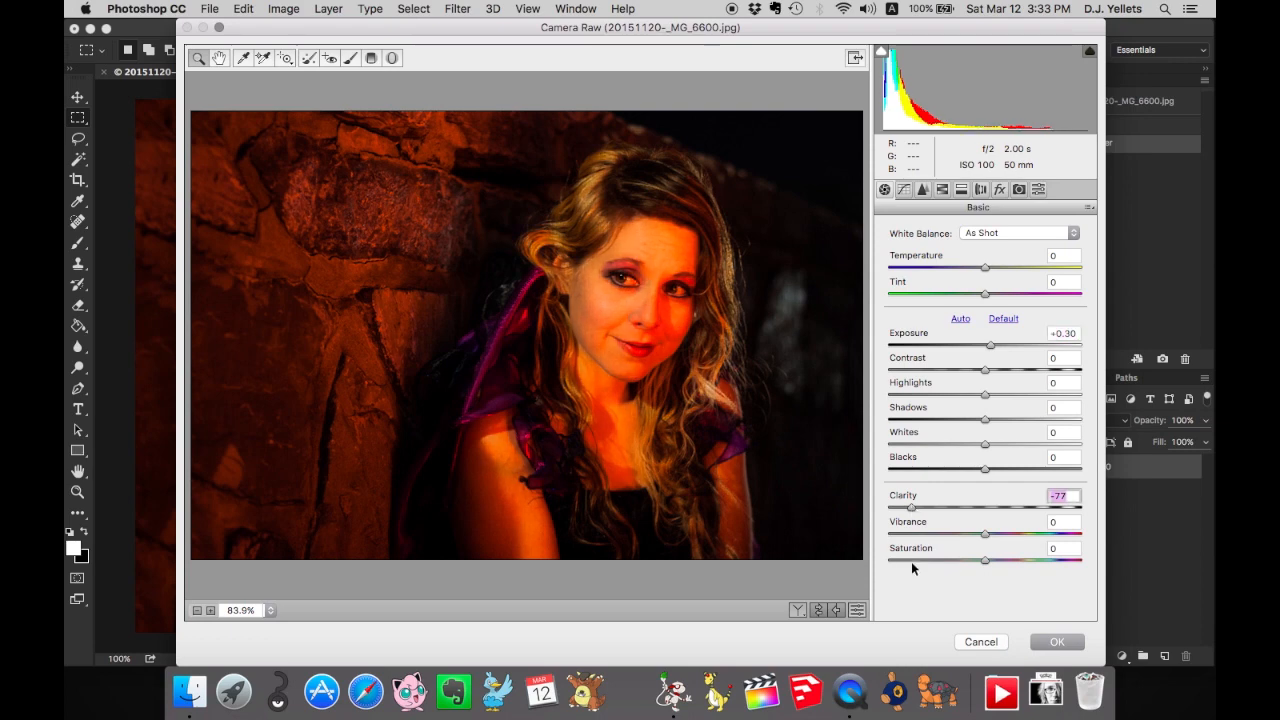
left_click_drag(984, 560, 912, 560)
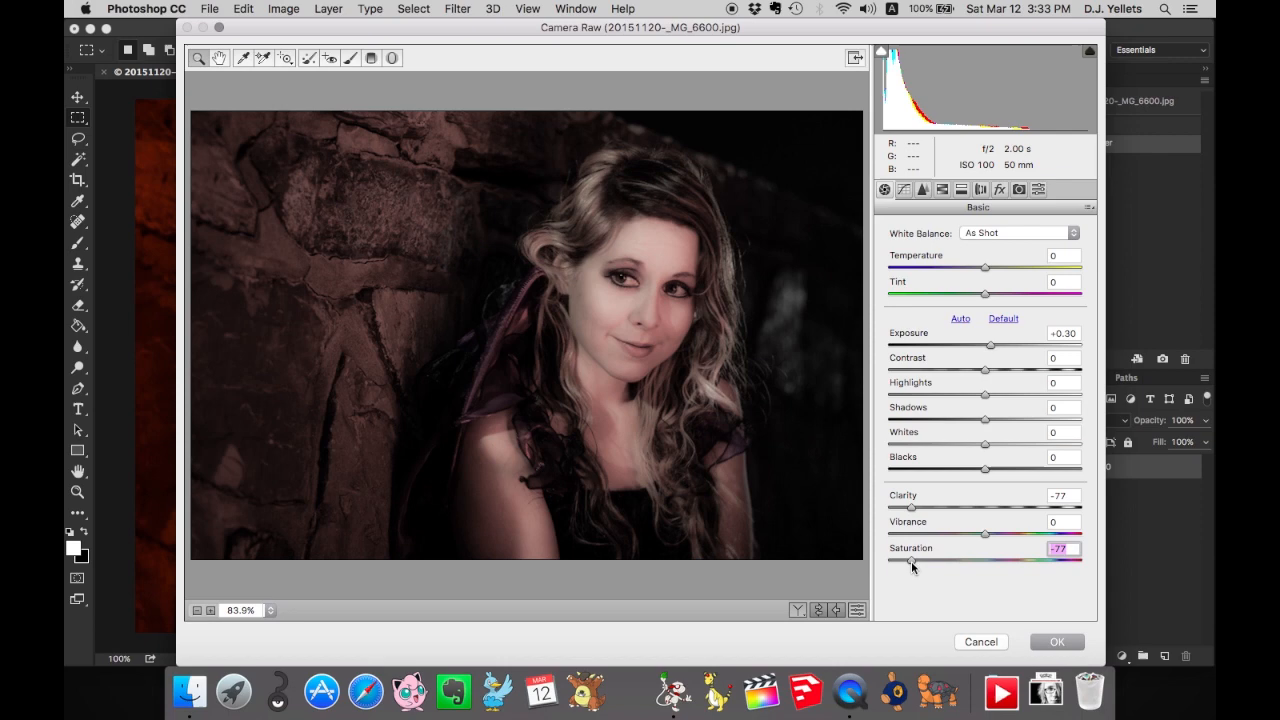
mouse_move(1026, 596)
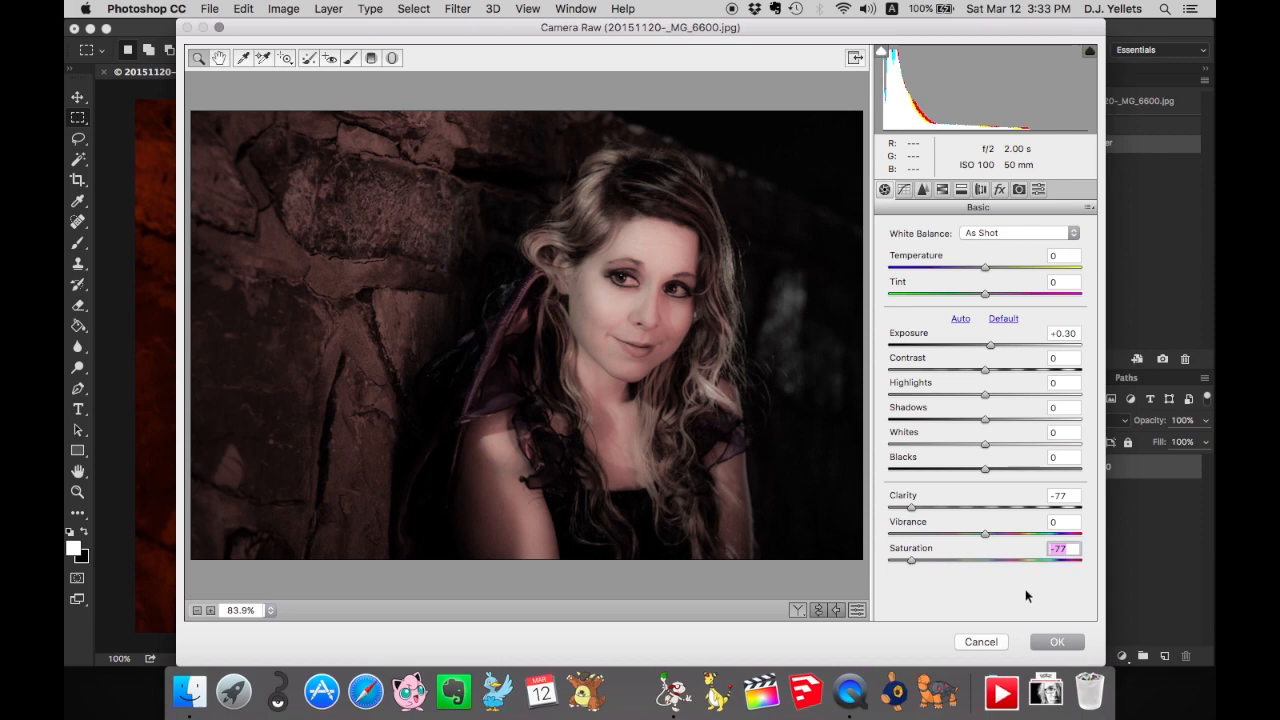
mouse_move(1072, 644)
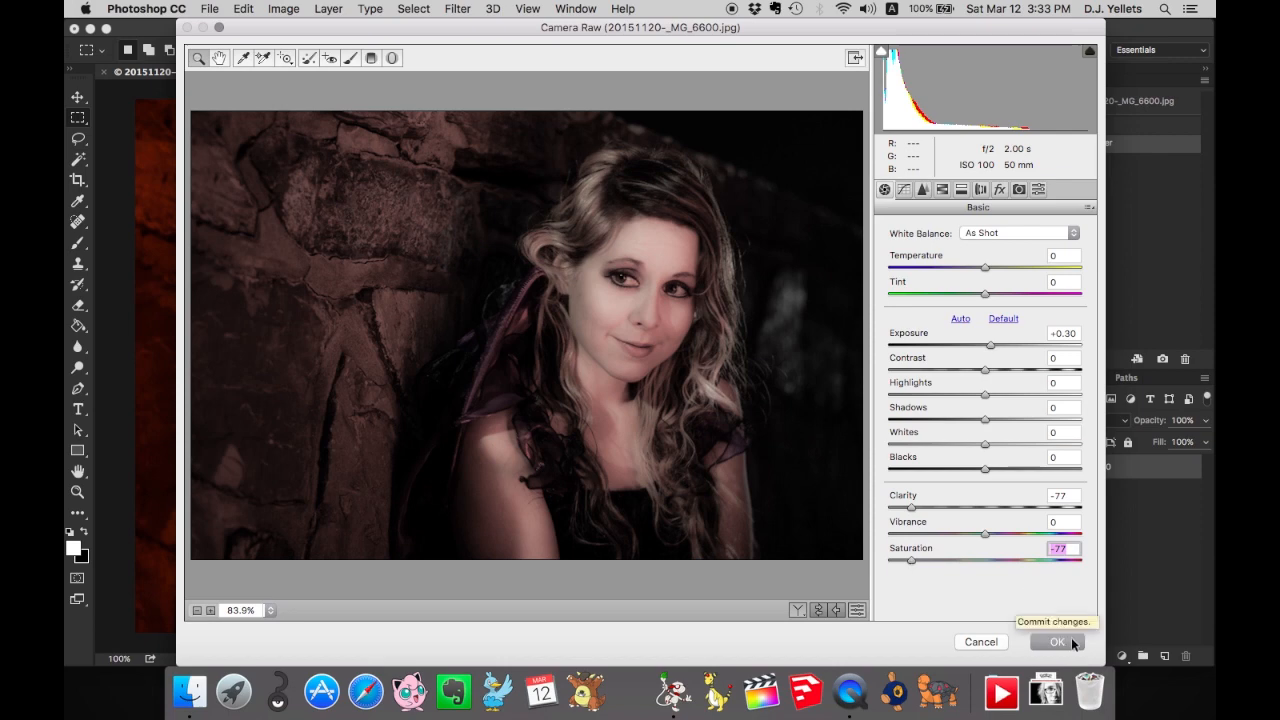
left_click(1056, 642)
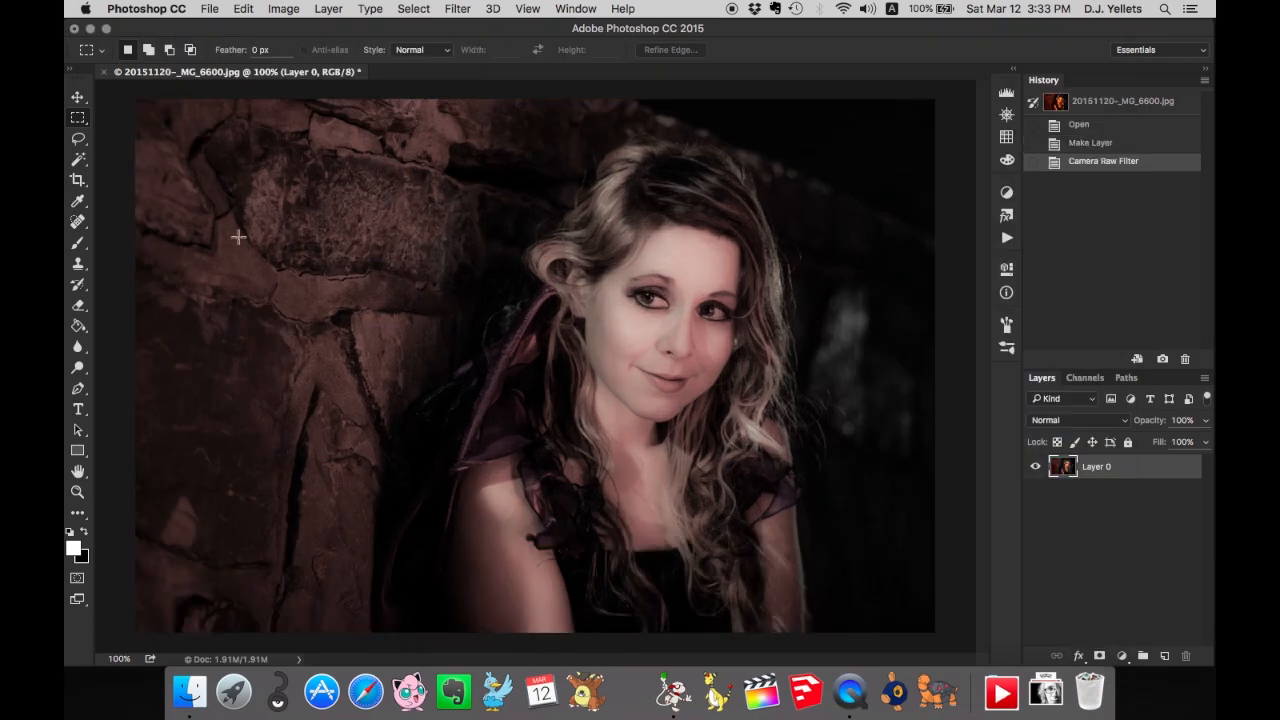
Crop the portrait to a narrower frame around the woman, dropping most of the stone wall.
left_click(76, 180)
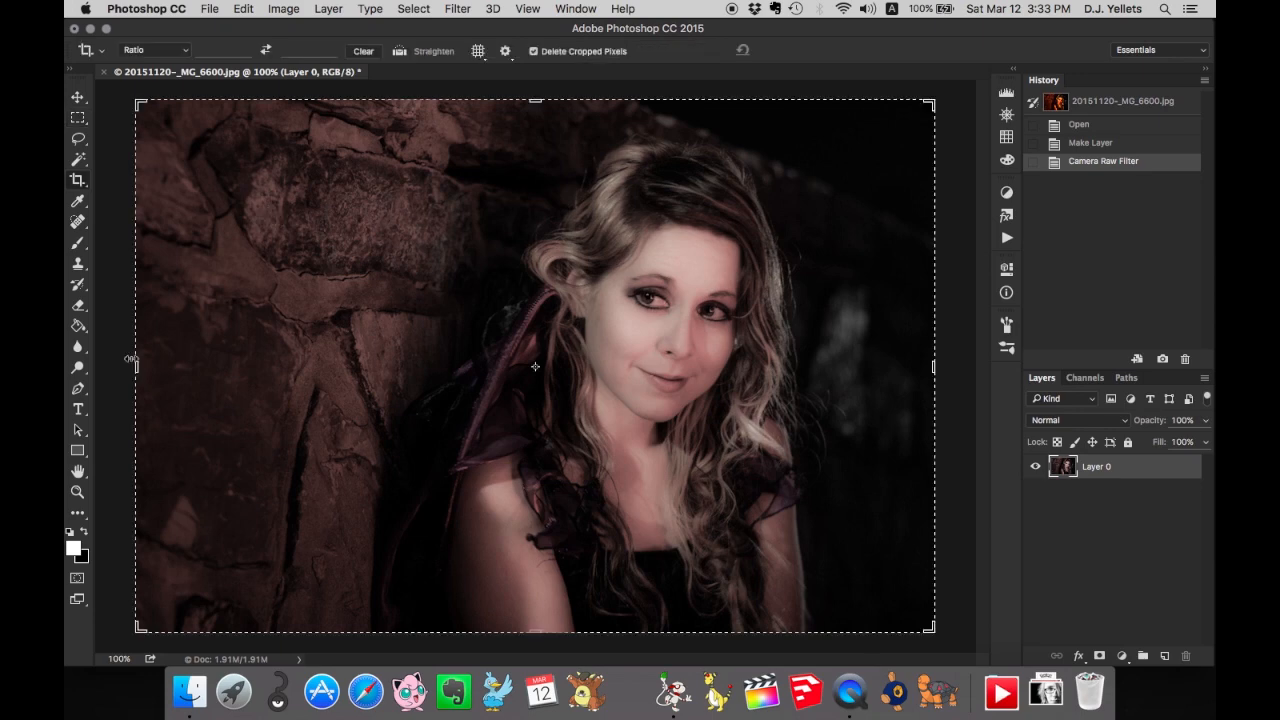
left_click_drag(140, 368, 318, 368)
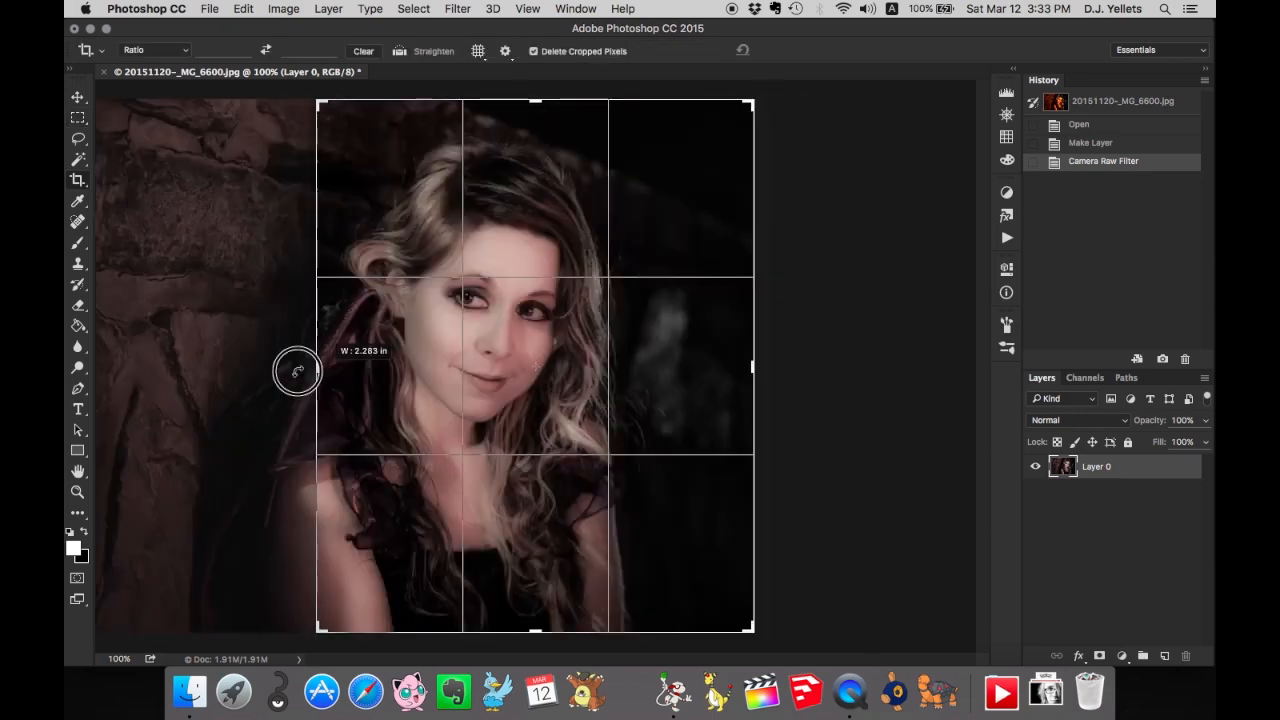
left_click_drag(298, 370, 278, 370)
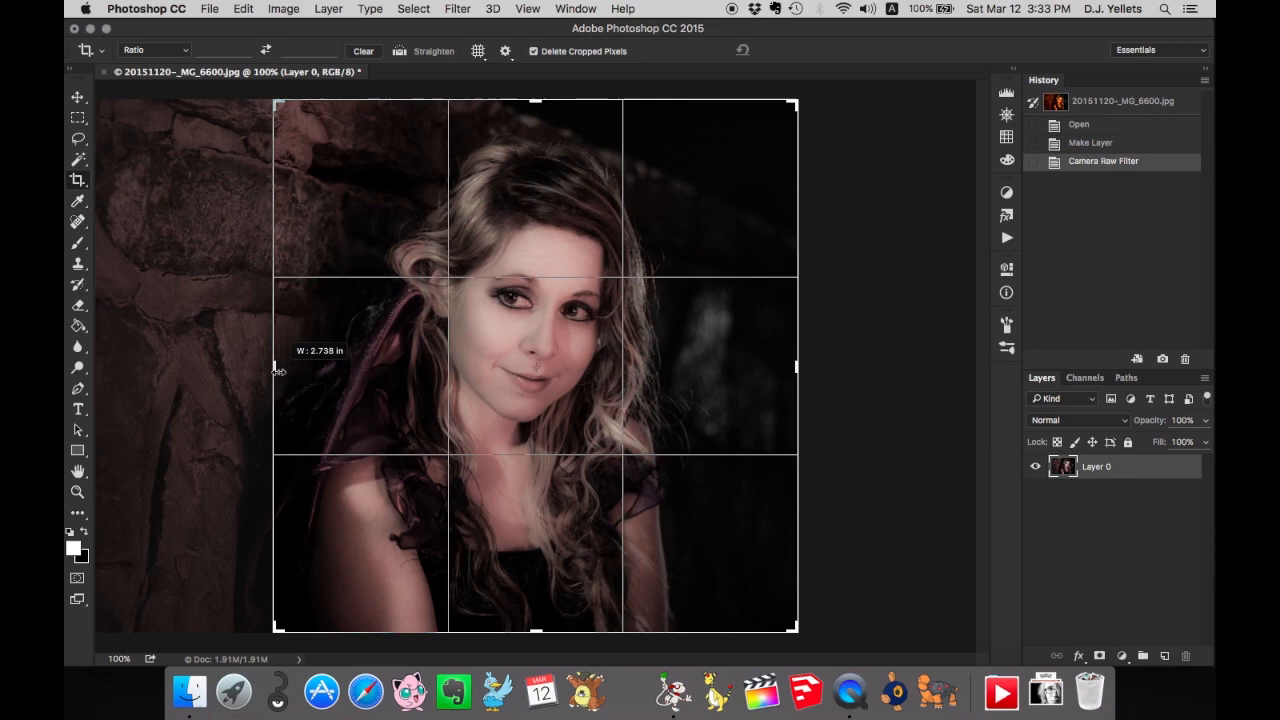
key("Return")
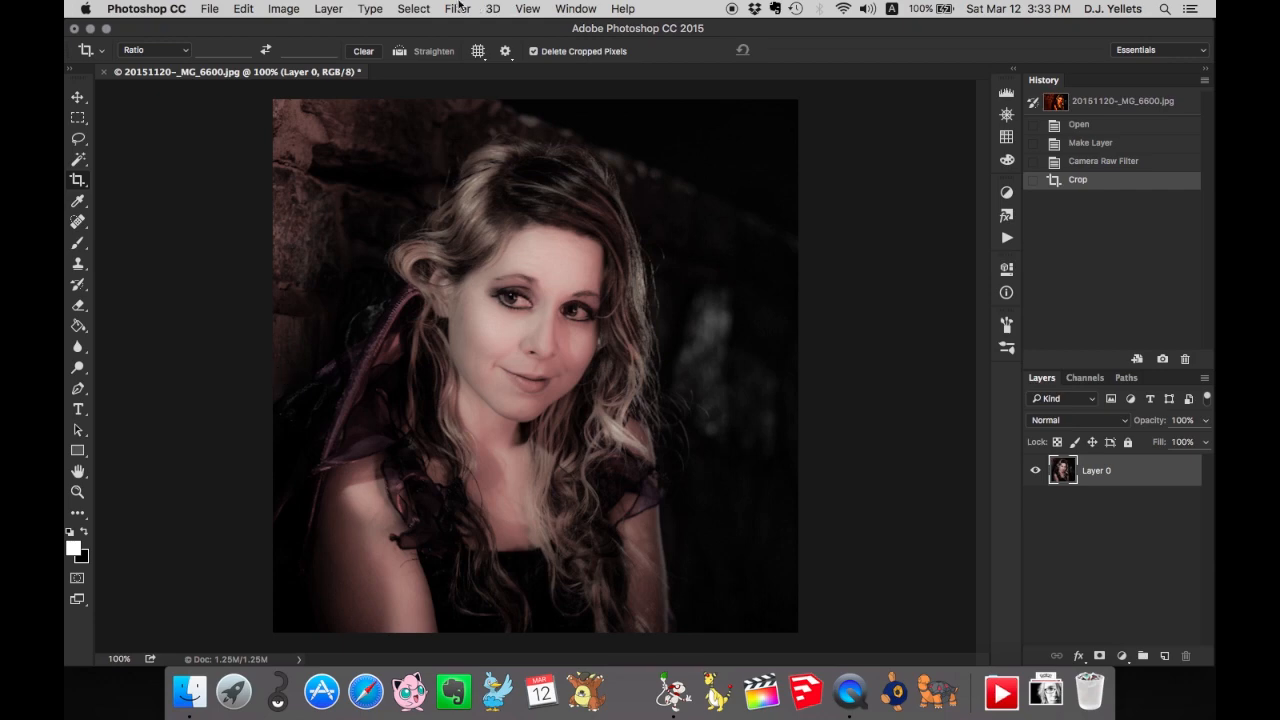
Apply a second Camera Raw filter with Exposure -0.70 and Clarity and Saturation about +73.
left_click(468, 8)
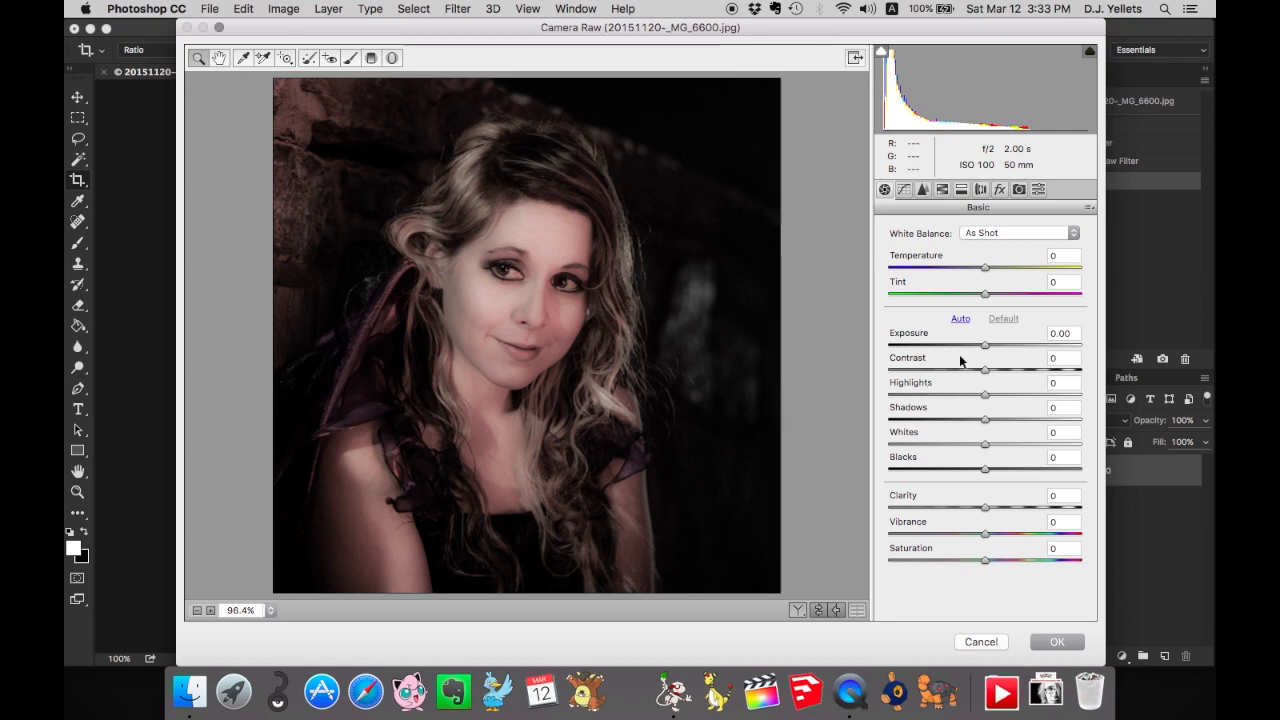
mouse_move(1088, 442)
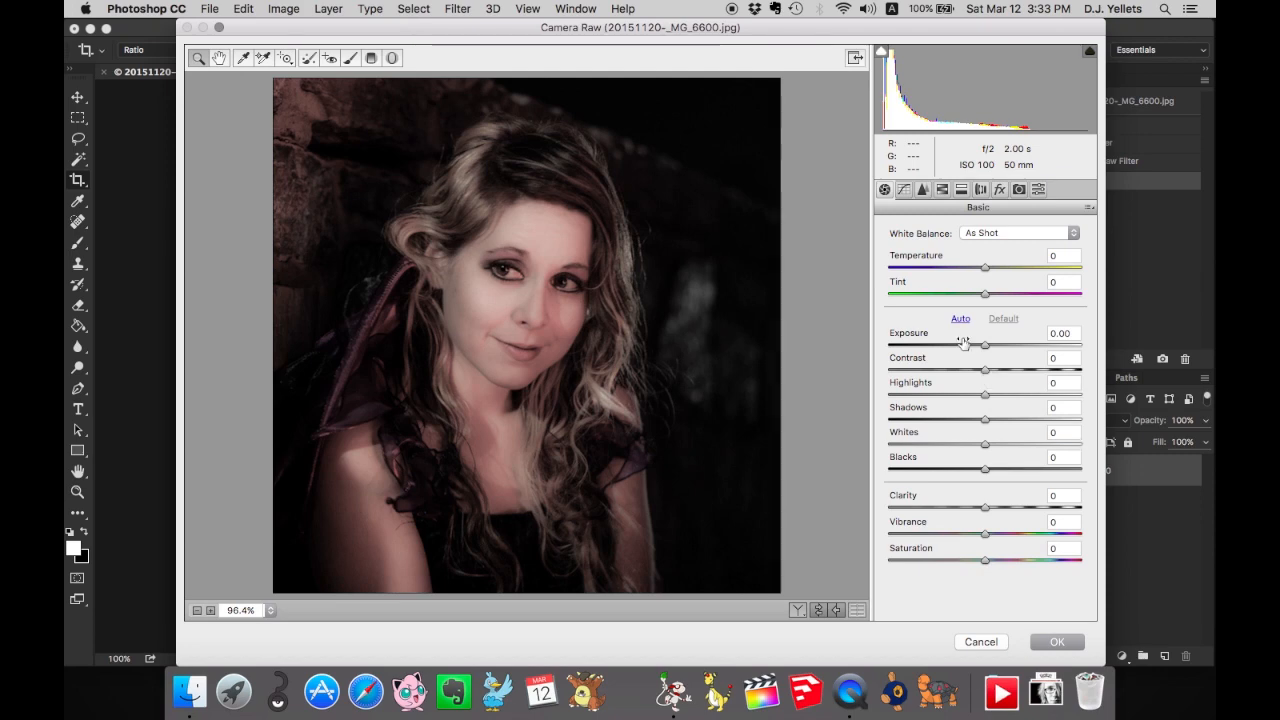
left_click_drag(984, 344, 970, 344)
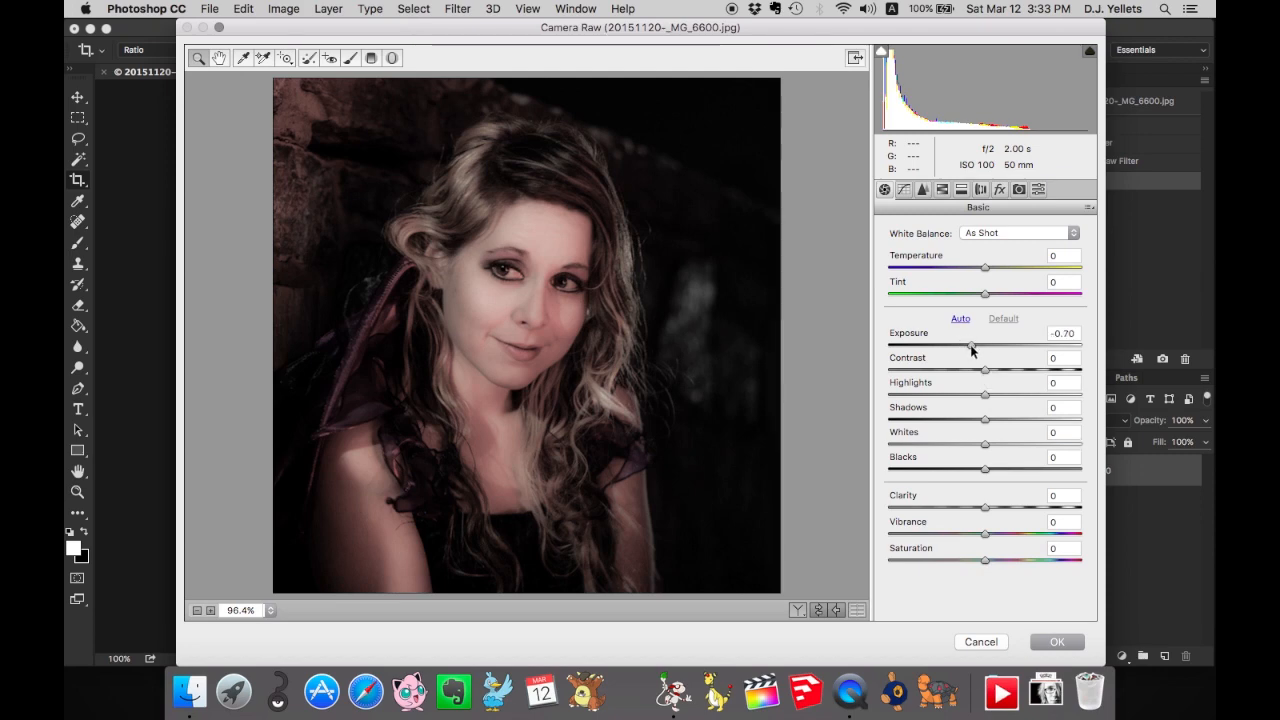
left_click_drag(984, 504, 1056, 504)
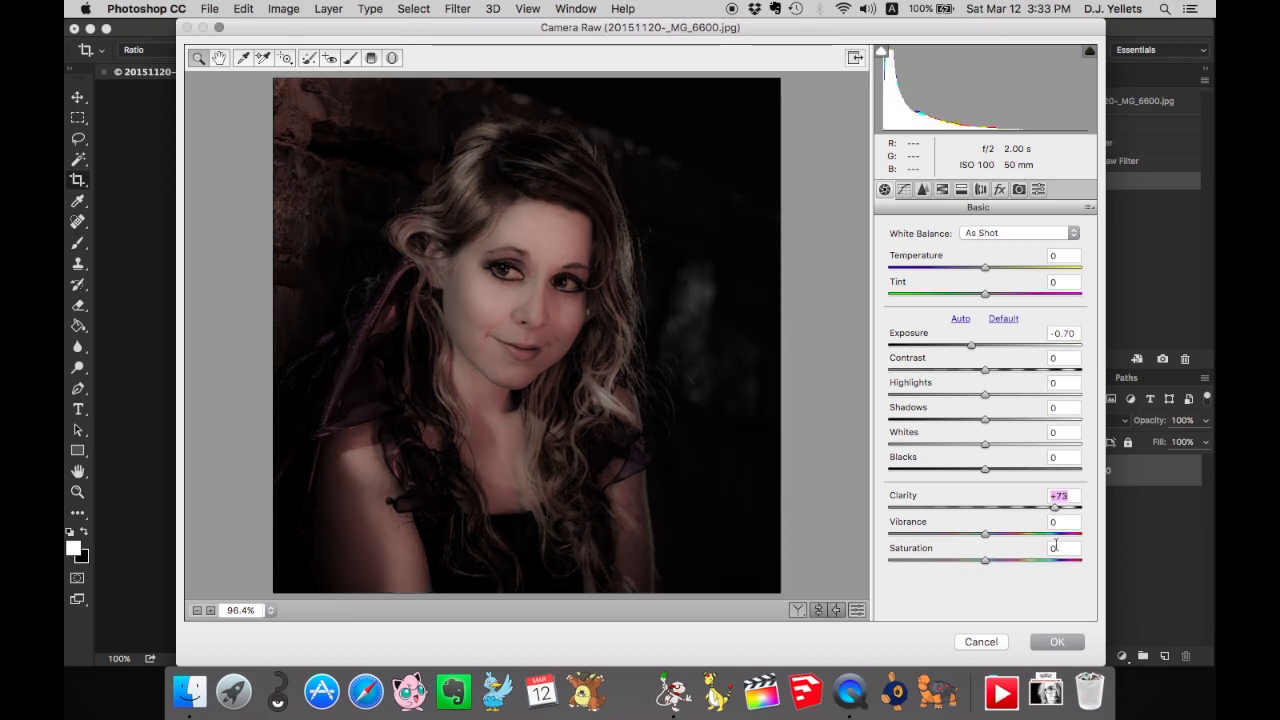
left_click_drag(984, 560, 1056, 560)
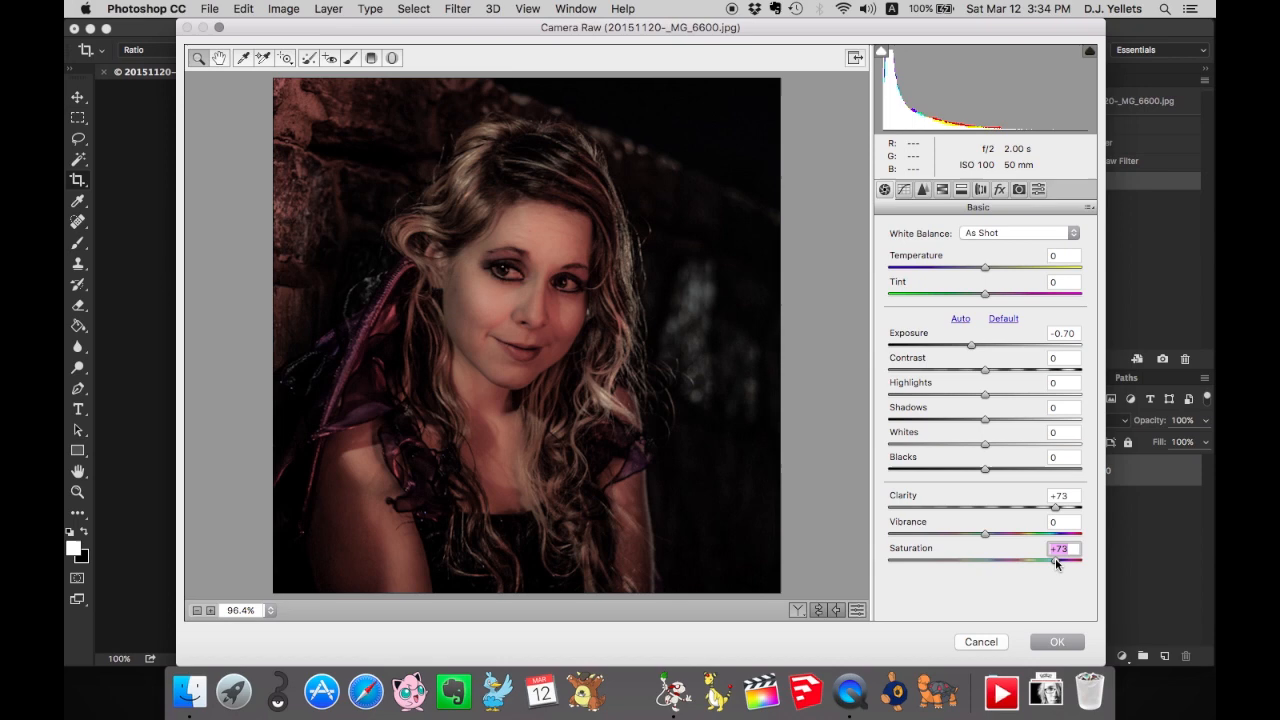
left_click(1056, 640)
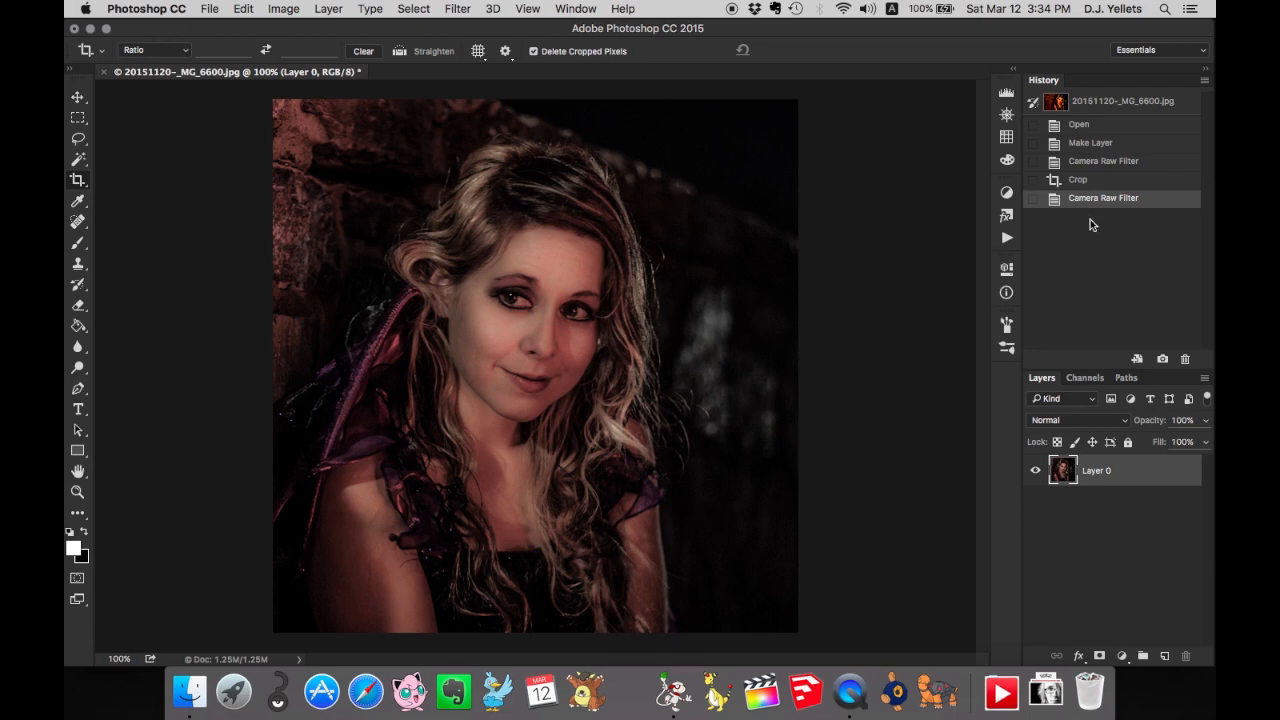
mouse_move(1090, 146)
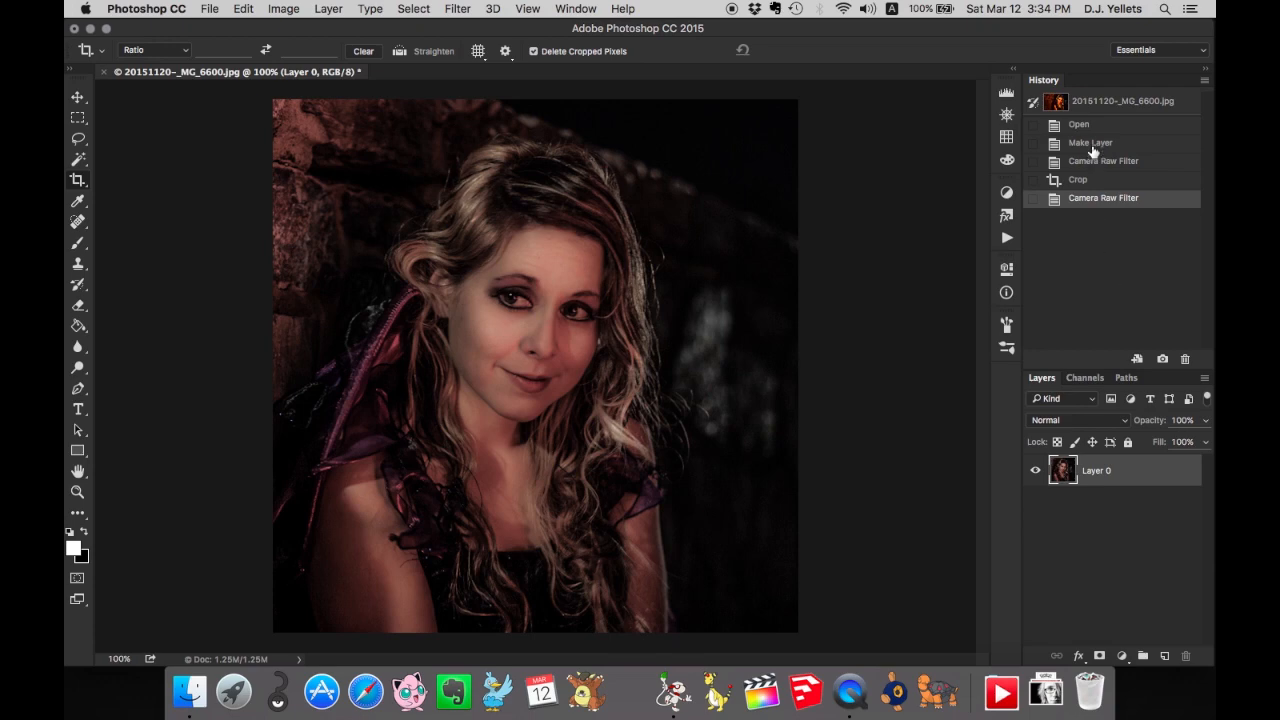
Revert via History to the Make Layer step, undoing both Camera Raw filters and the crop.
left_click(1092, 142)
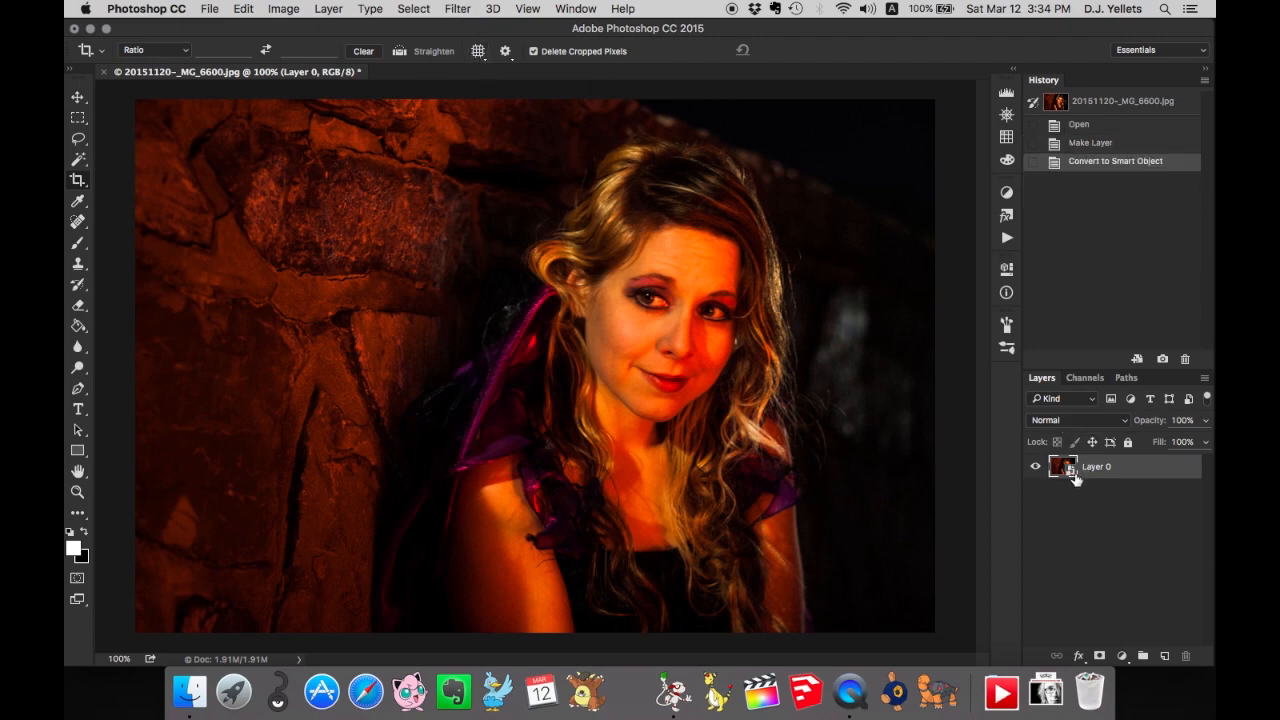
mouse_move(1066, 468)
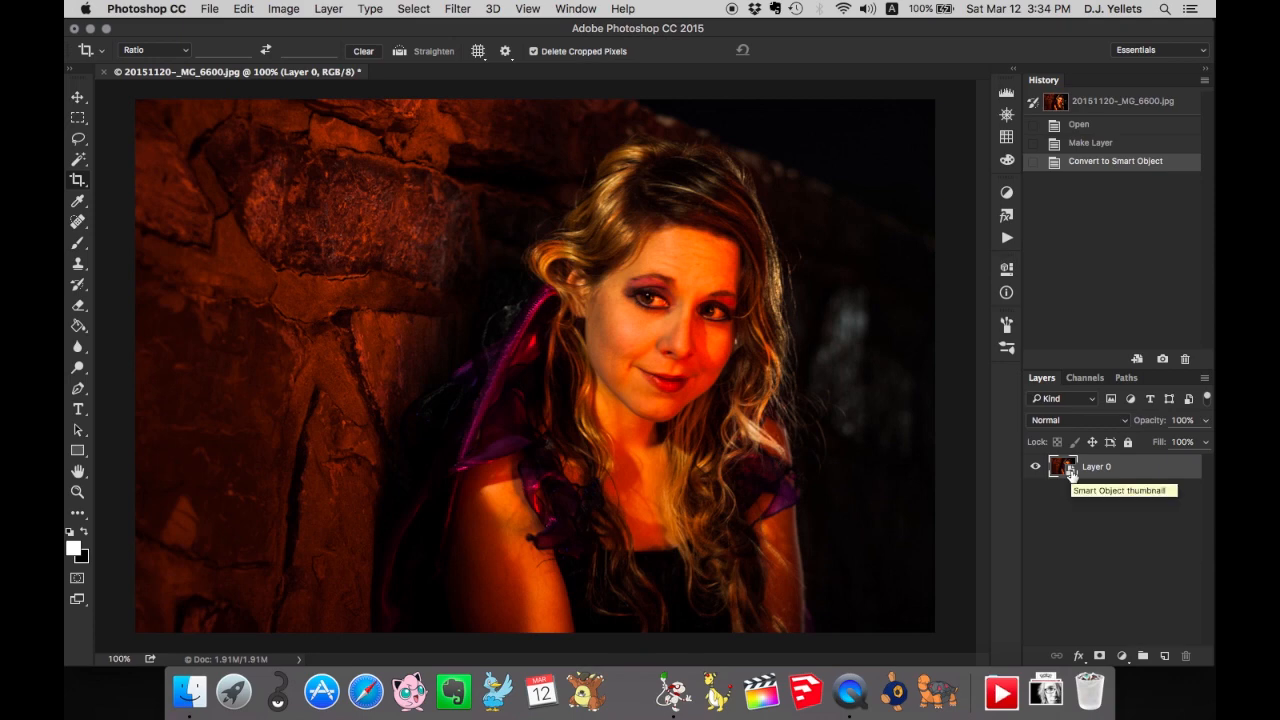
mouse_move(1072, 476)
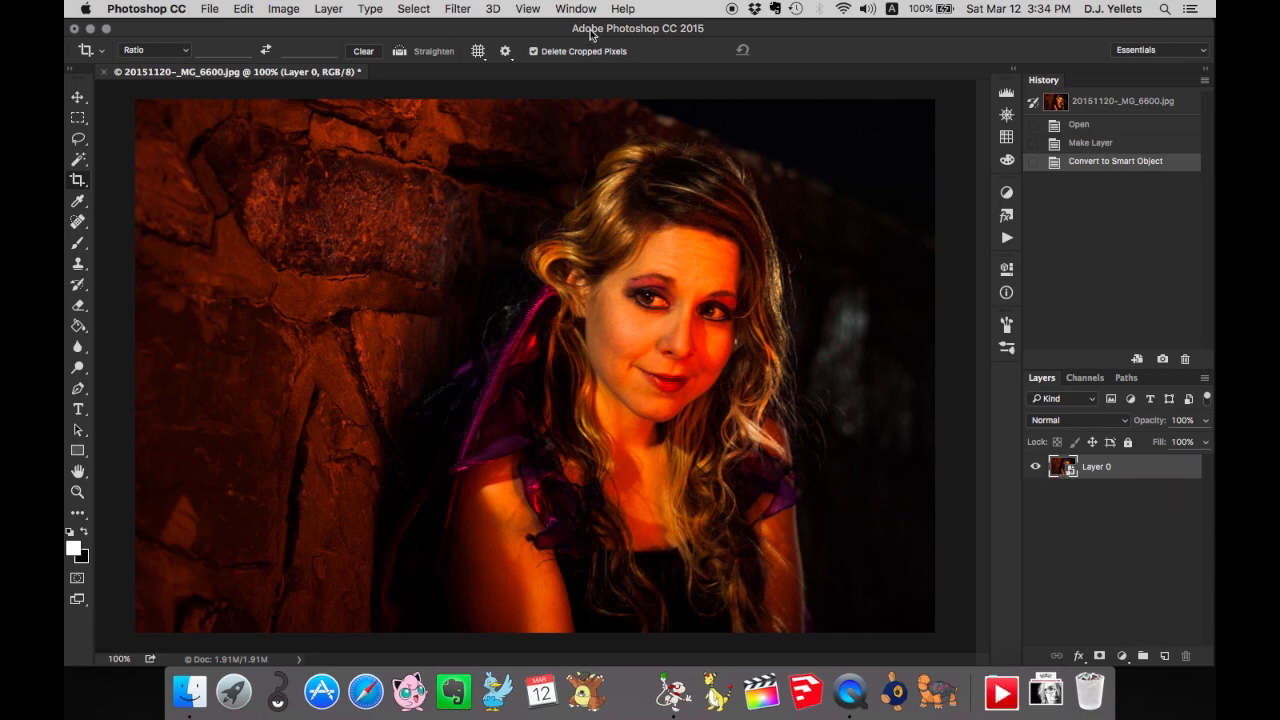
Add a Camera Raw smart filter that slightly raises exposure and heavily lowers clarity and saturation.
left_click(472, 8)
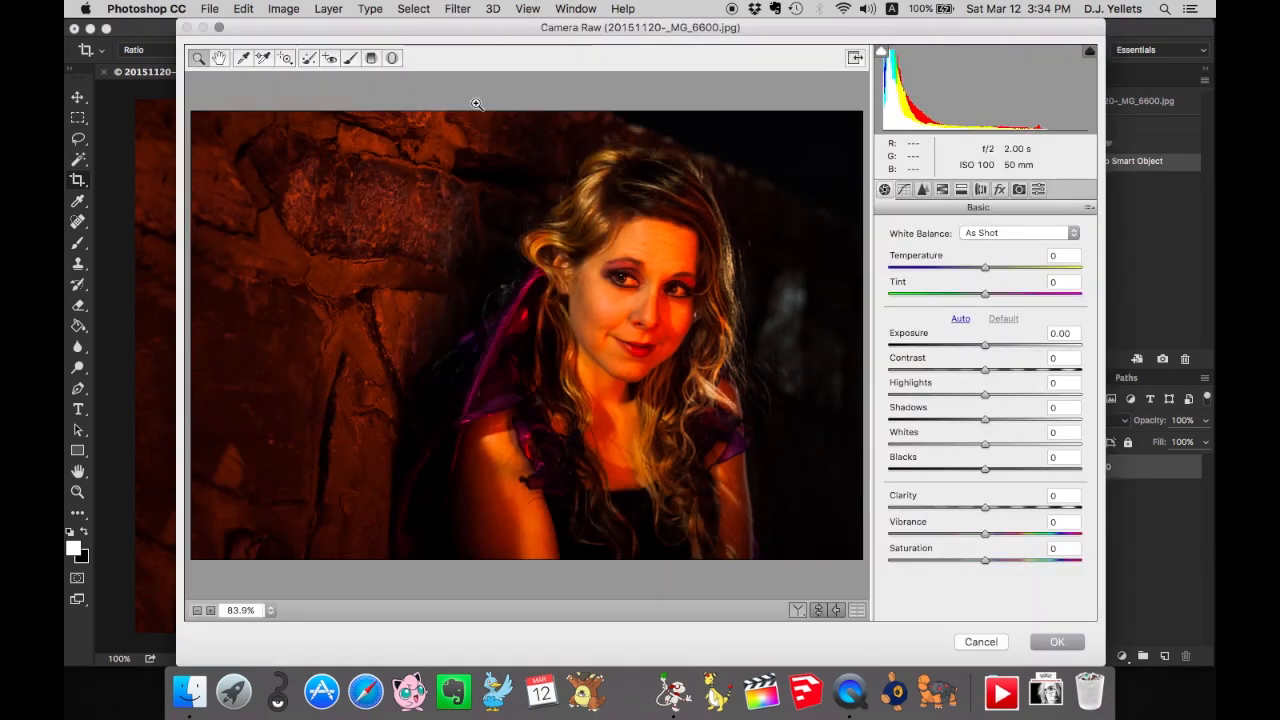
left_click_drag(984, 344, 996, 344)
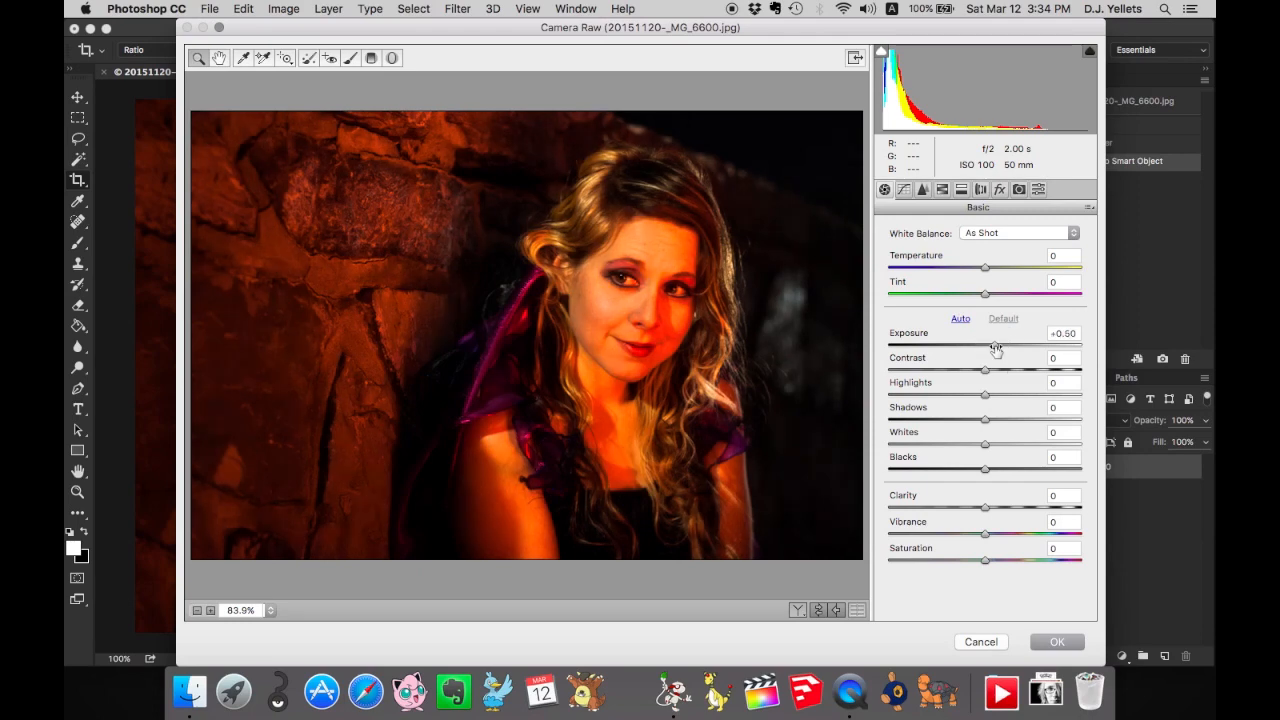
left_click_drag(984, 508, 904, 508)
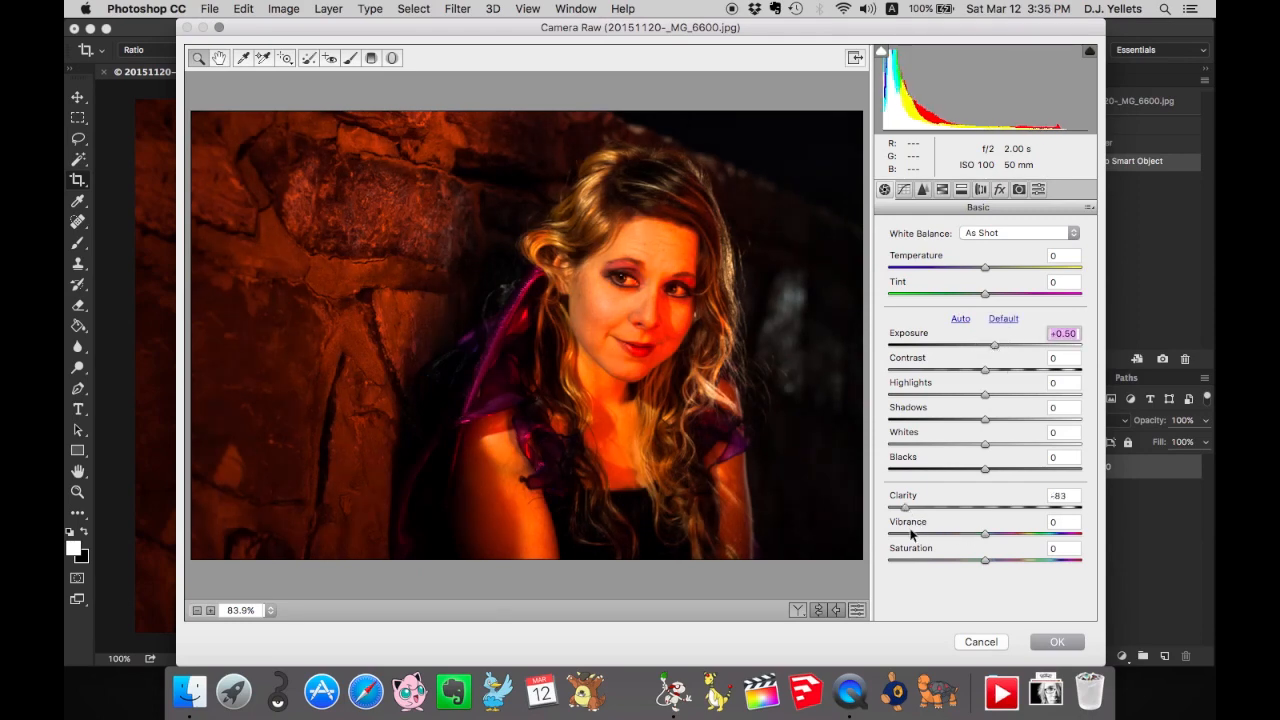
left_click_drag(984, 560, 910, 560)
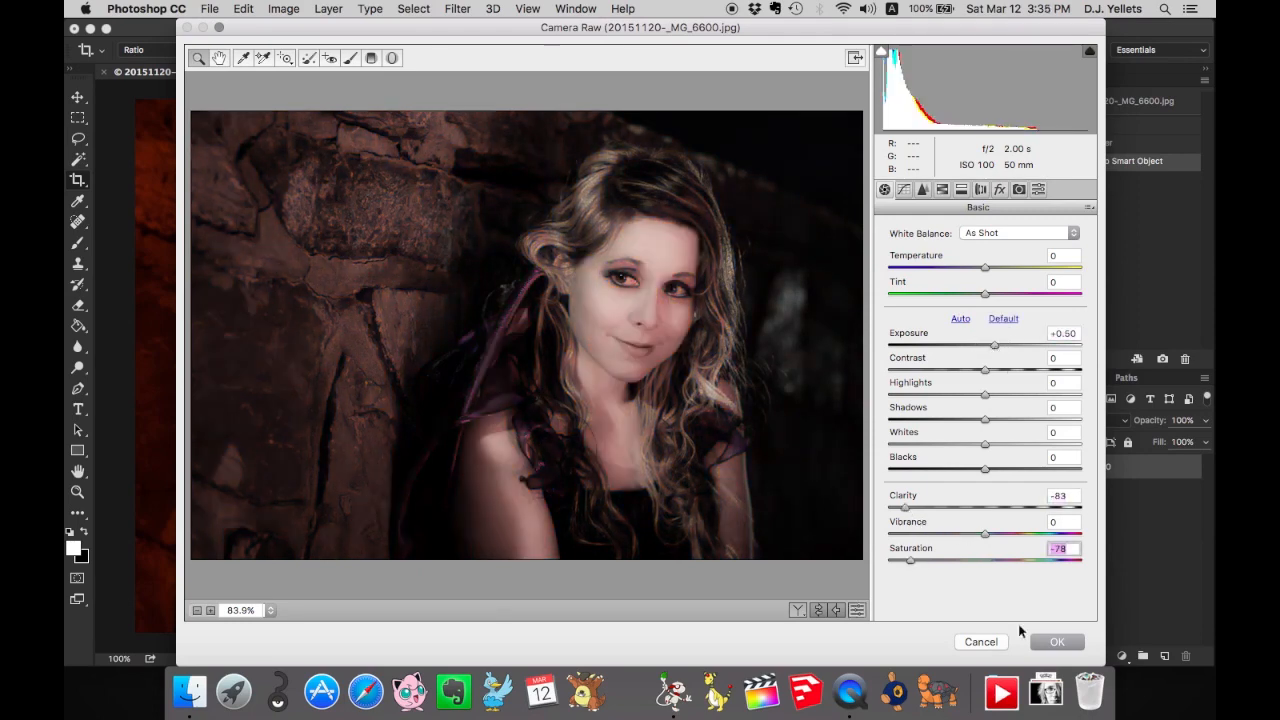
left_click(1056, 640)
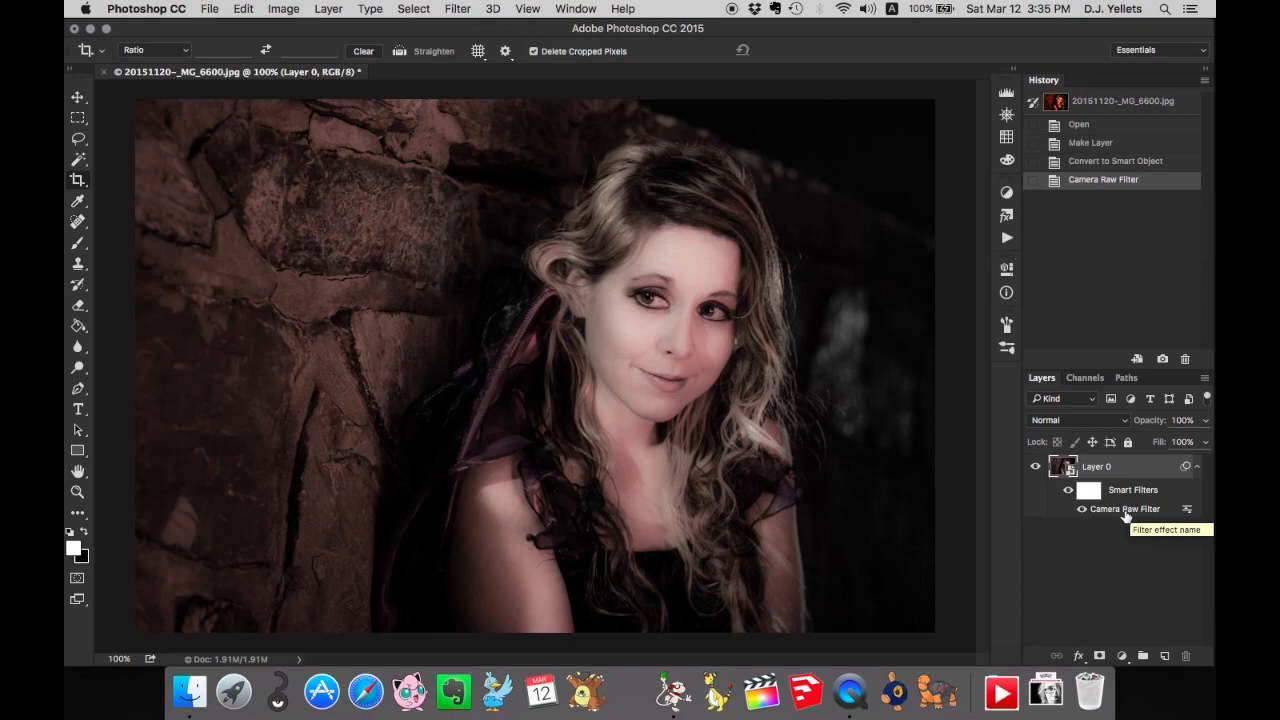
mouse_move(1124, 514)
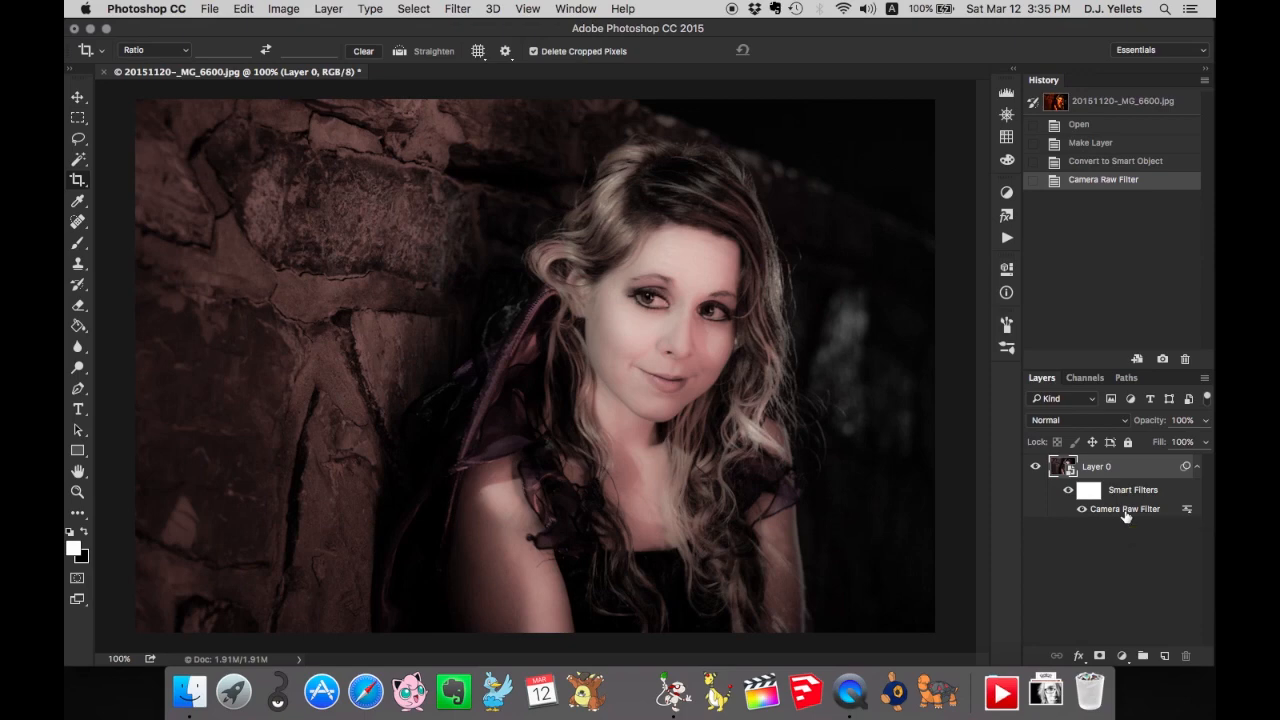
mouse_move(1120, 514)
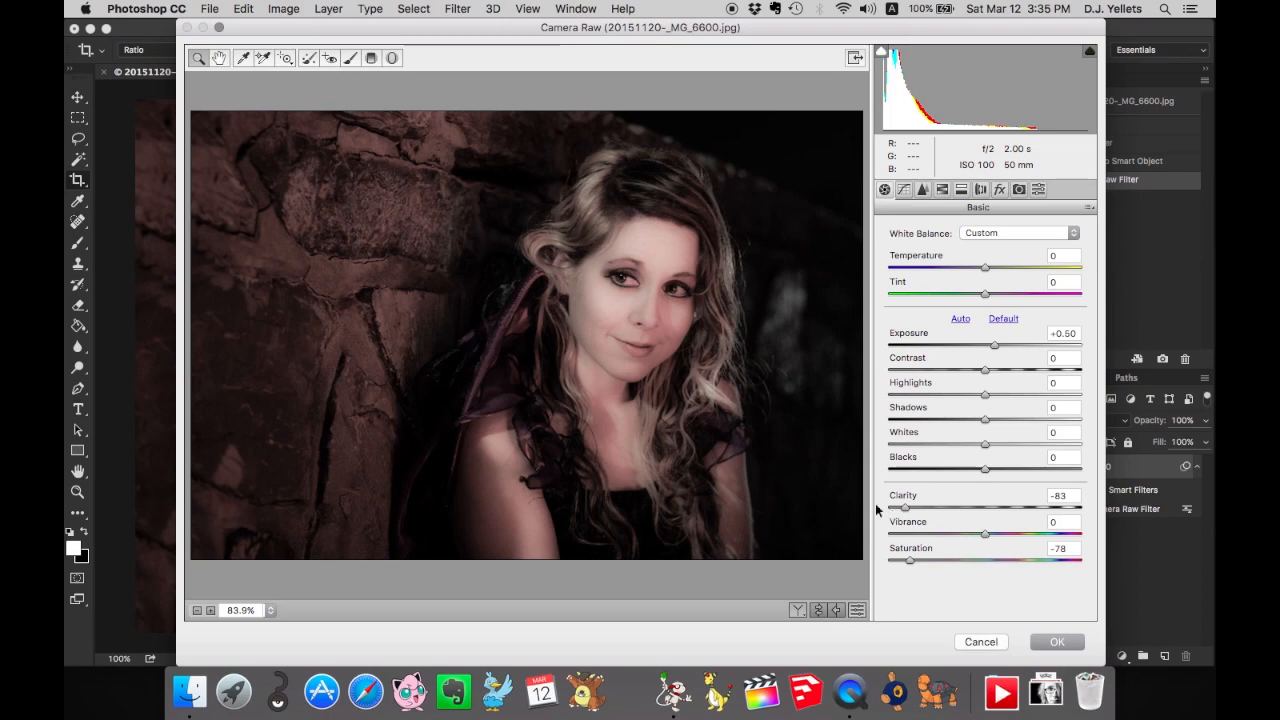
Re-edit the Camera Raw smart filter to Clarity -100 and Saturation -99 for a black-and-white portrait.
left_click_drag(904, 508, 888, 508)
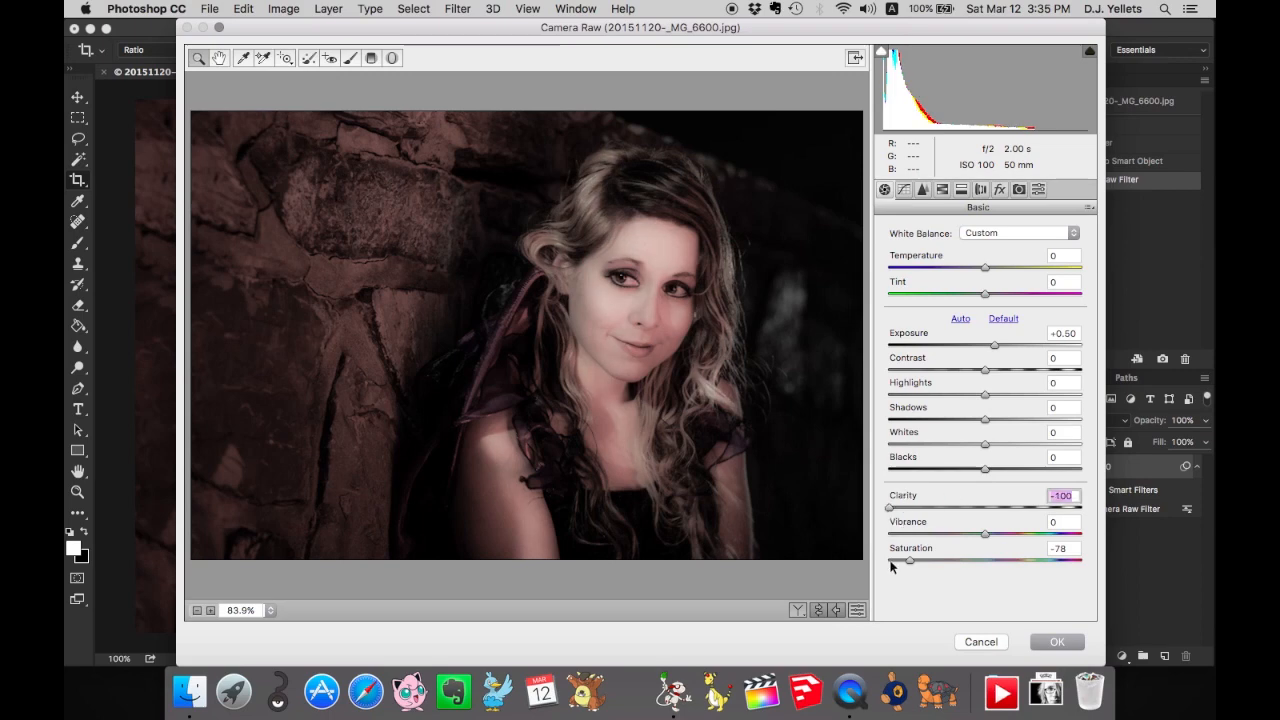
left_click_drag(908, 560, 888, 560)
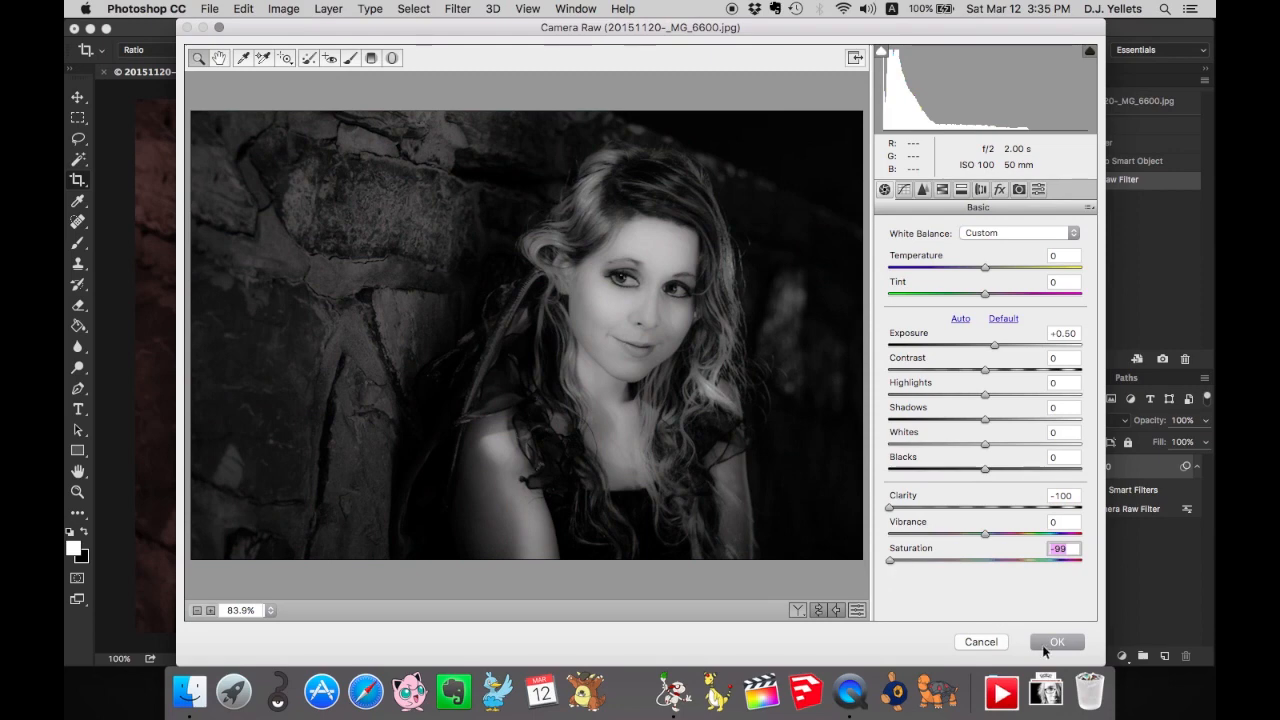
left_click(1056, 640)
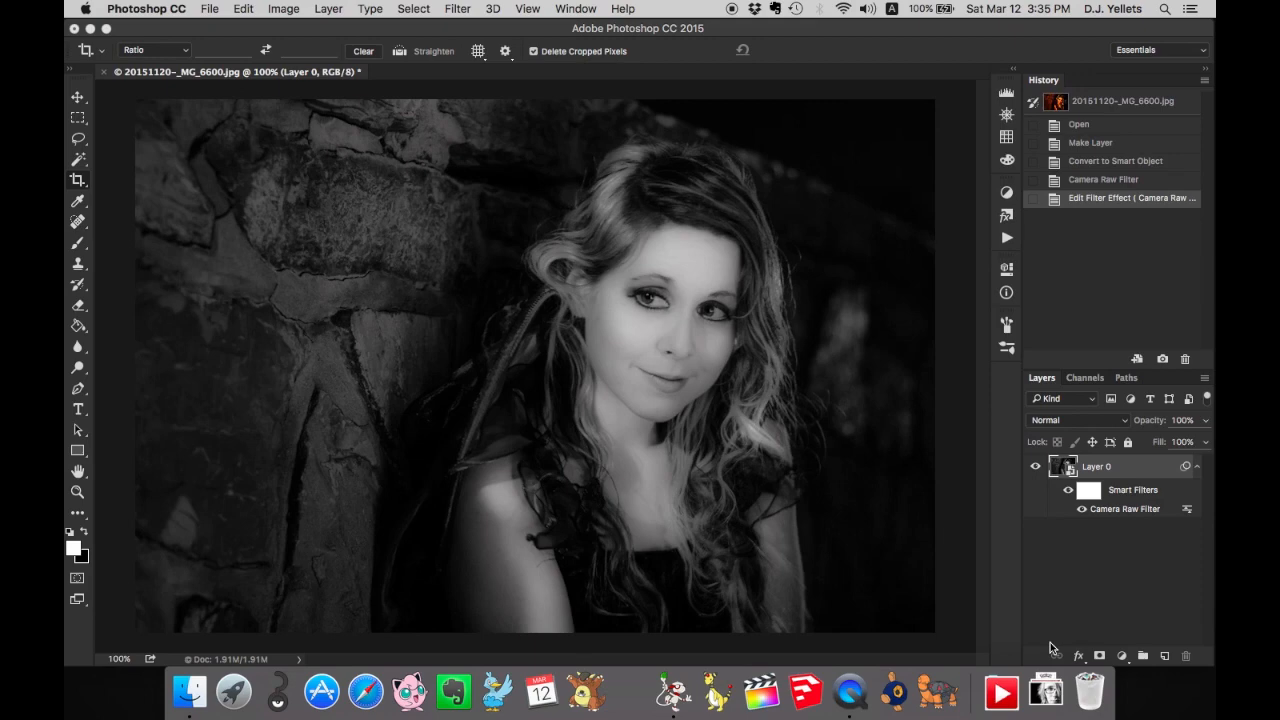
mouse_move(1132, 516)
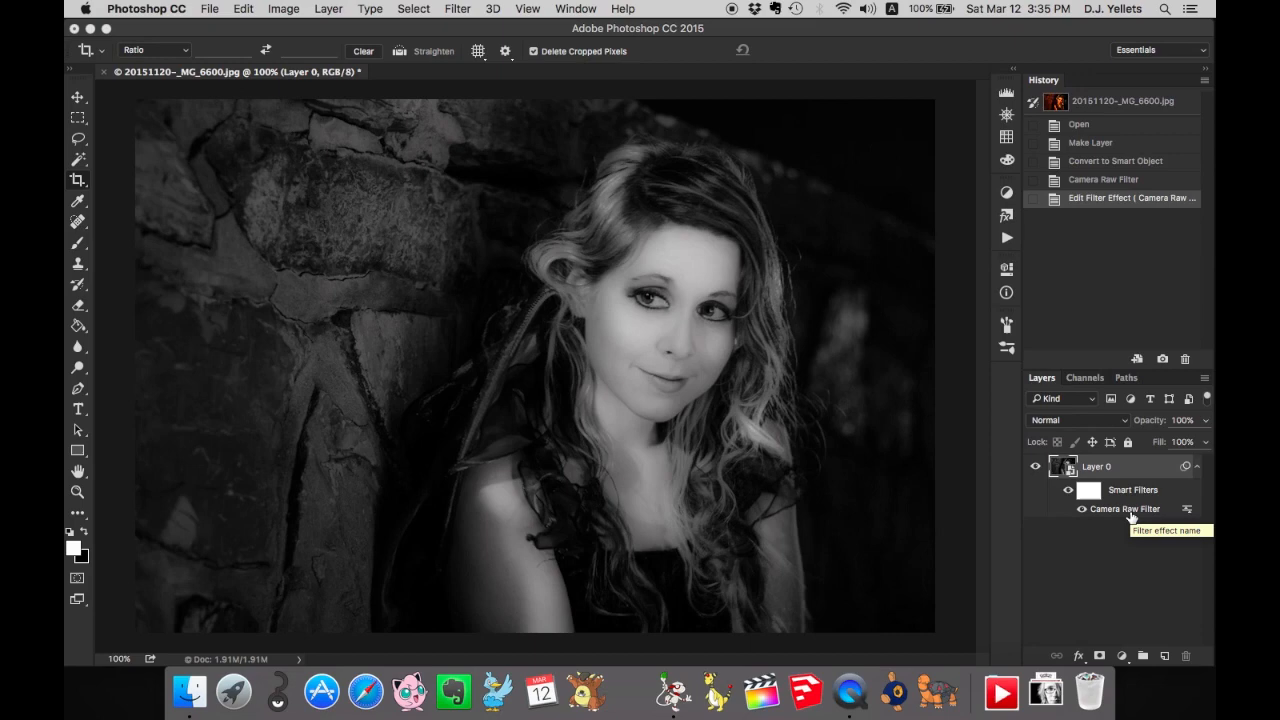
Add a Gaussian Blur smart filter, then hide both the blur and Camera Raw effects.
left_click(460, 8)
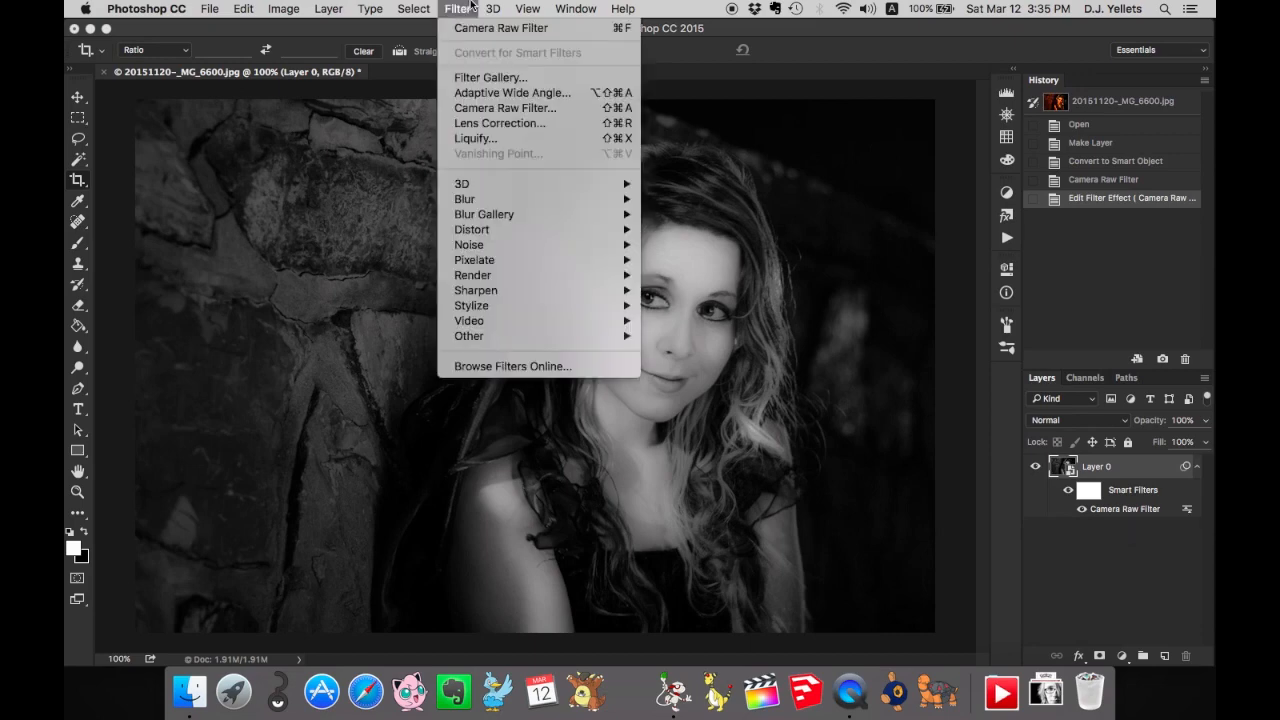
mouse_move(476, 200)
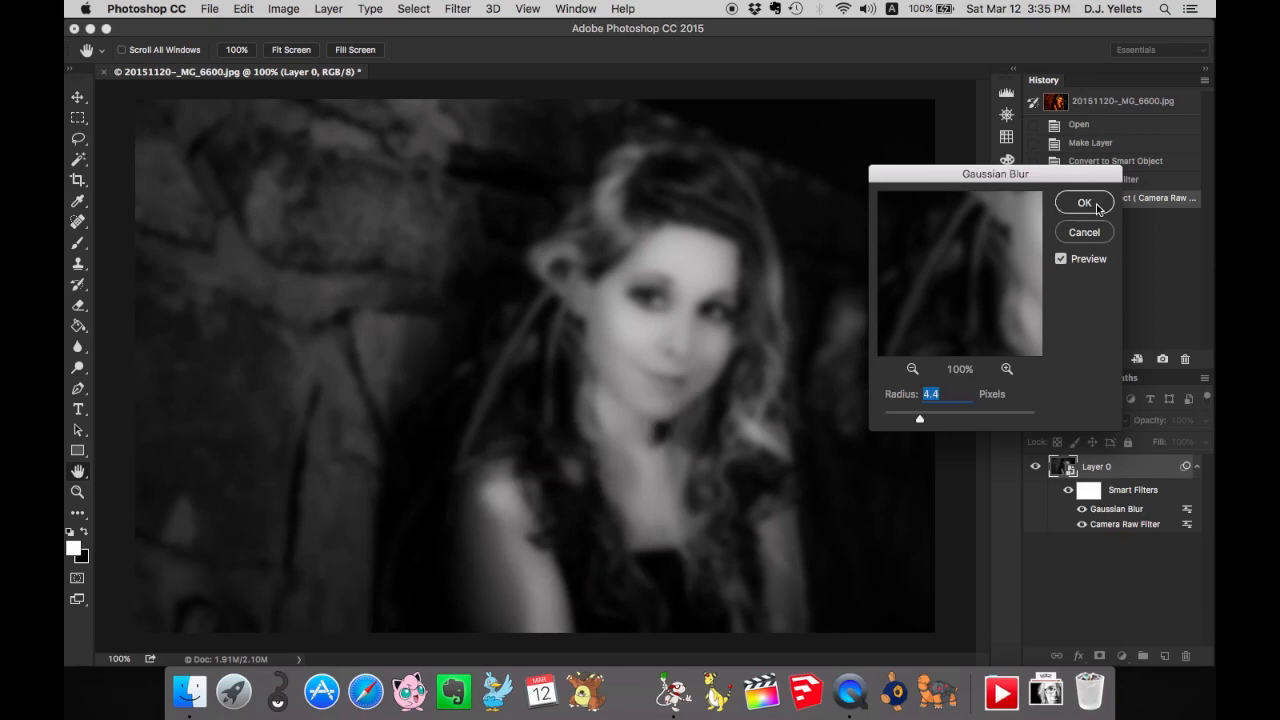
left_click(1084, 202)
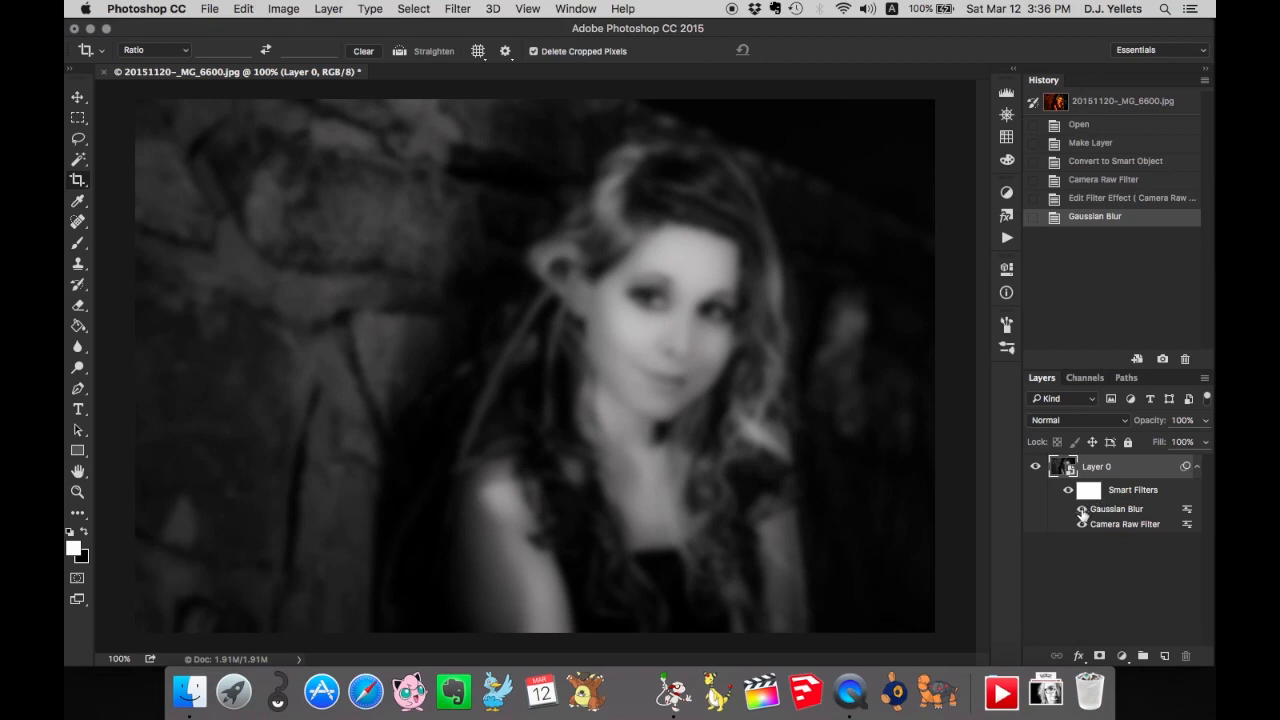
left_click(1056, 508)
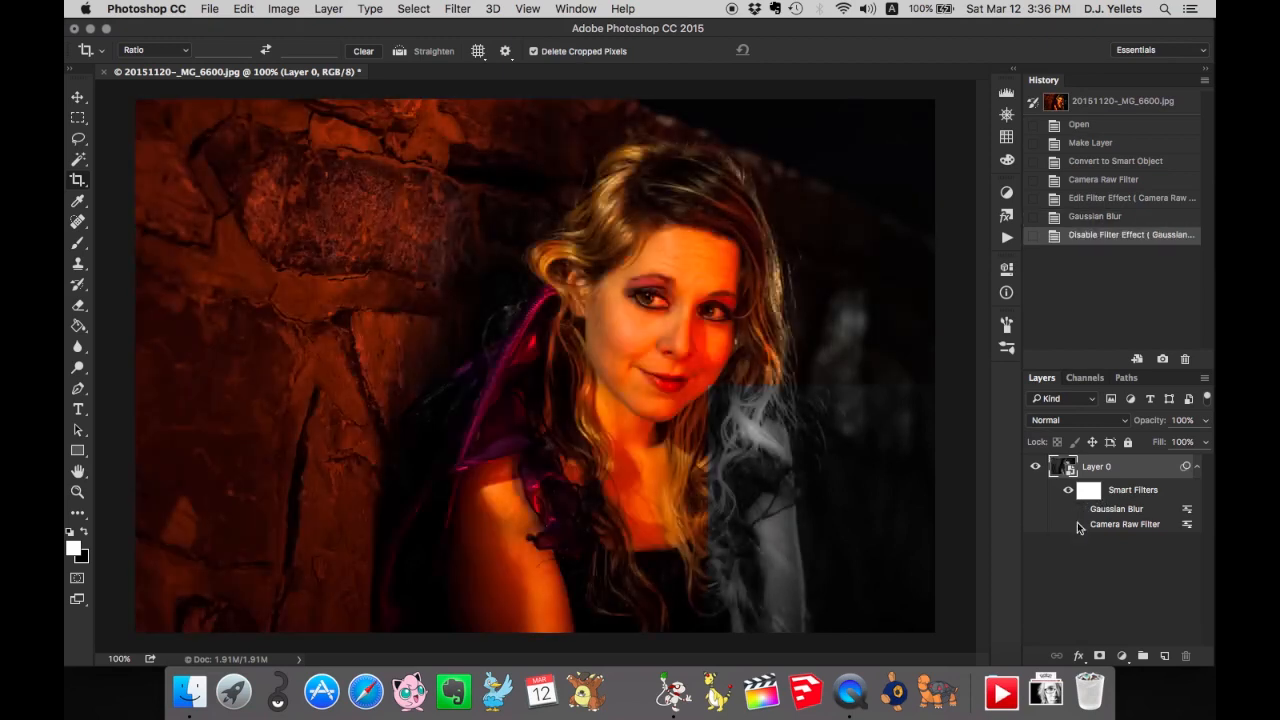
left_click(1070, 524)
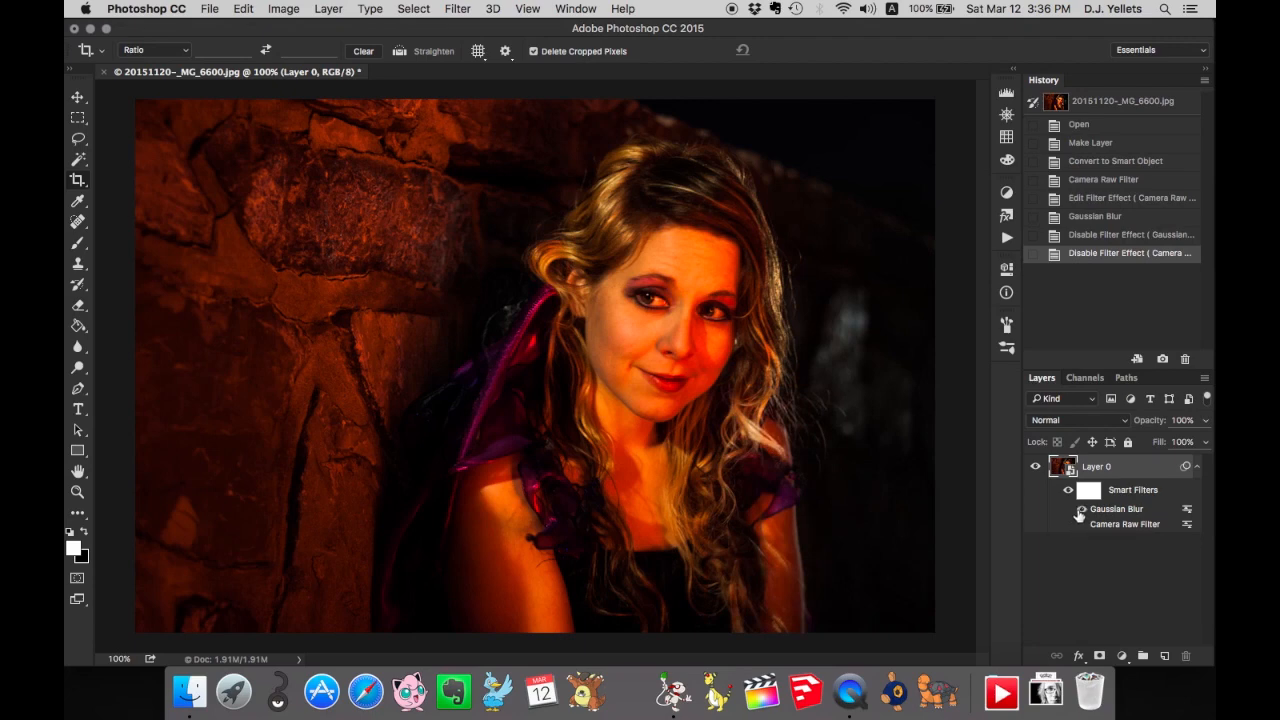
Re-enable both smart filters, then delete all smart filters from the layer.
left_click(1078, 508)
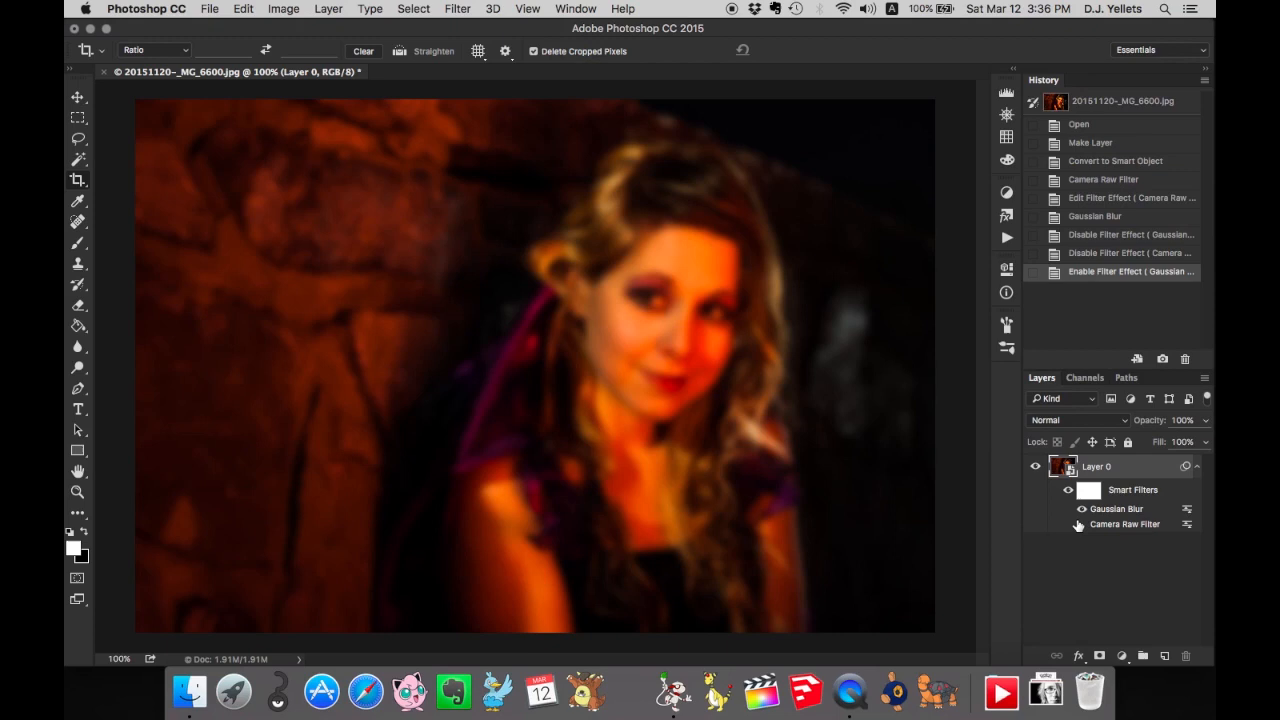
mouse_move(1080, 524)
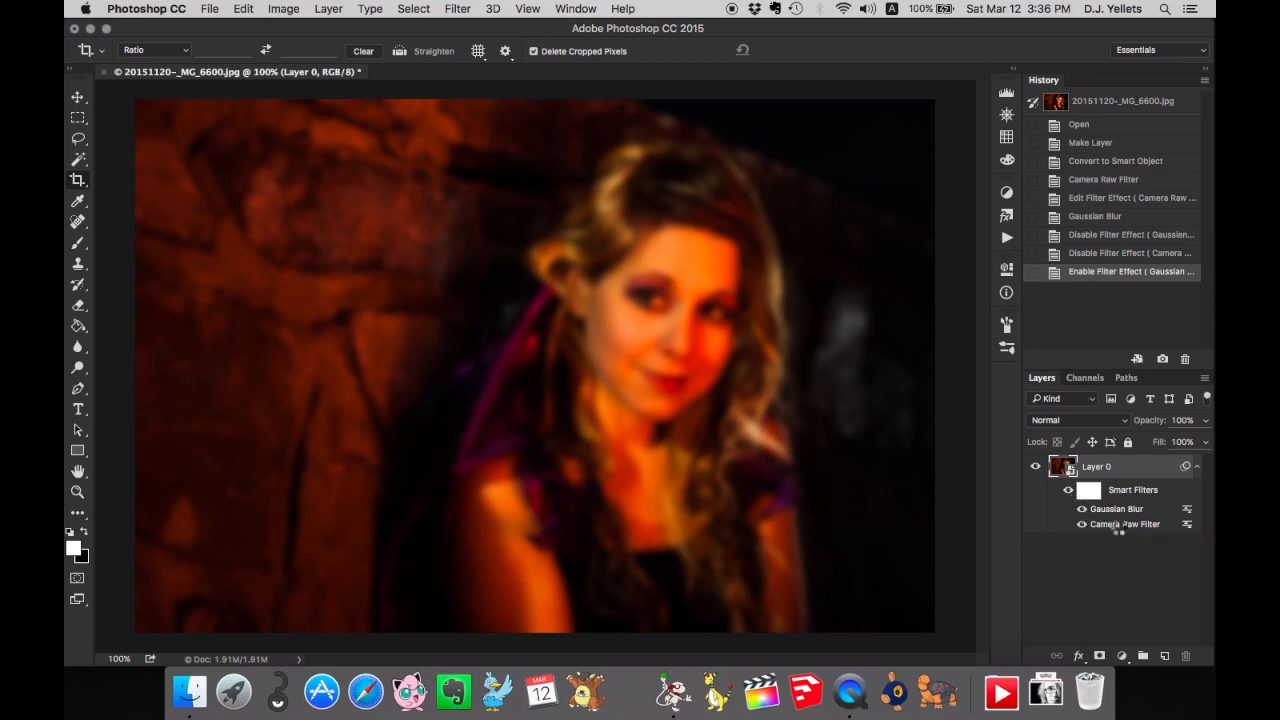
left_click(1080, 524)
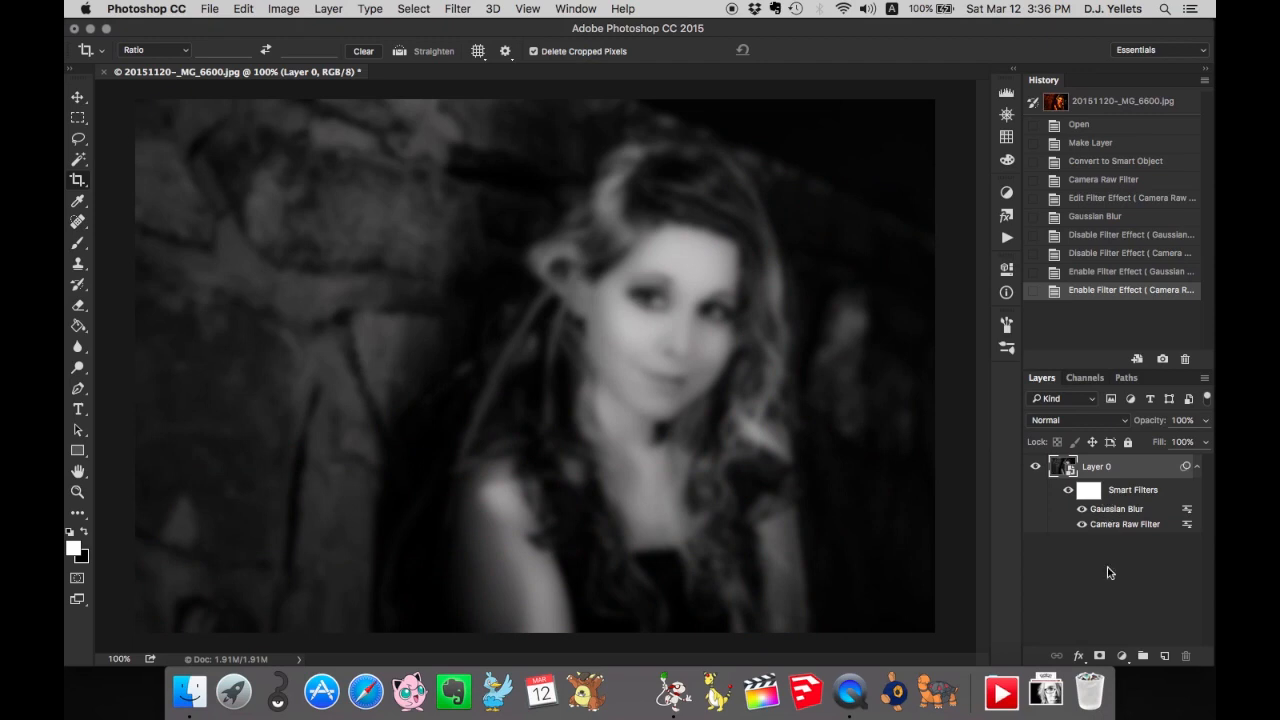
right_click(1120, 524)
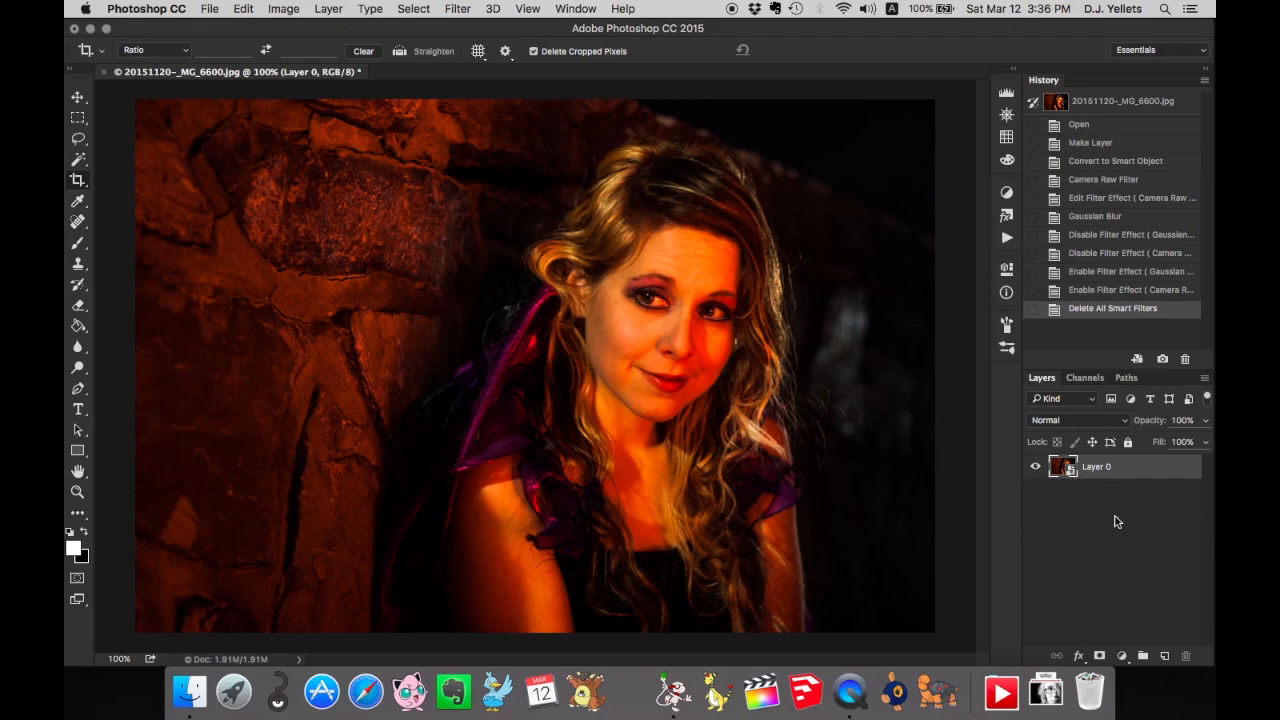
mouse_move(1148, 518)
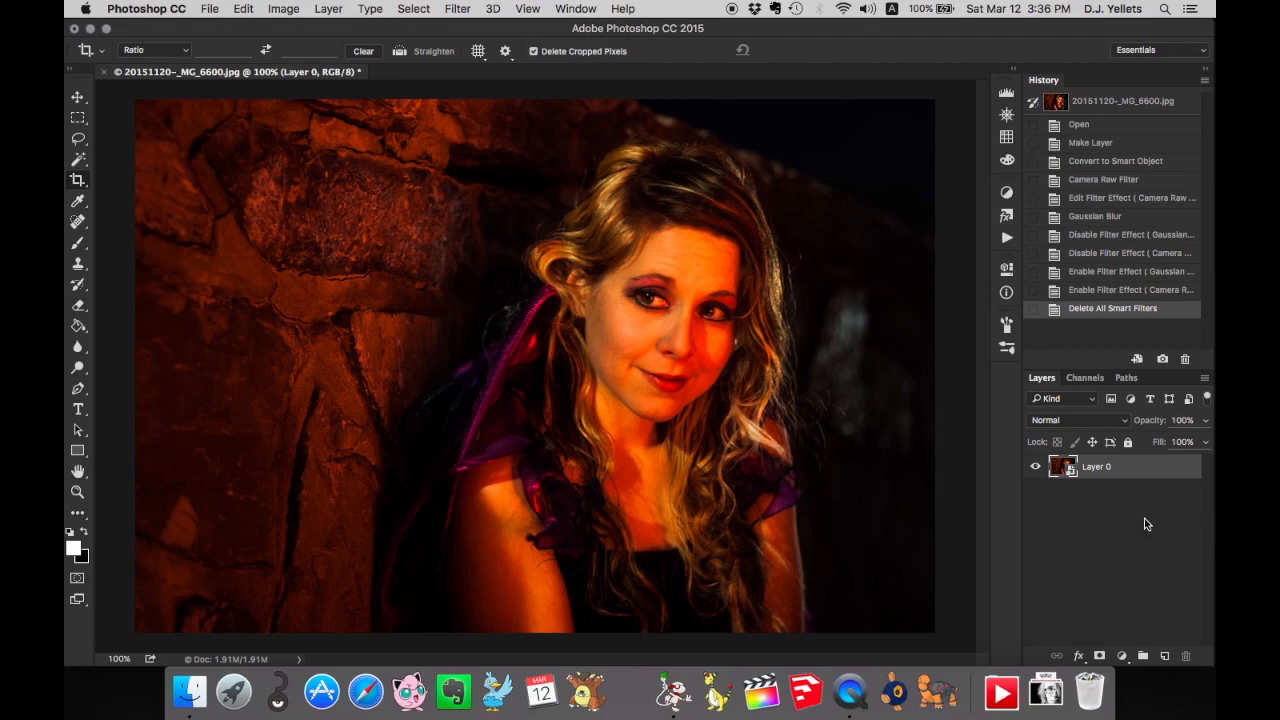
mouse_move(1112, 514)
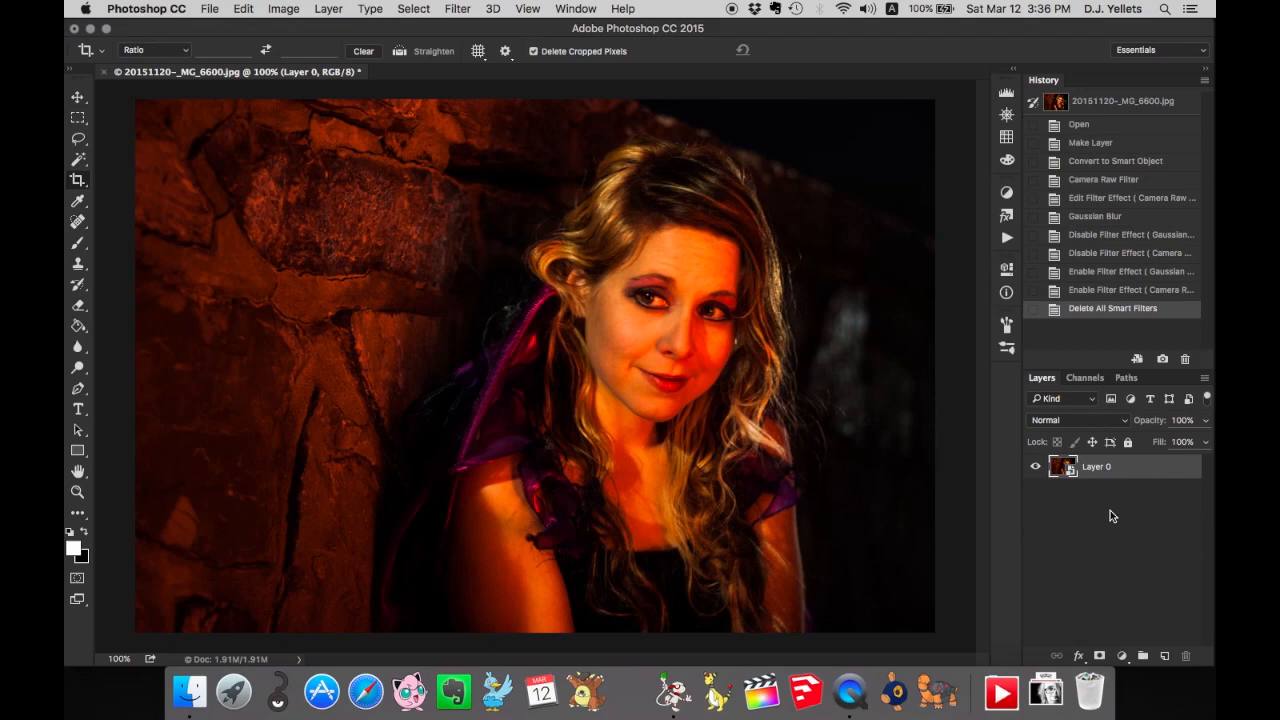
Add a Hue/Saturation smart filter with Hue +15, turning the orange tones yellower.
left_click(282, 8)
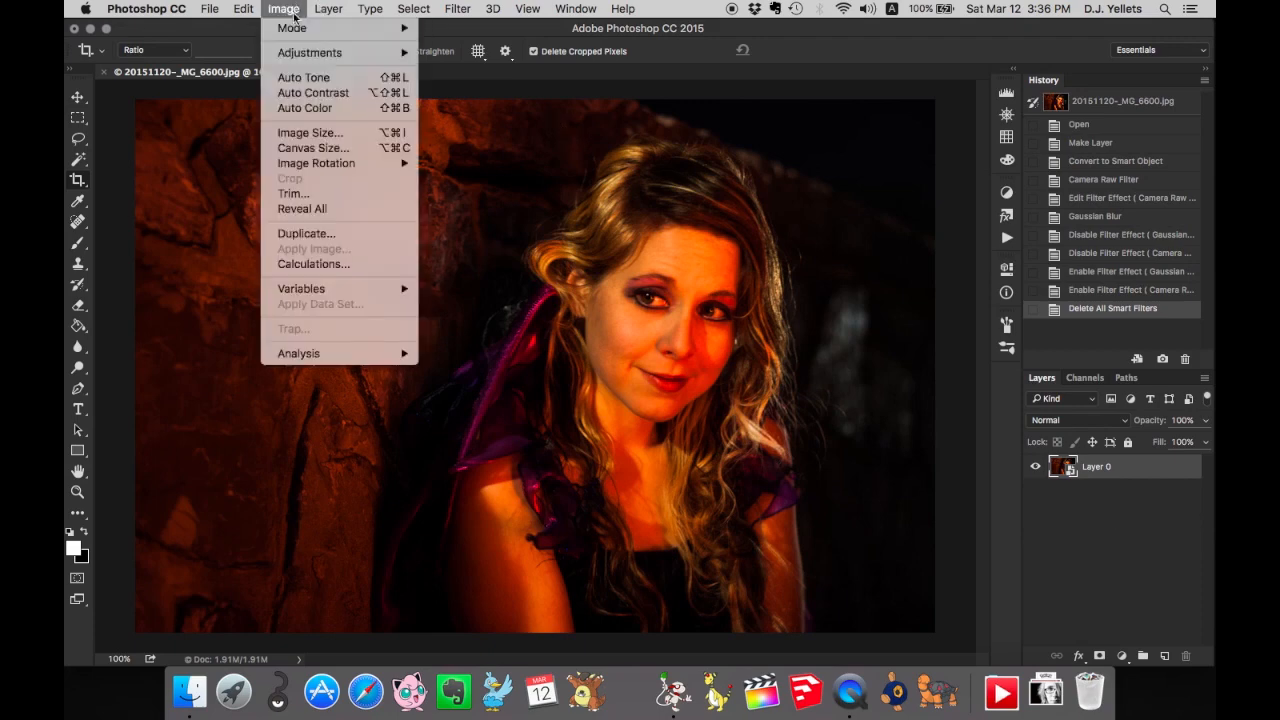
mouse_move(308, 52)
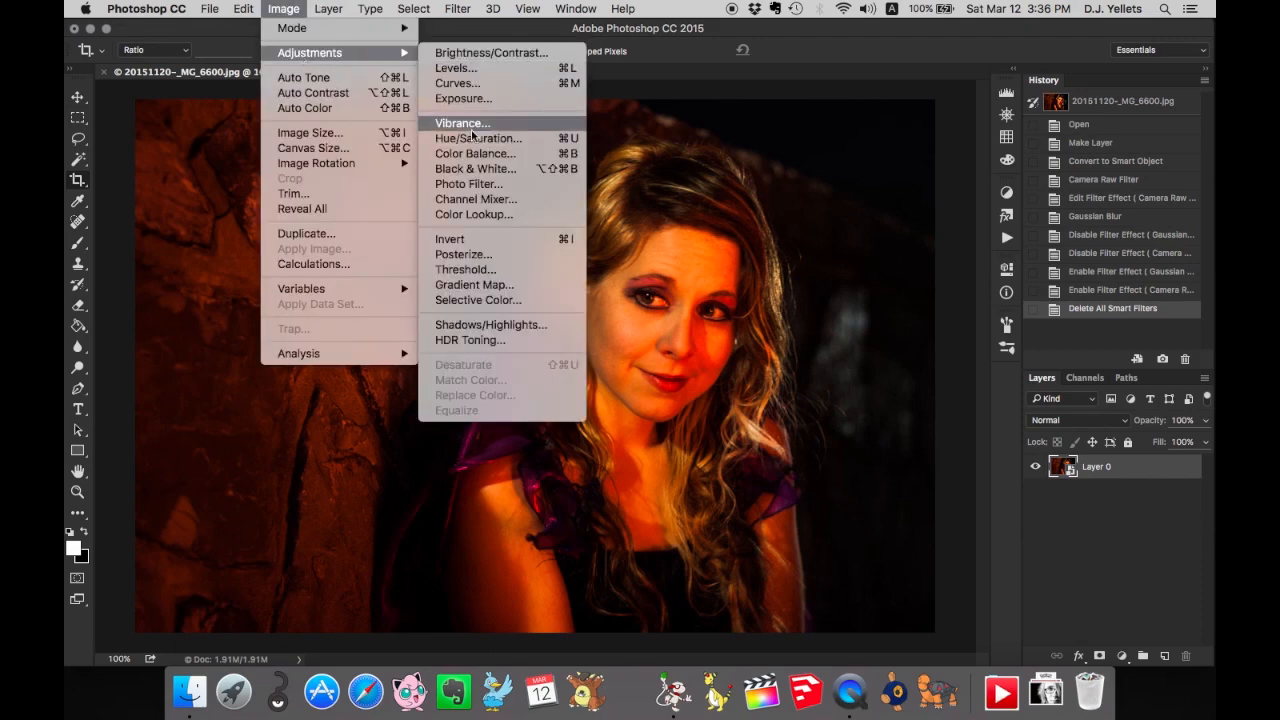
left_click(478, 138)
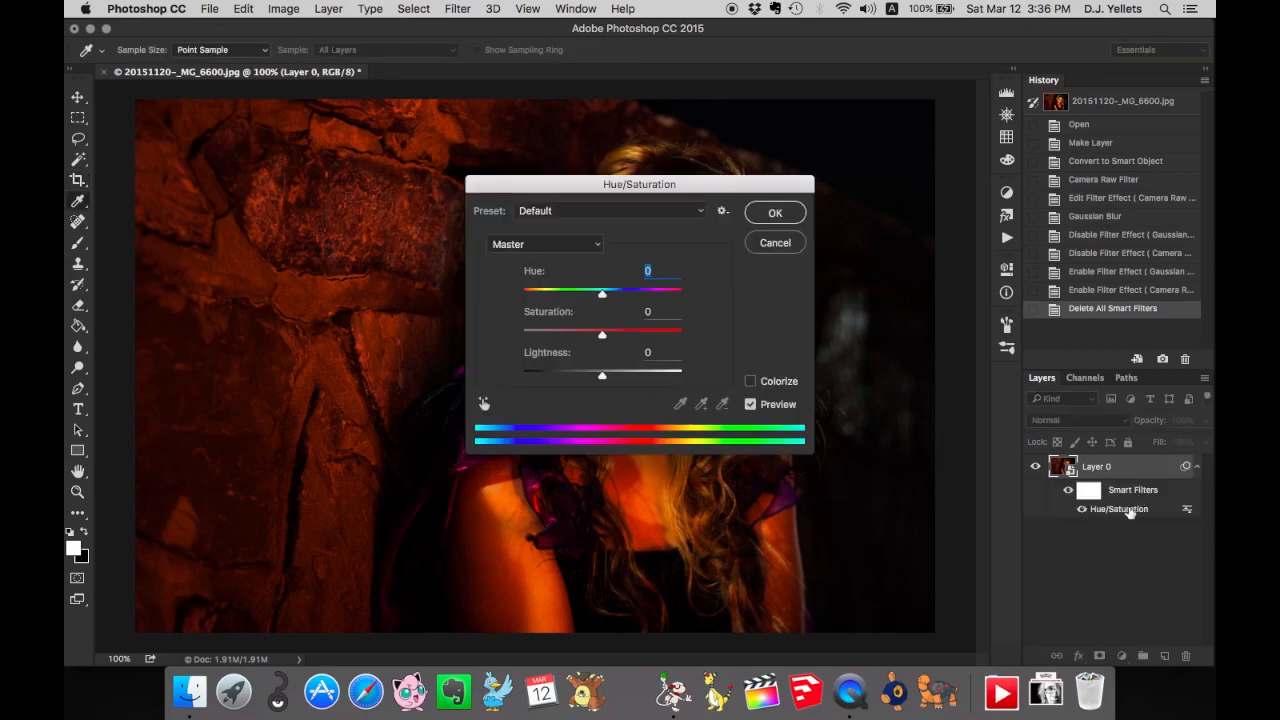
mouse_move(1152, 496)
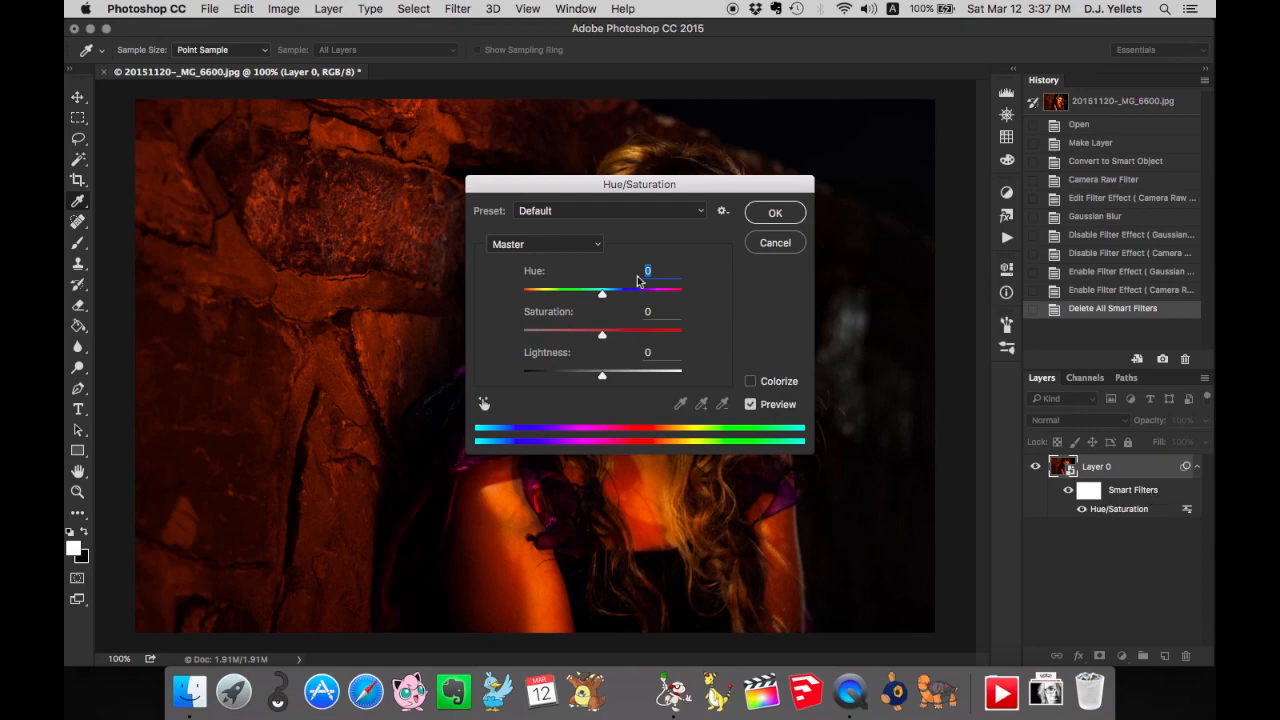
left_click_drag(602, 292, 618, 292)
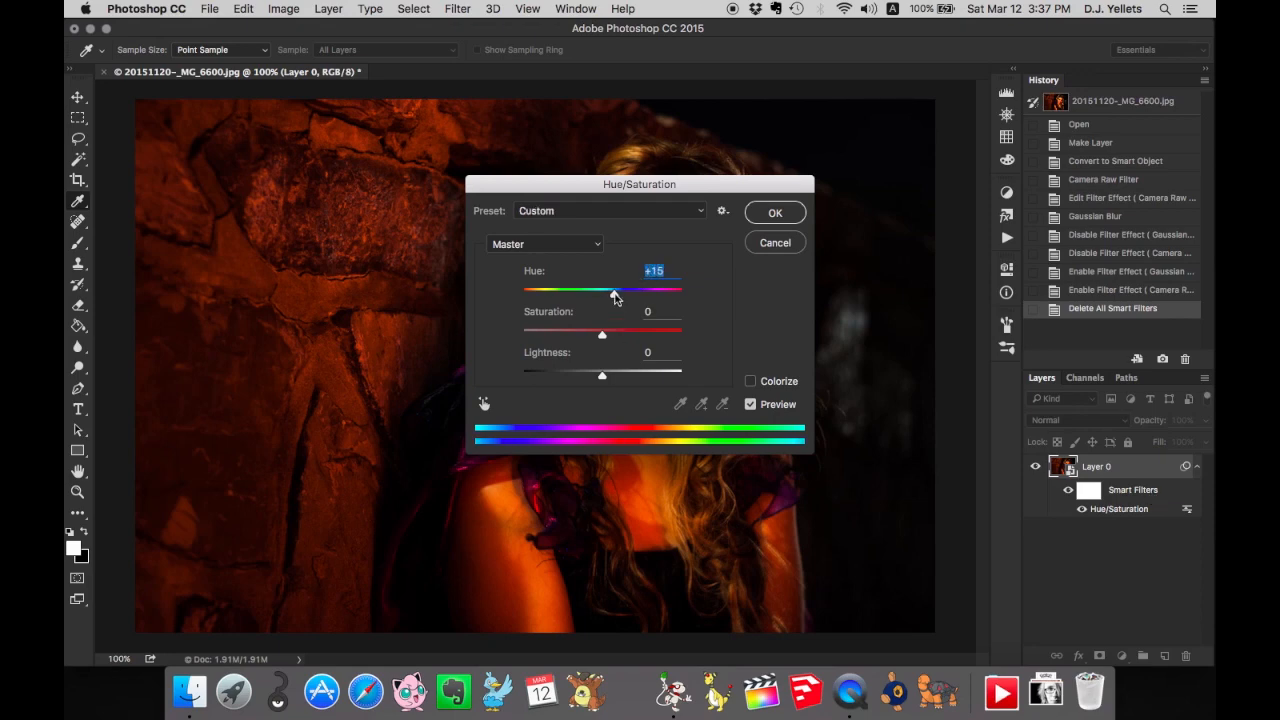
left_click(776, 212)
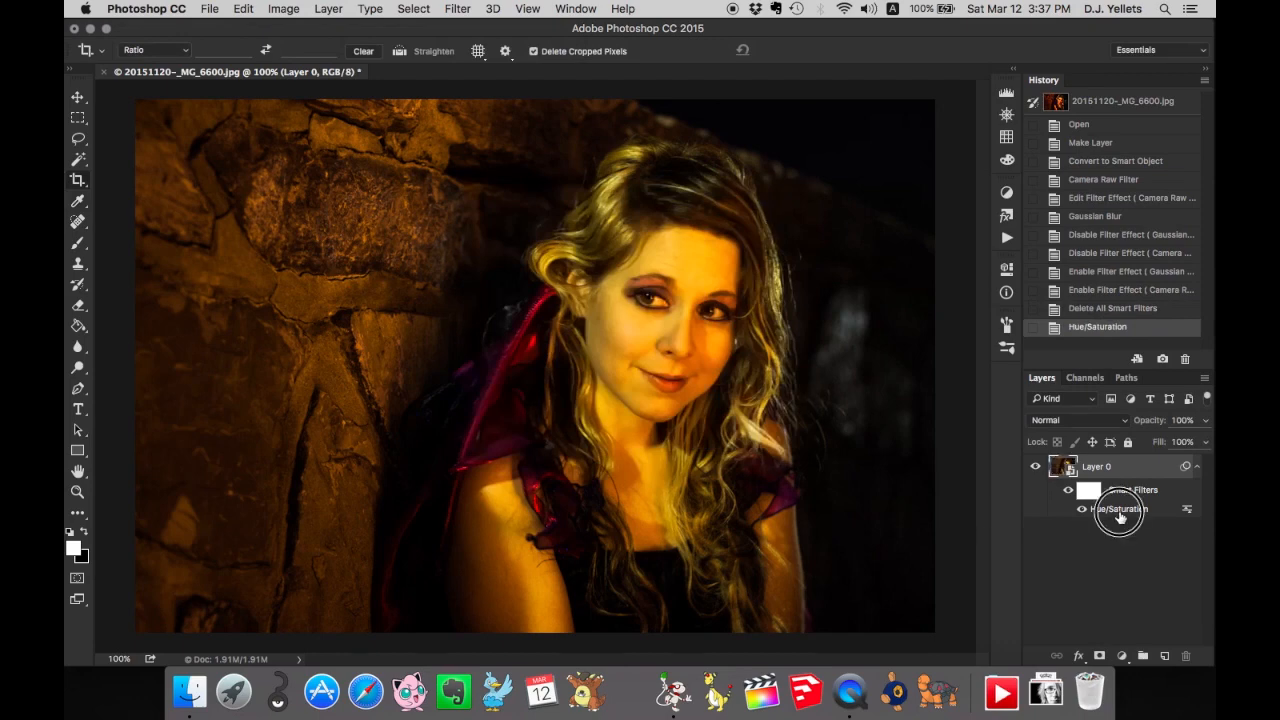
double_click(1110, 510)
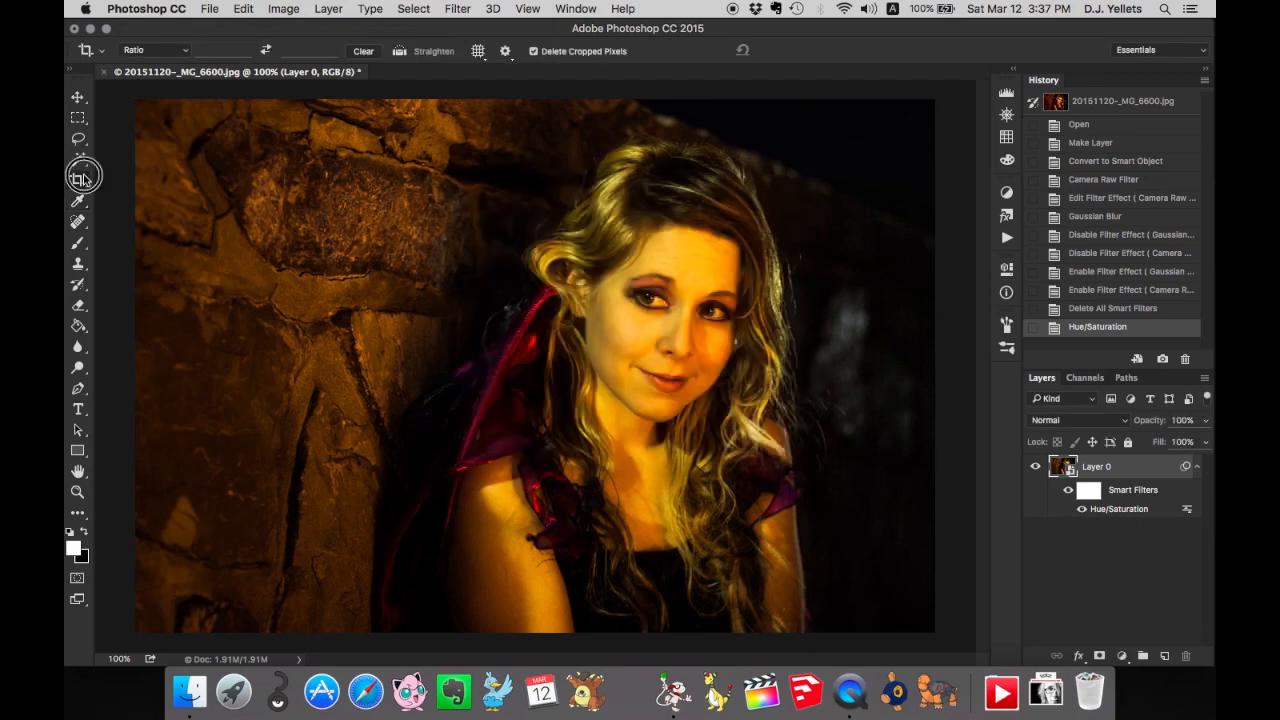
Re-crop the portrait to a tighter vertical frame and toggle the Hue/Saturation filter's visibility.
left_click(78, 176)
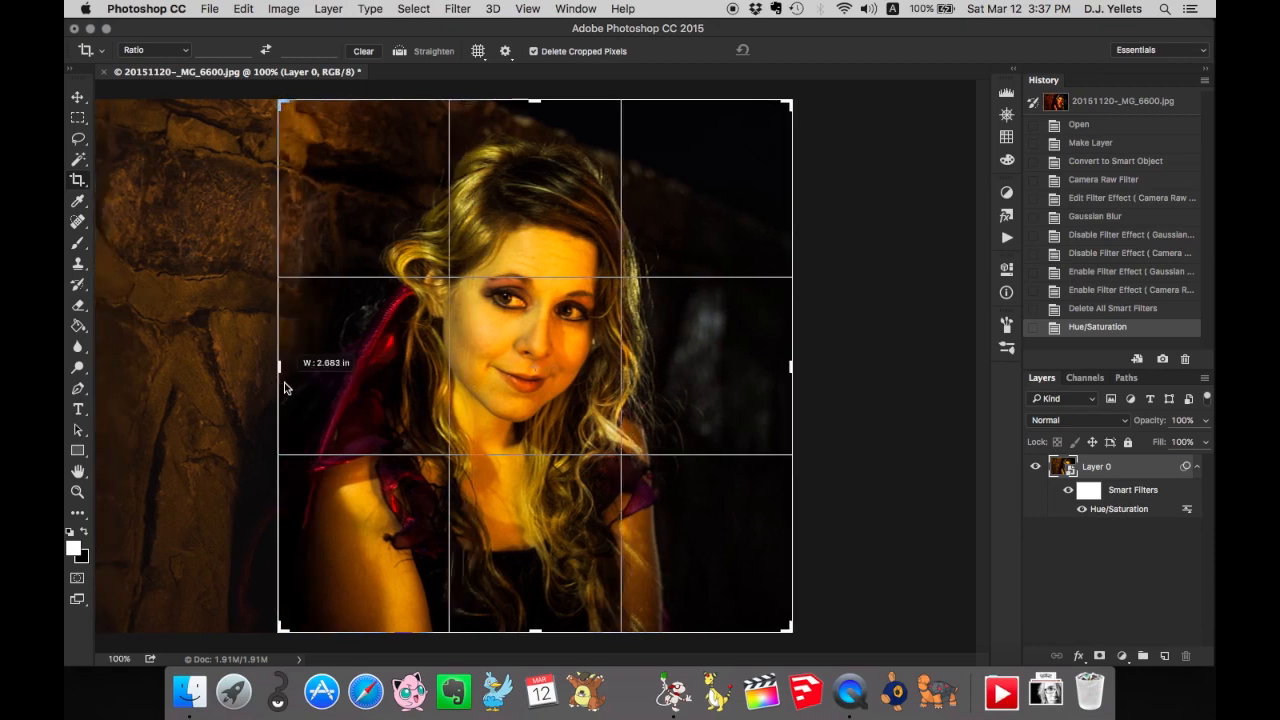
key("Return")
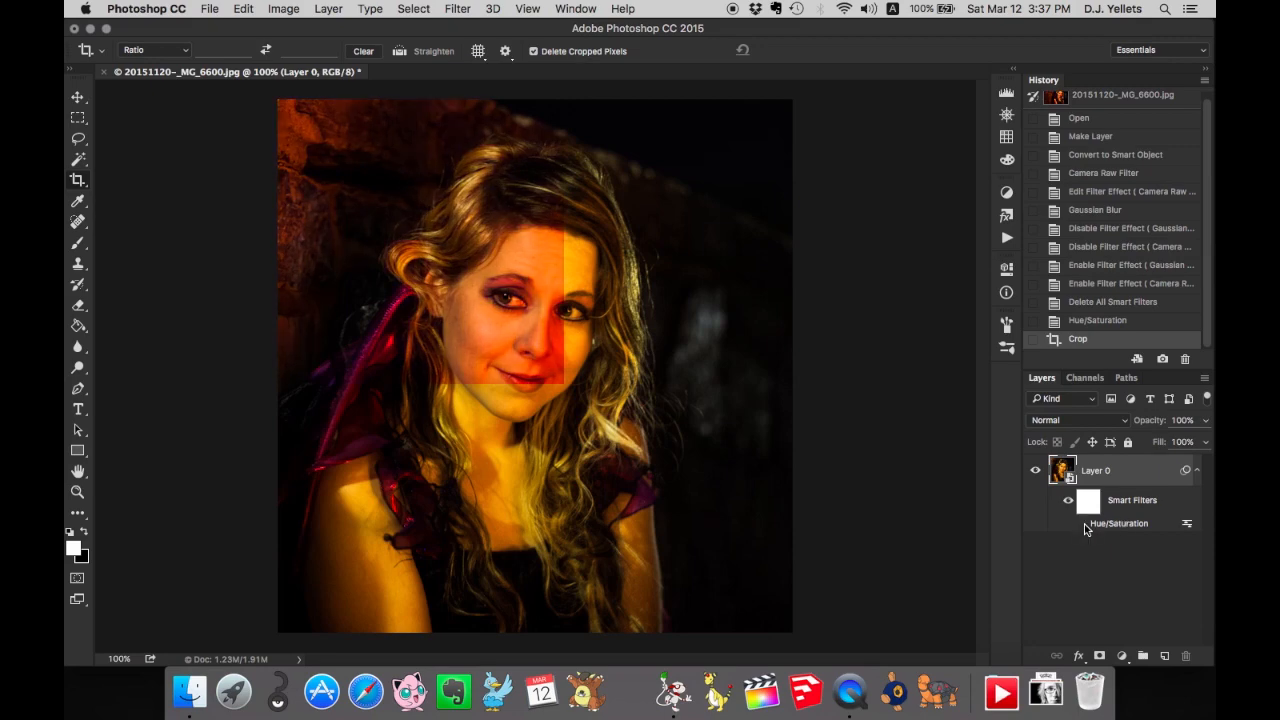
left_click(1072, 524)
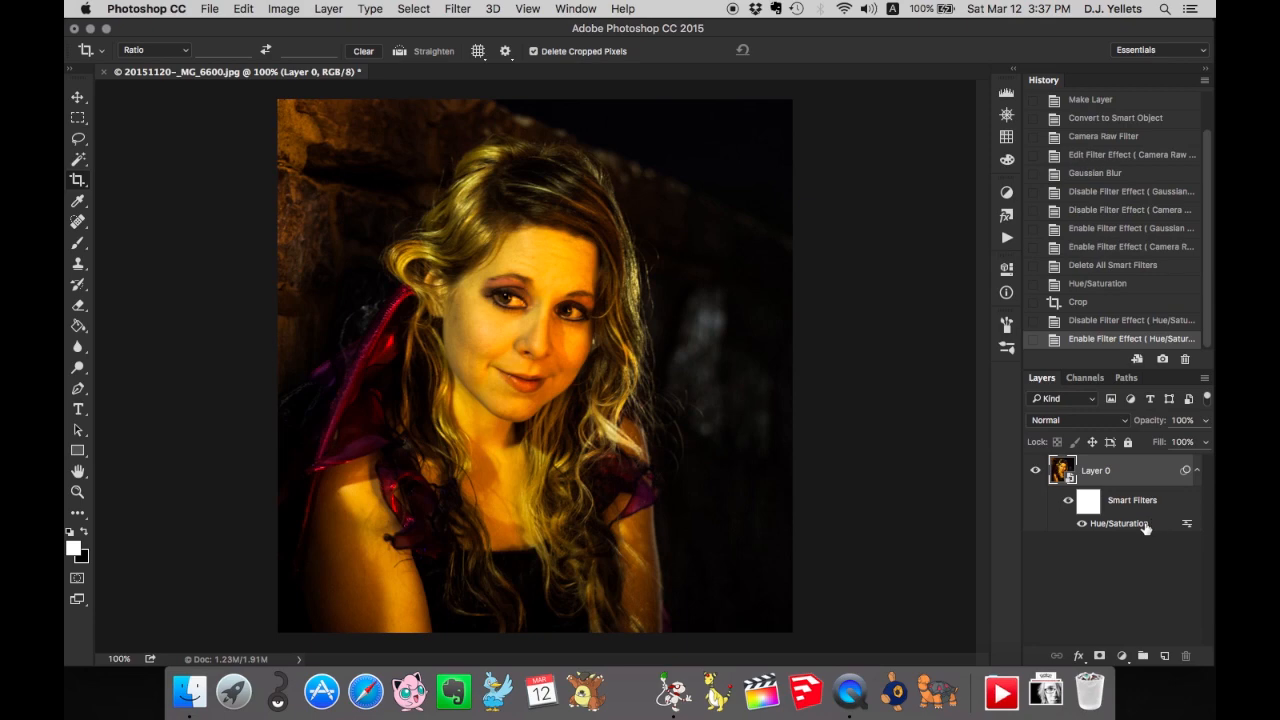
mouse_move(1144, 528)
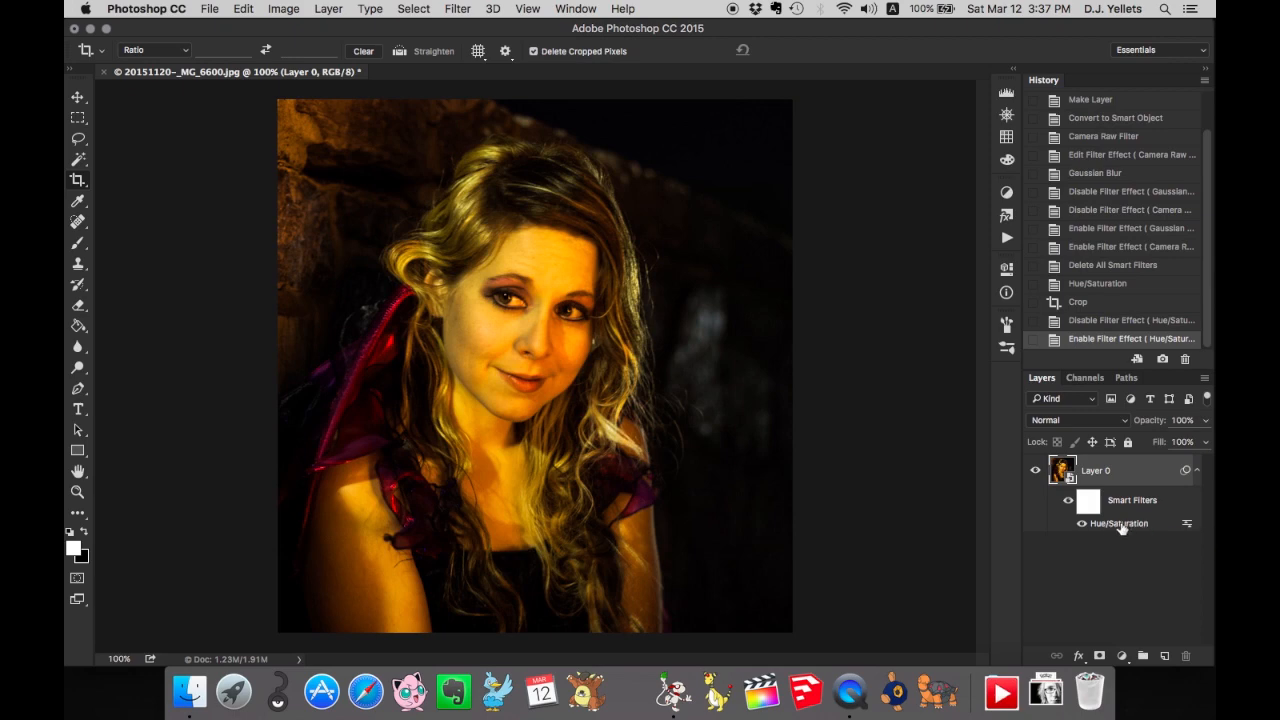
mouse_move(1120, 526)
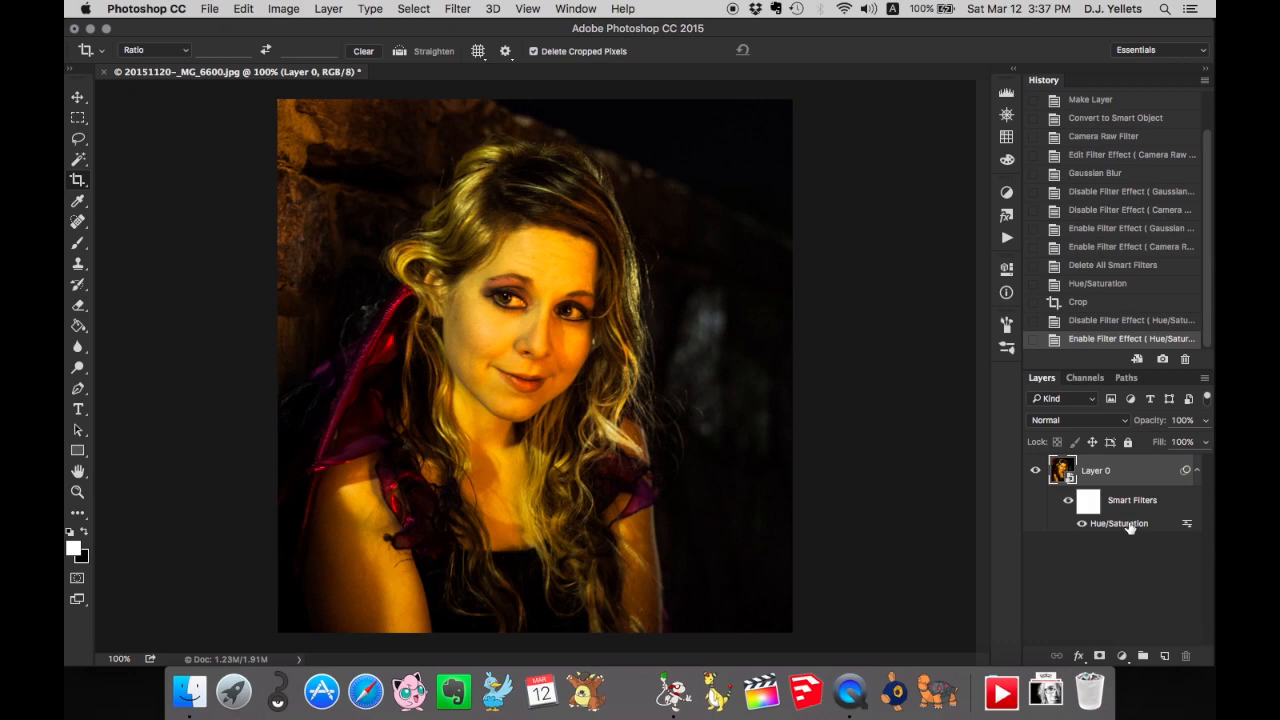
mouse_move(1116, 476)
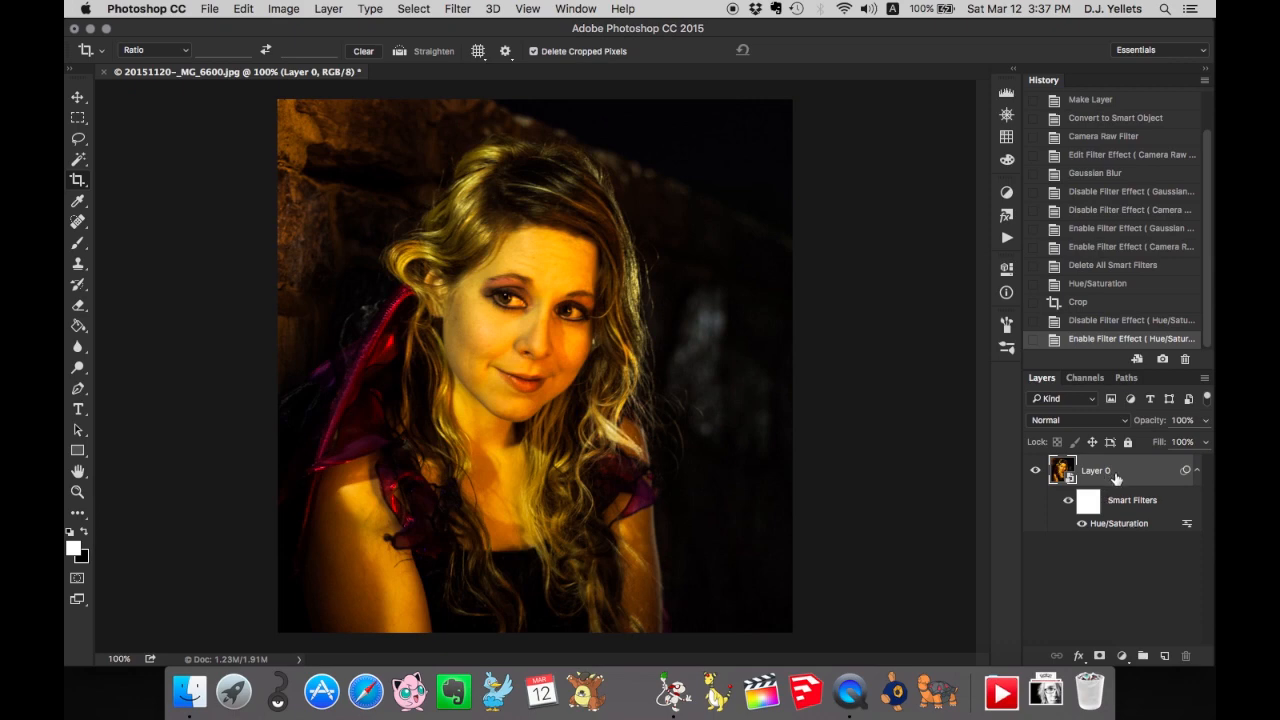
mouse_move(1136, 476)
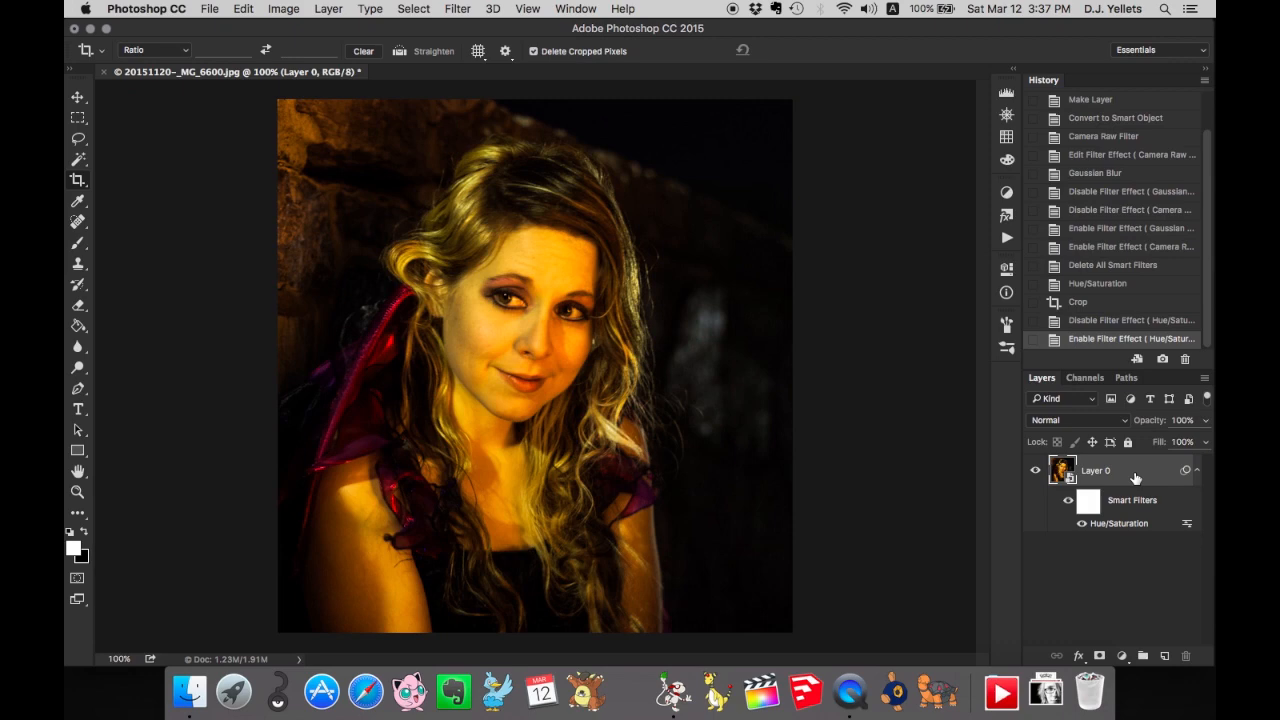
mouse_move(1104, 516)
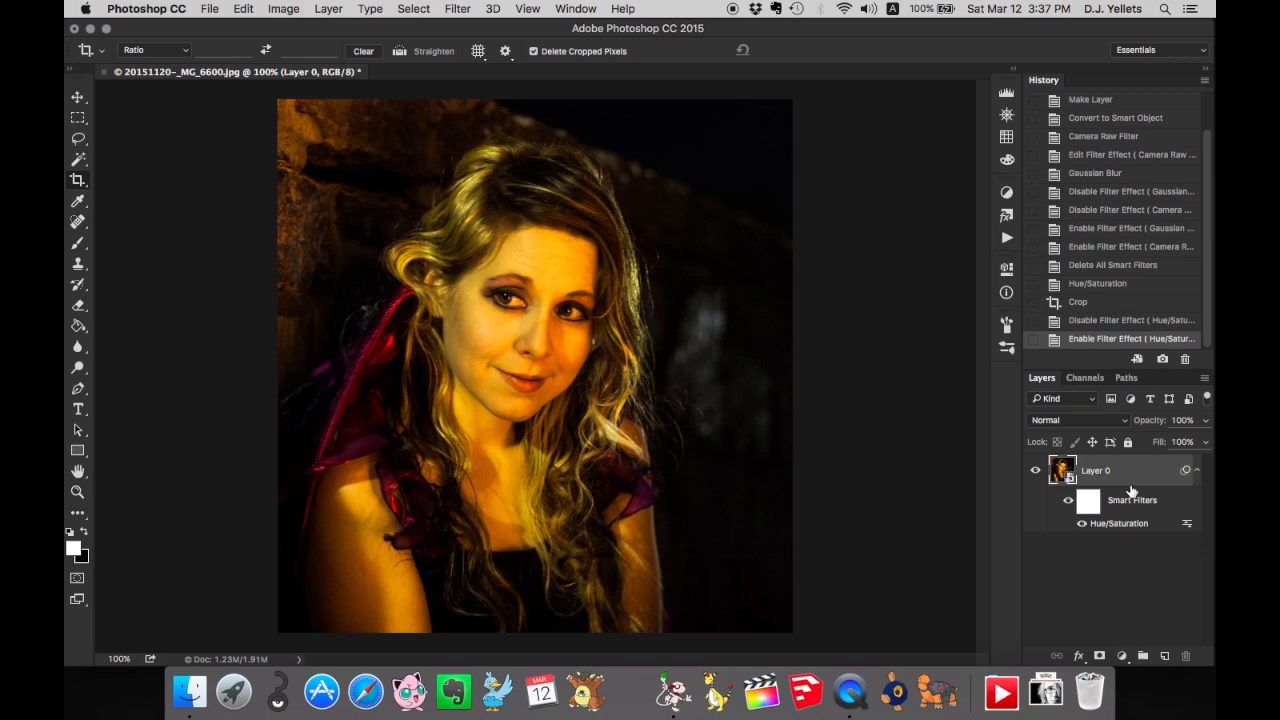
mouse_move(1132, 476)
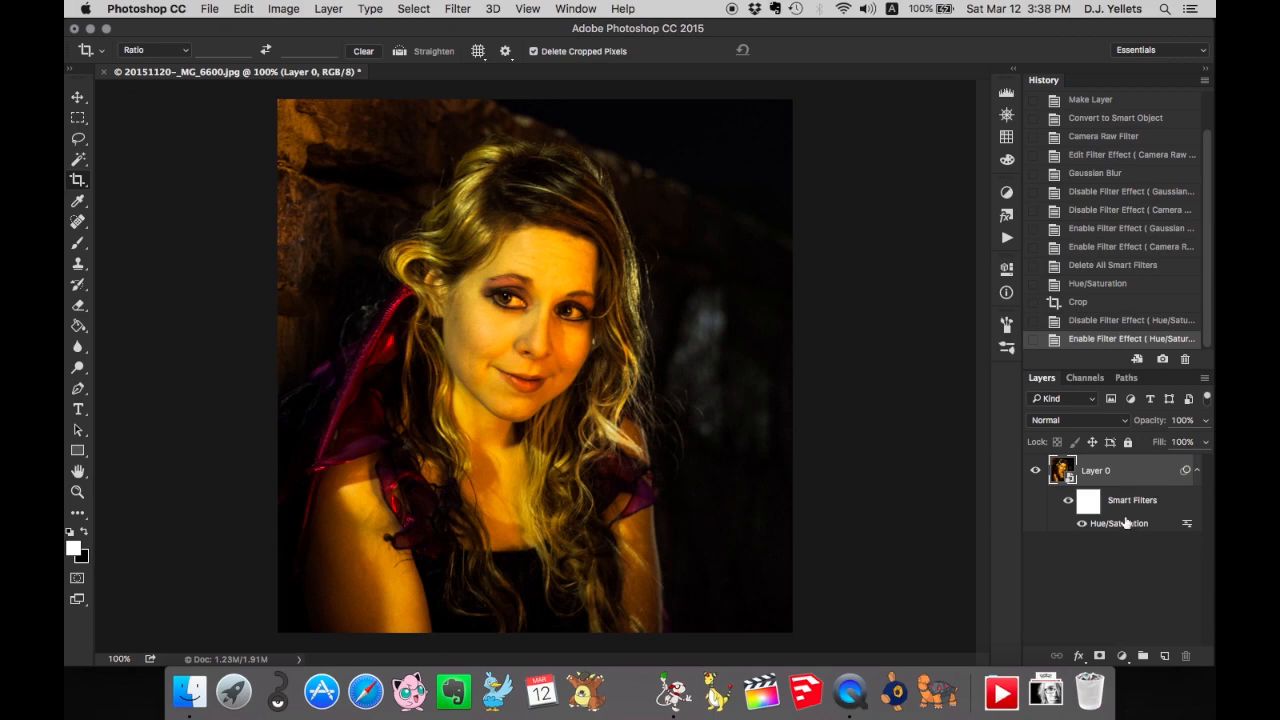
mouse_move(1096, 530)
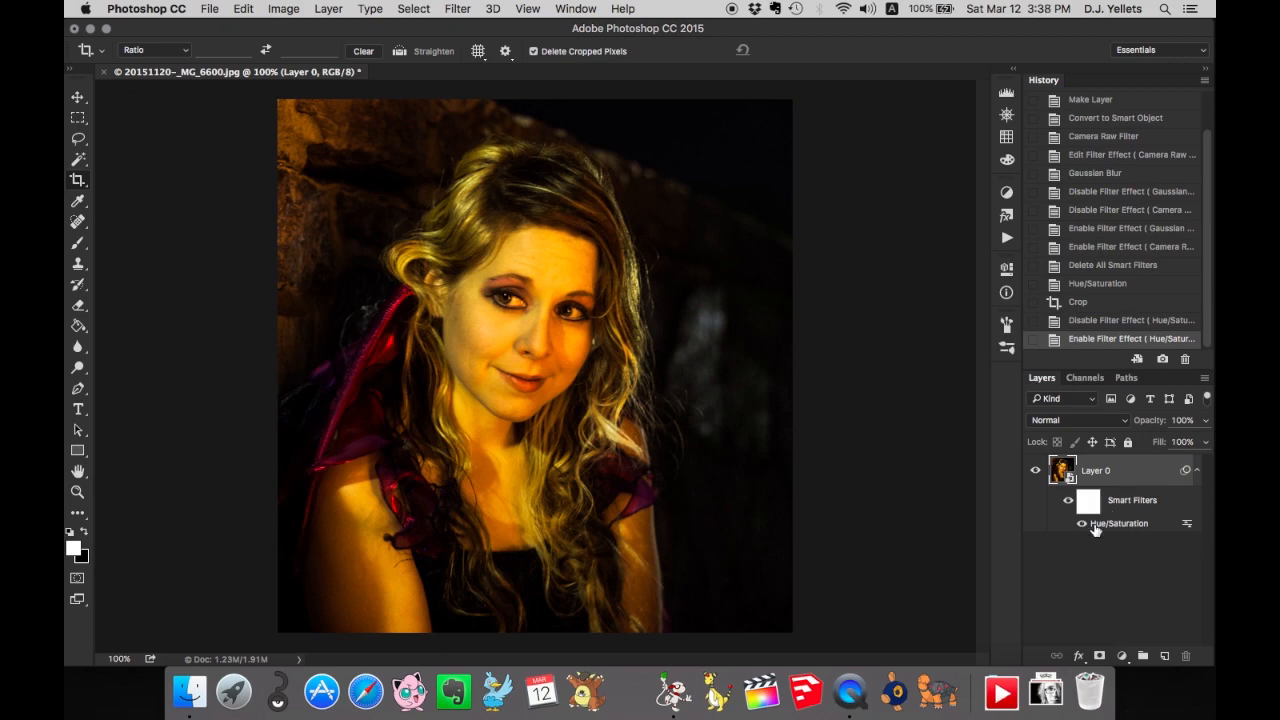
mouse_move(1096, 528)
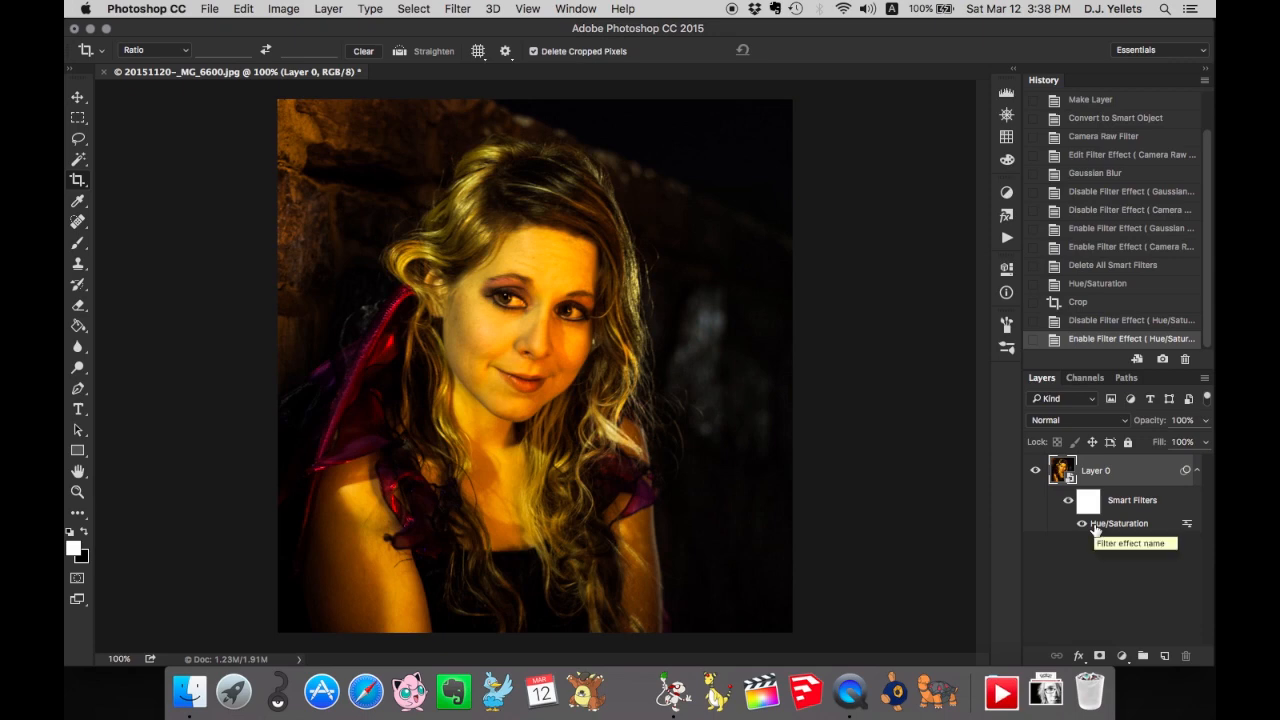
mouse_move(1112, 640)
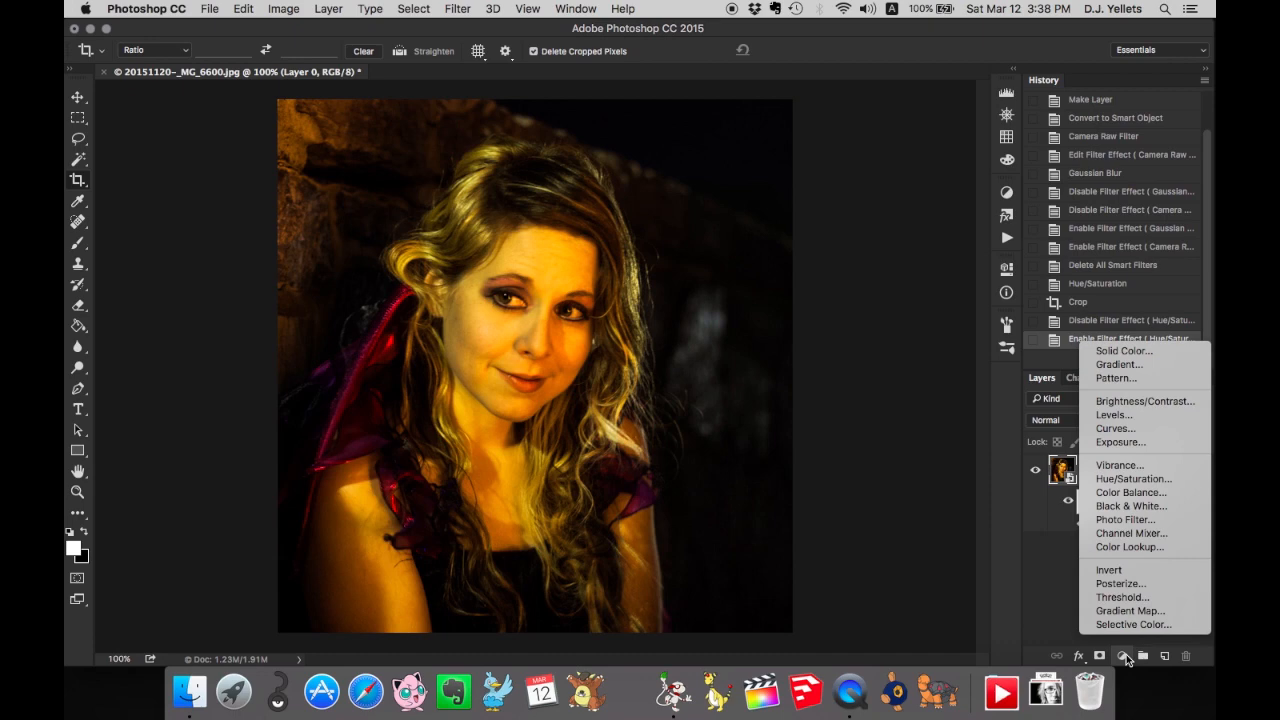
mouse_move(1128, 378)
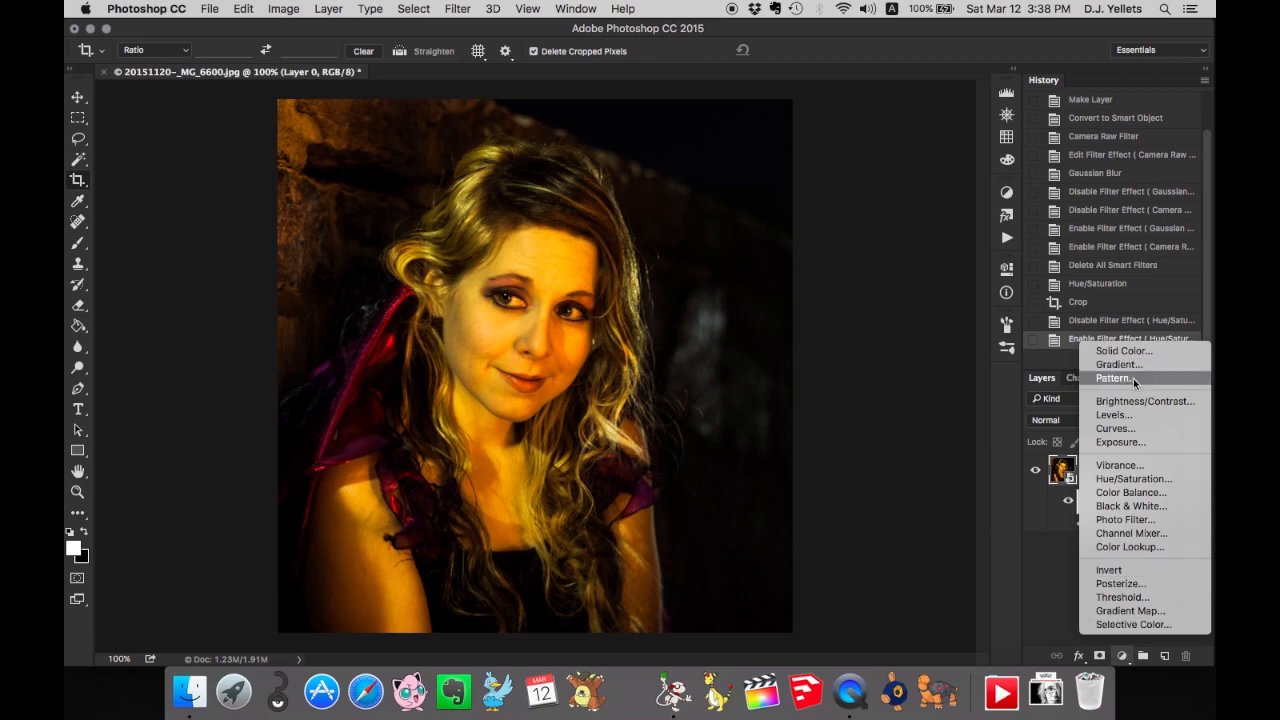
mouse_move(1120, 464)
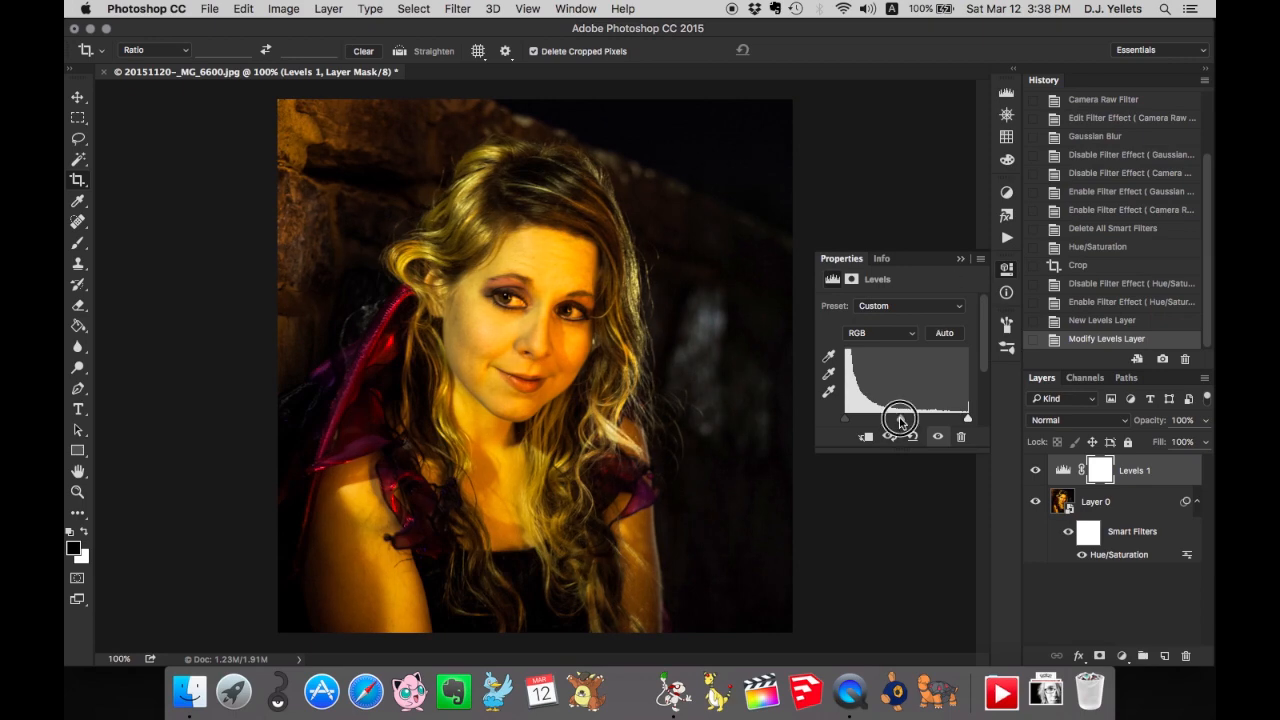
Brighten midtones in the new Levels adjustment layer, then select the Layer 0 smart object for duplication.
left_click_drag(900, 418, 890, 418)
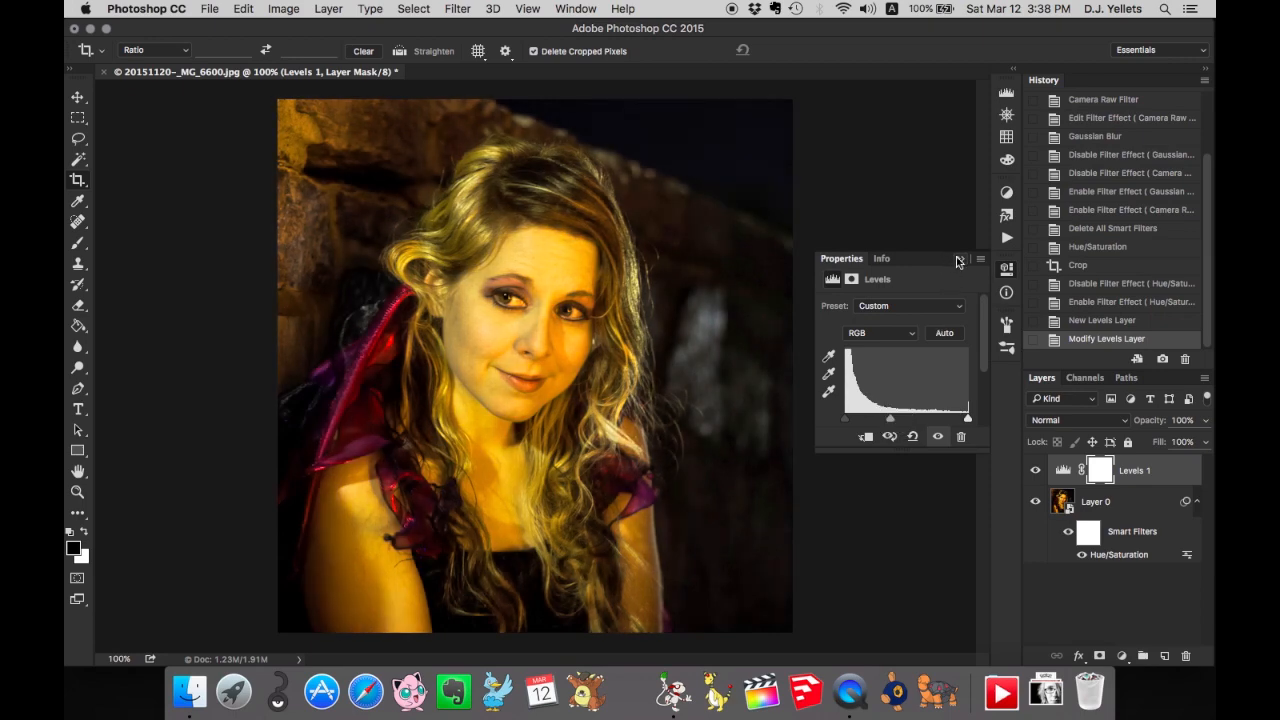
left_click(956, 260)
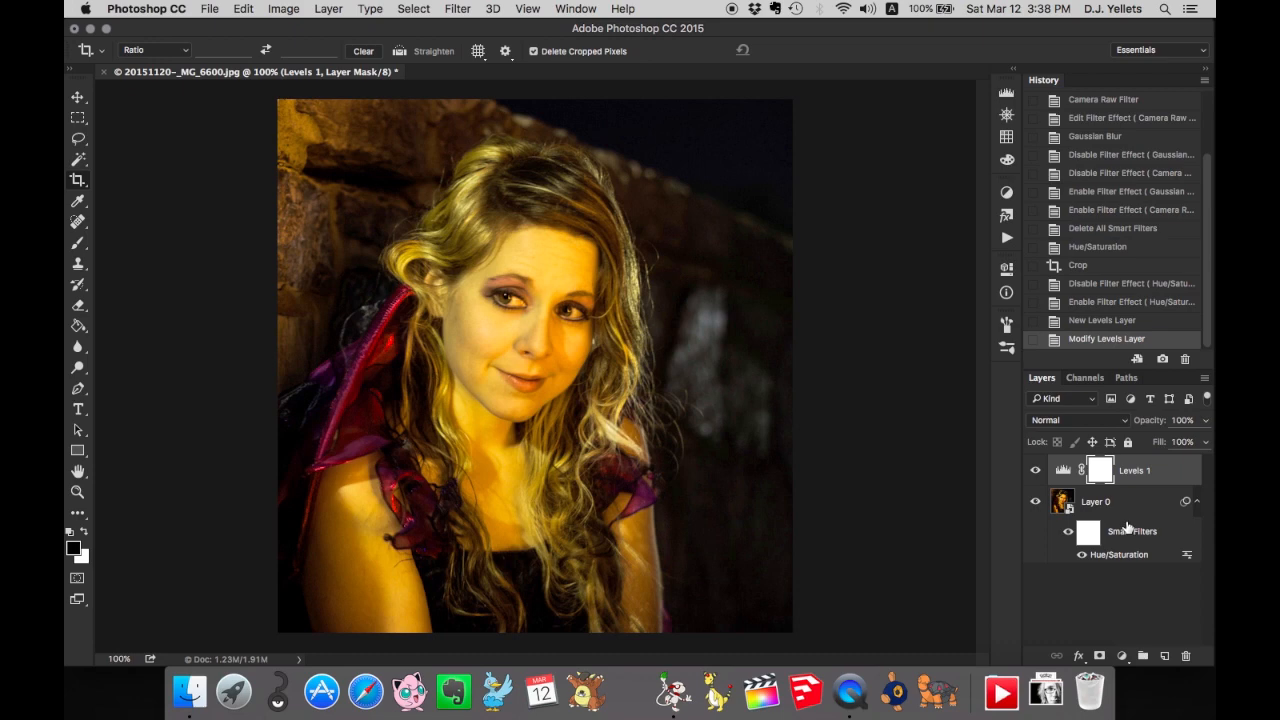
left_click(1120, 500)
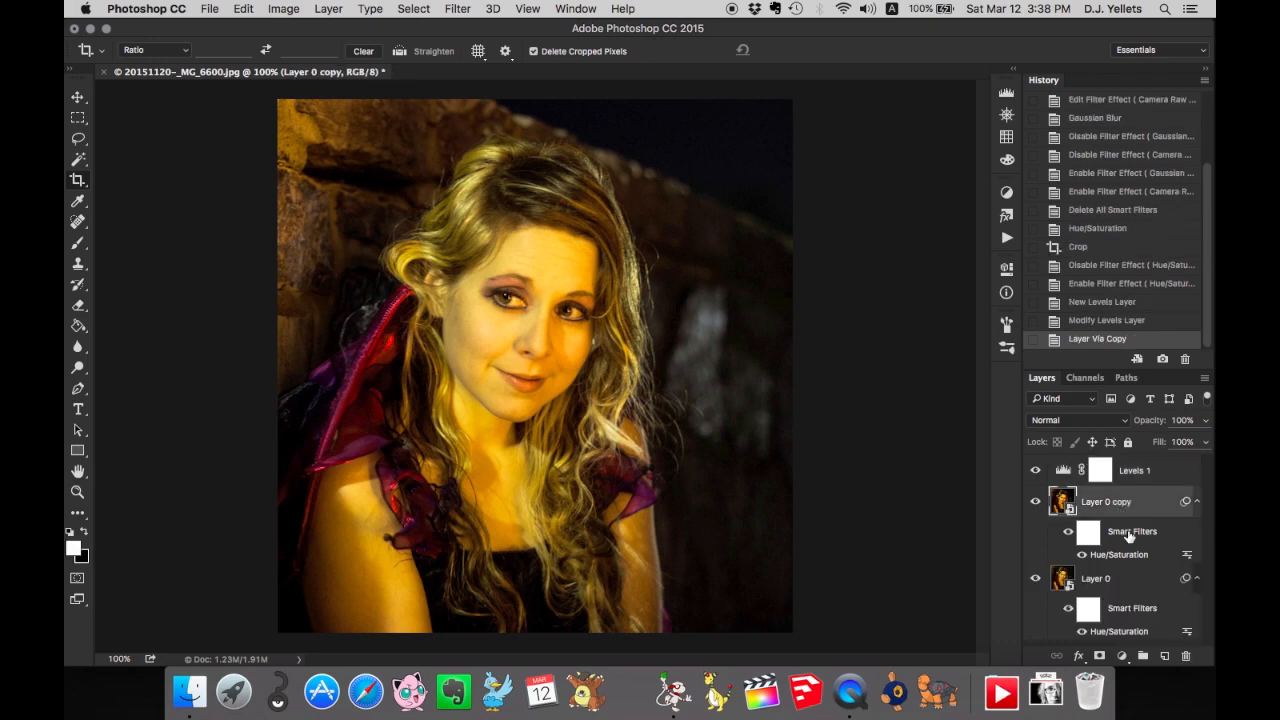
Clear all smart filters from Layer 0 copy, then select the original portrait layer.
right_click(1132, 532)
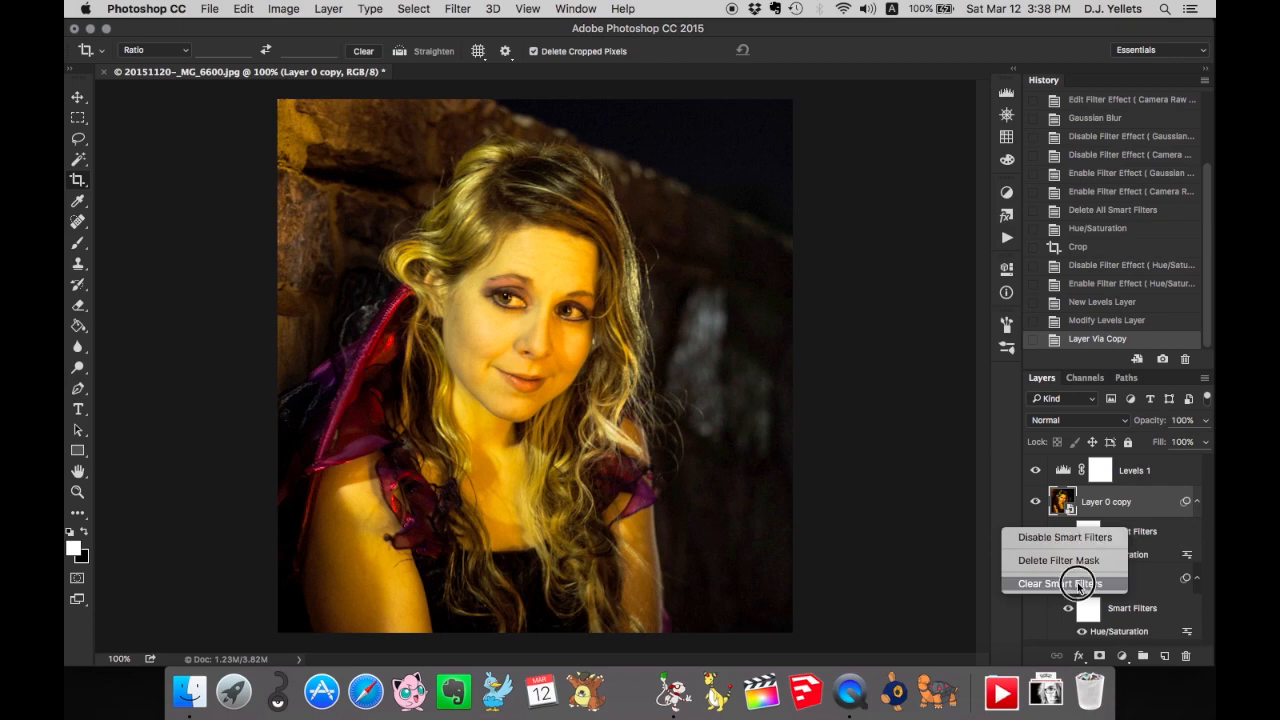
left_click(1056, 584)
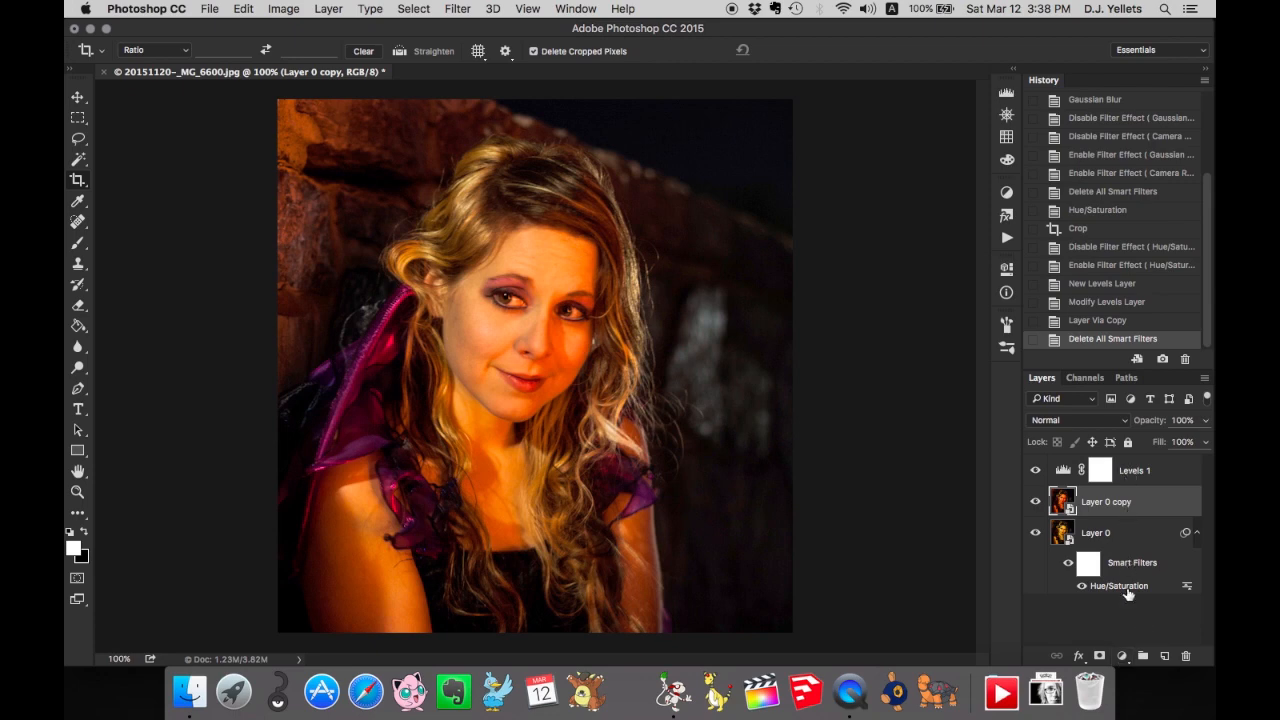
mouse_move(1158, 482)
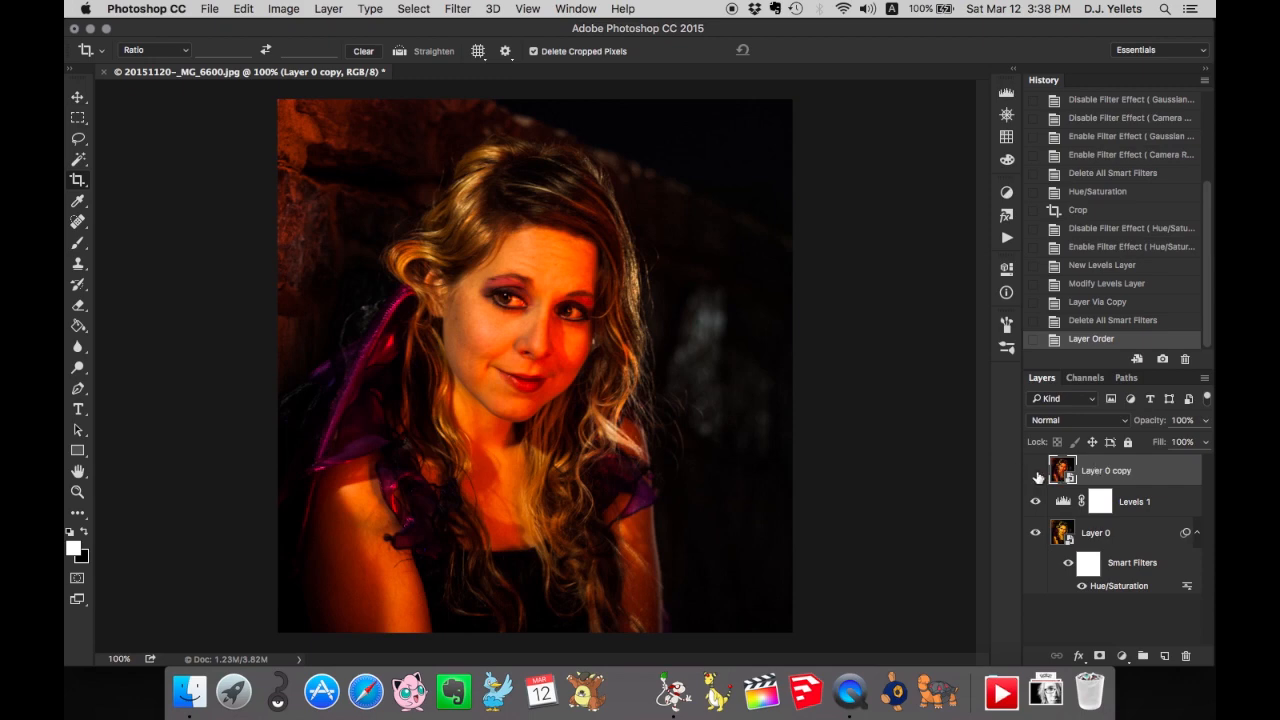
left_click(1036, 470)
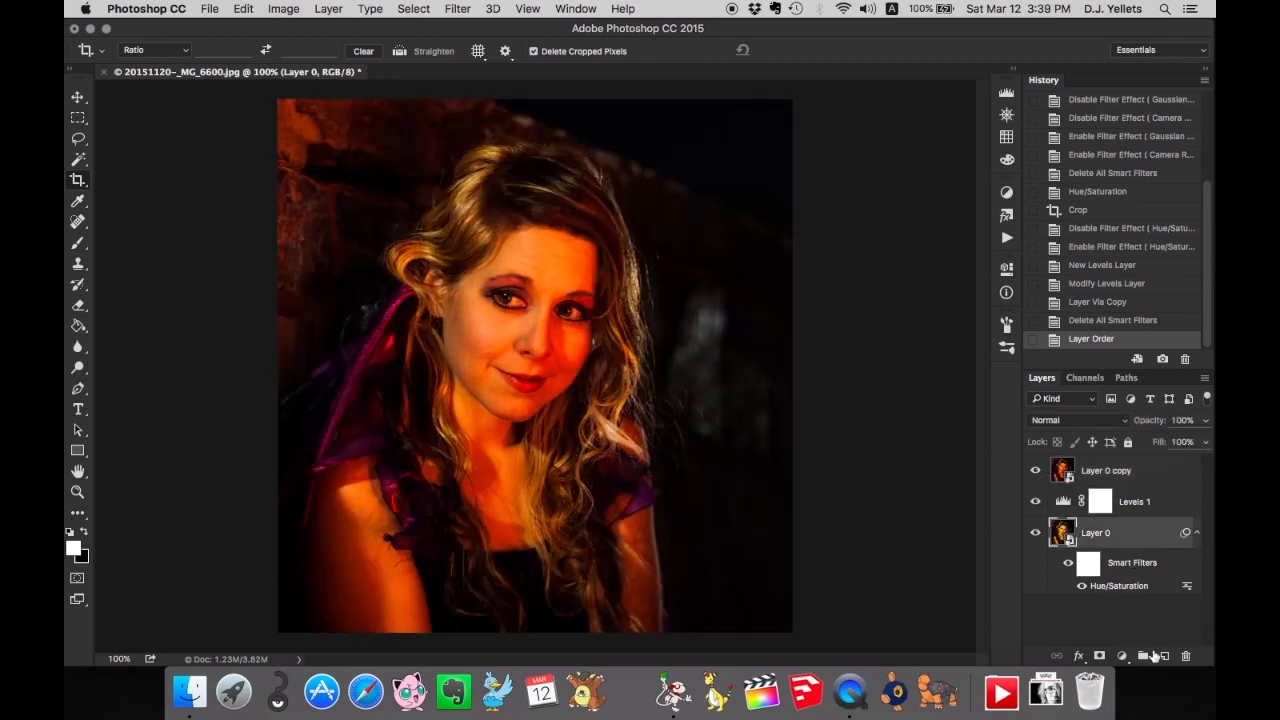
Add a Levels smart filter to the portrait with midtones brightened to 1.39.
left_click(284, 8)
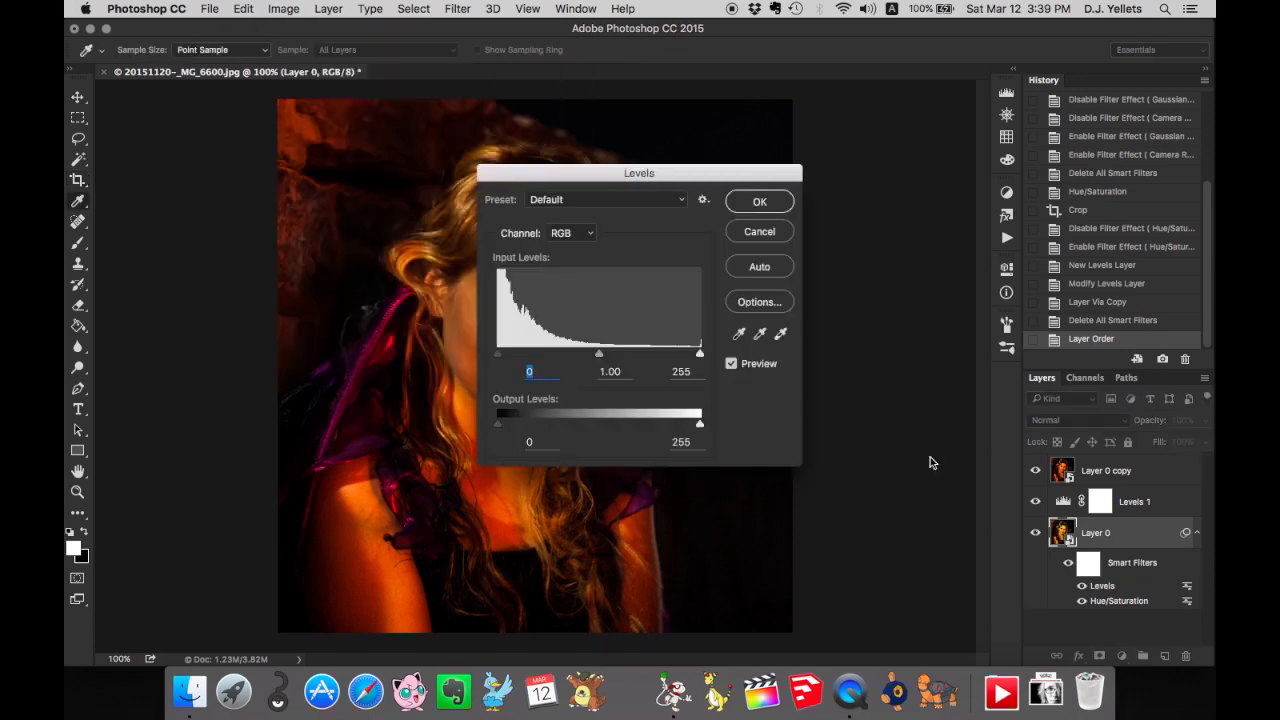
left_click_drag(600, 352, 588, 356)
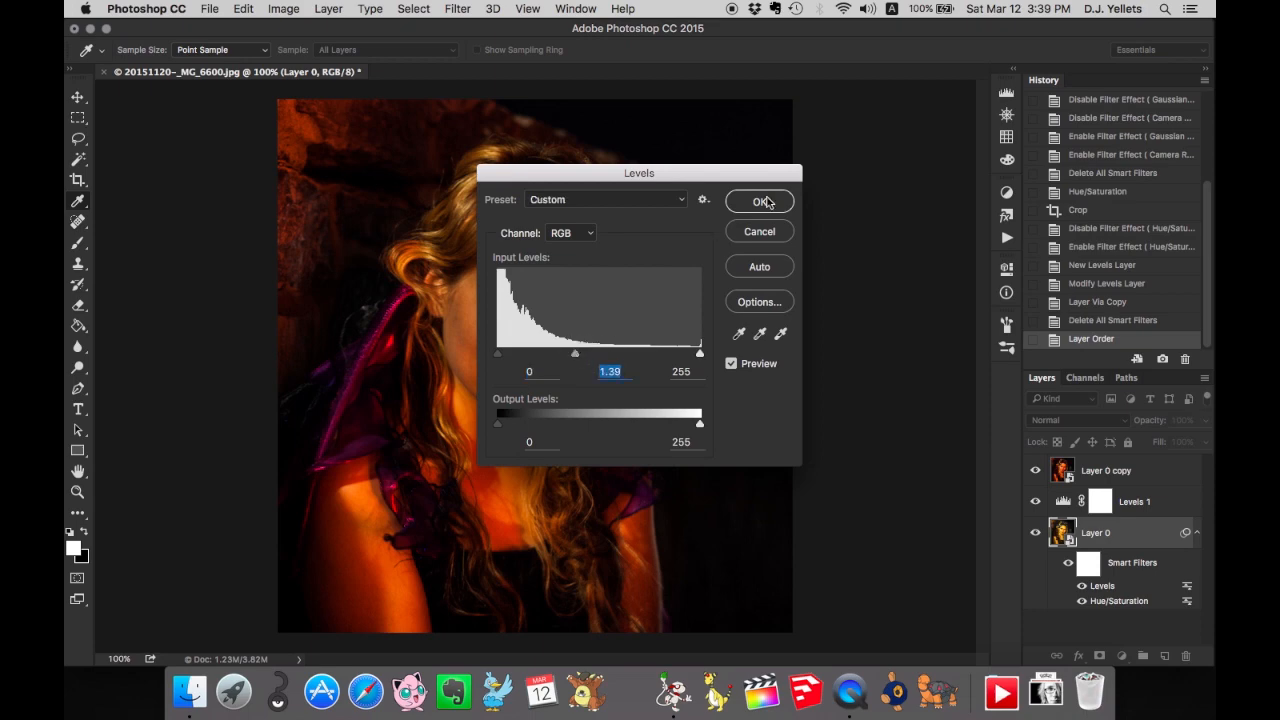
left_click(758, 200)
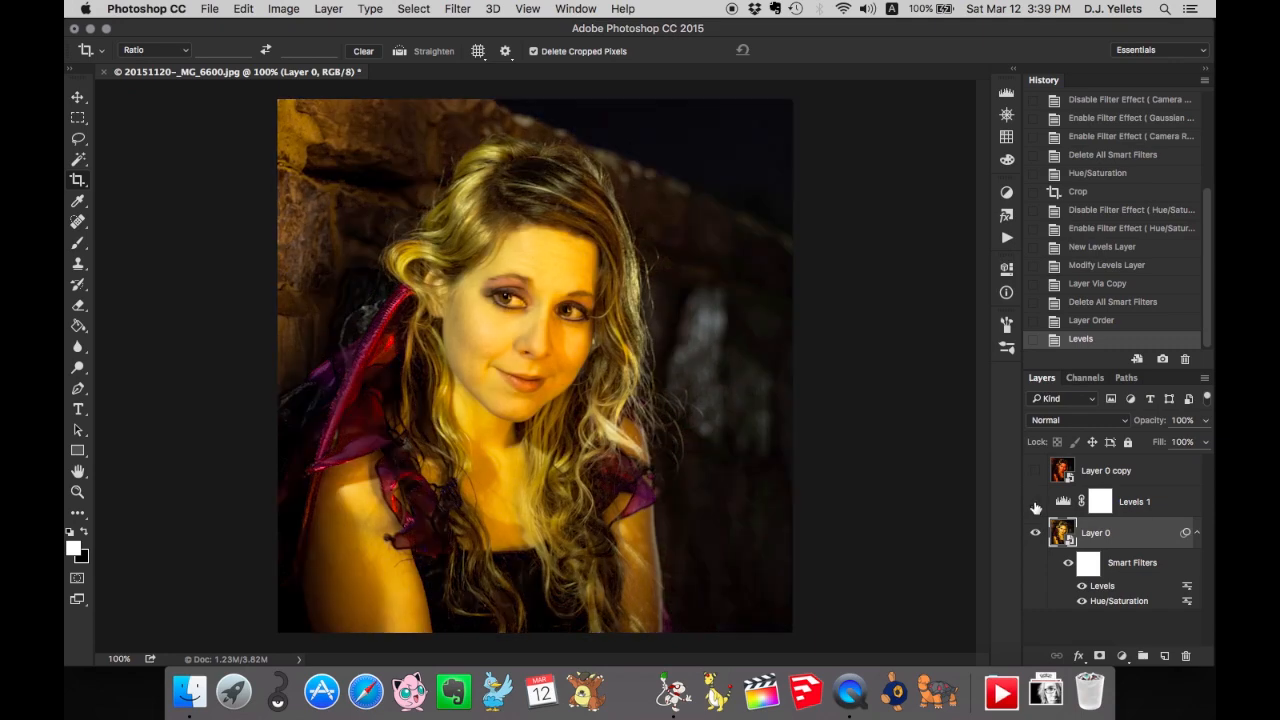
Hide the Levels adjustment layer and the filtered portrait to reveal the unfiltered copy.
double_click(1120, 600)
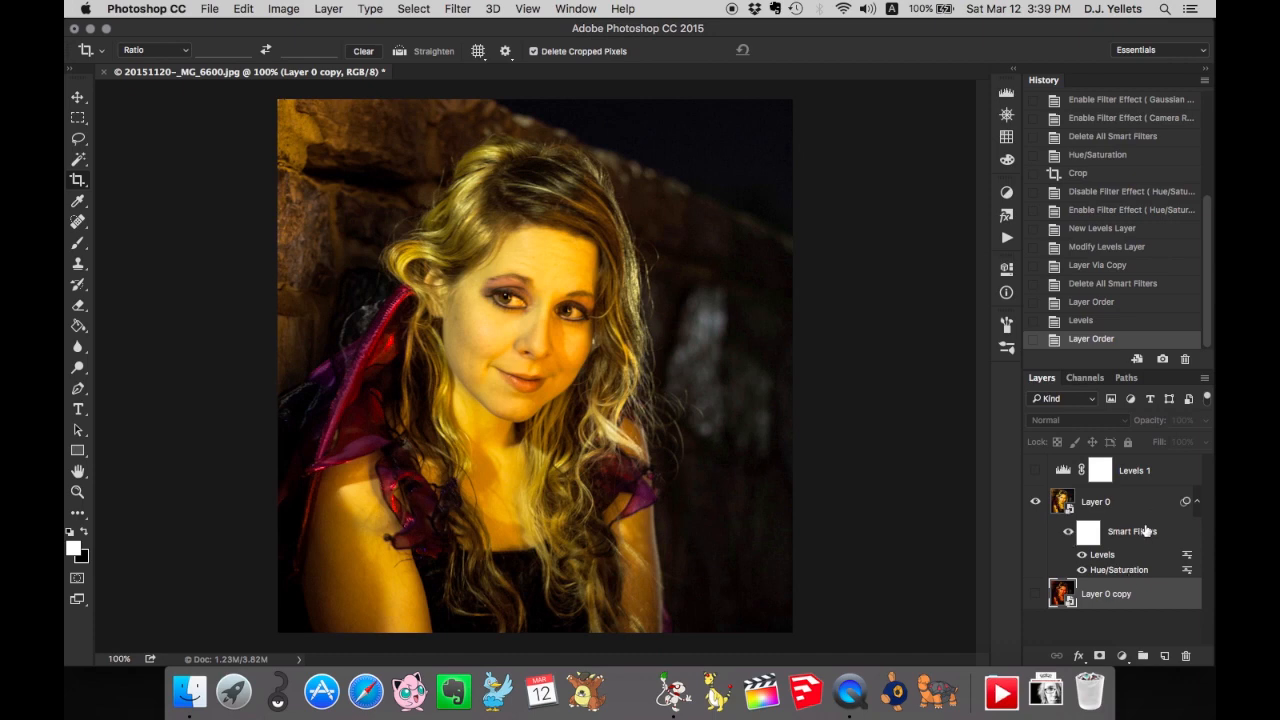
left_click(1096, 500)
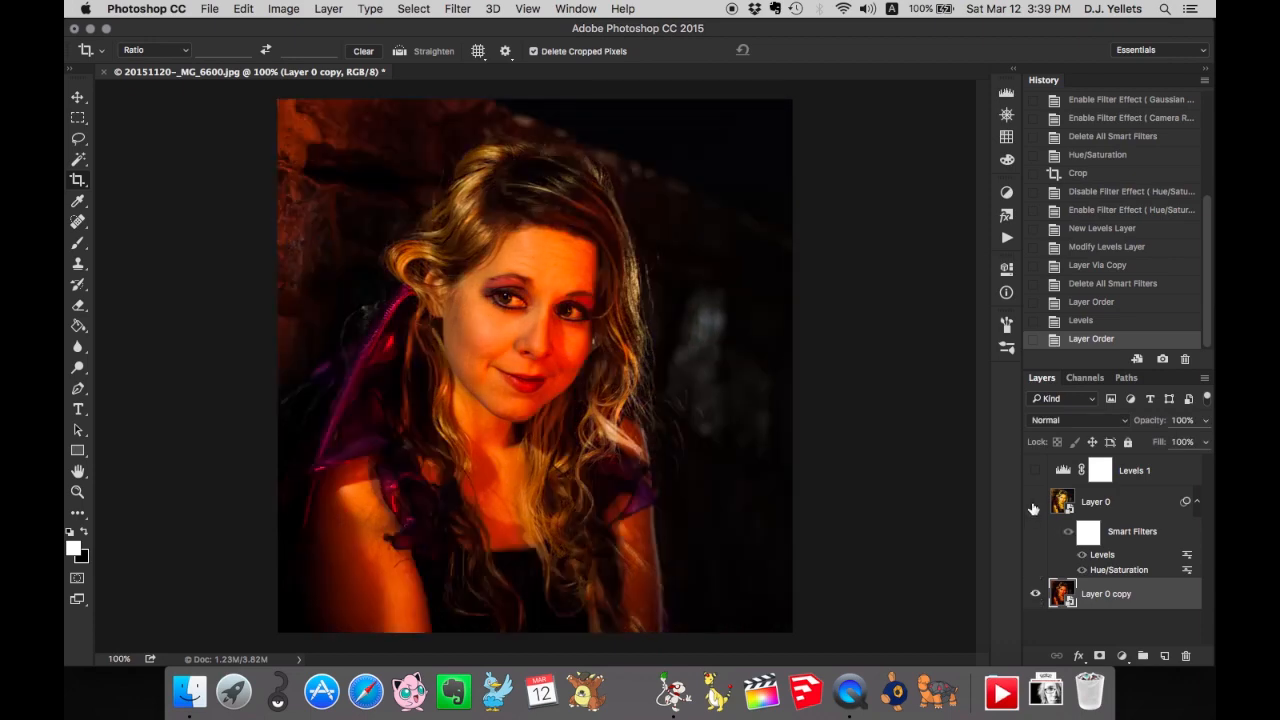
mouse_move(1034, 508)
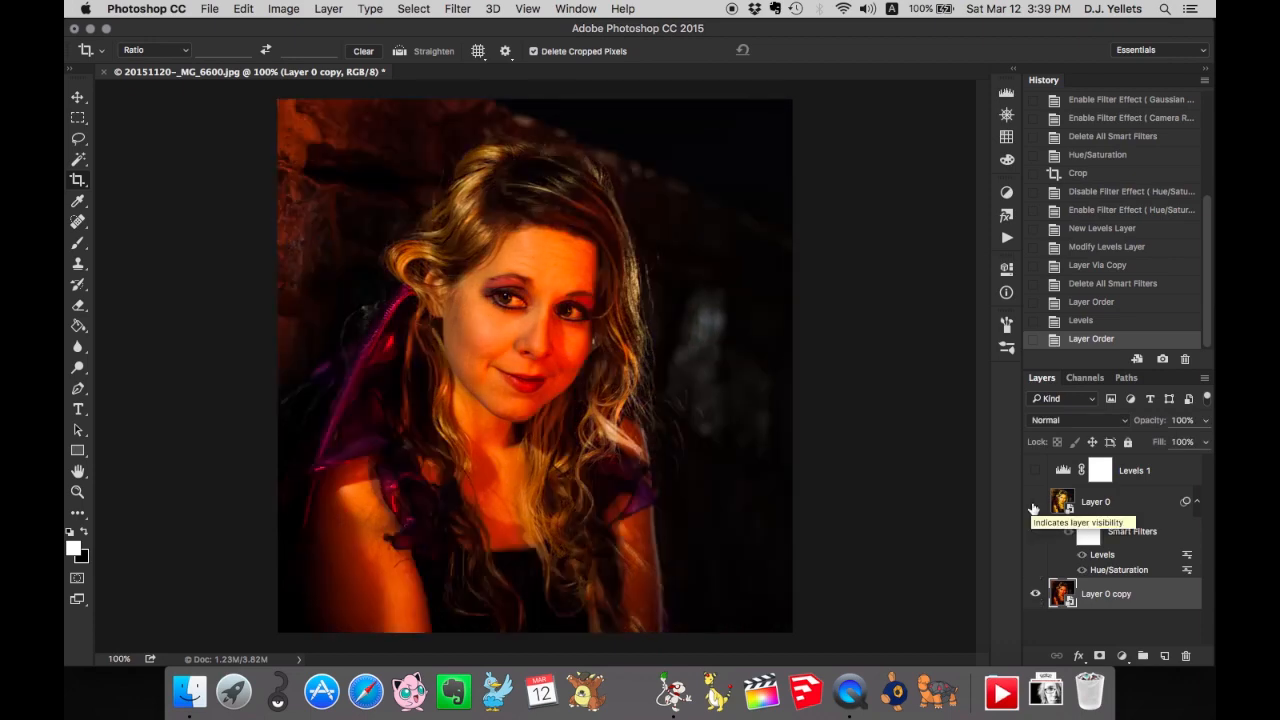